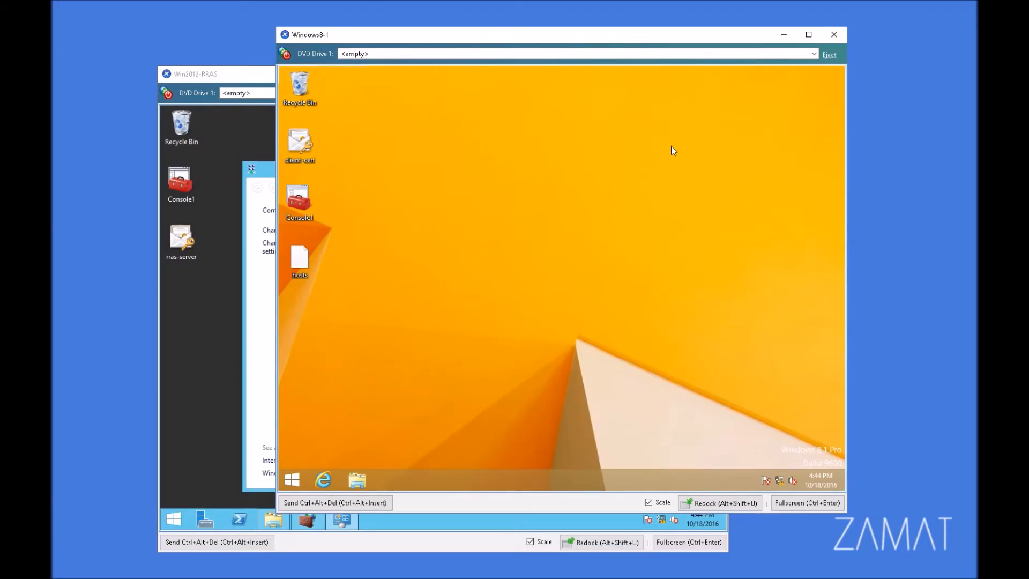
mouse_move(686, 197)
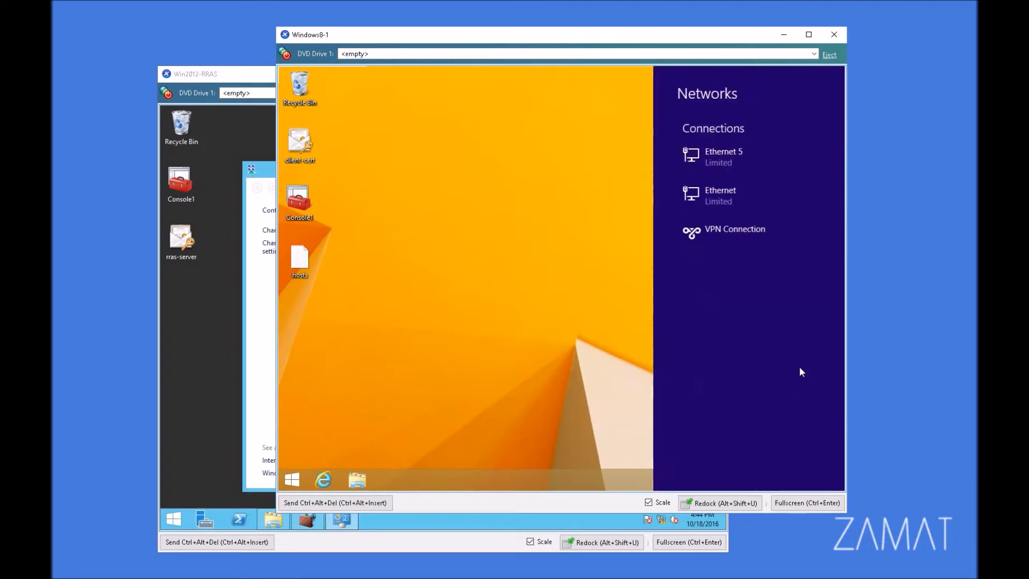
- Start connecting the VPN, then abandon its sign-in and close the networks list
click(734, 230)
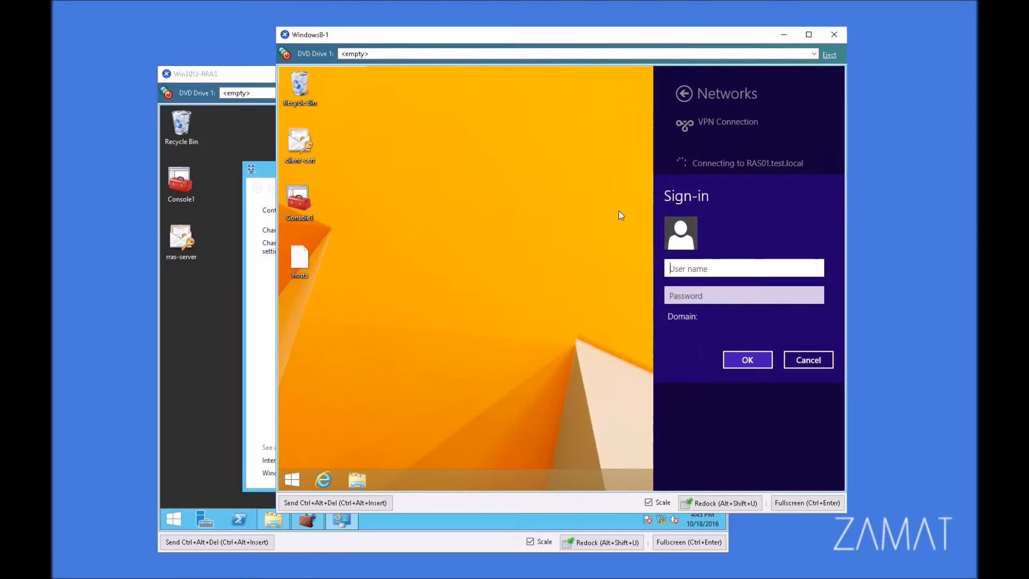
mouse_move(534, 184)
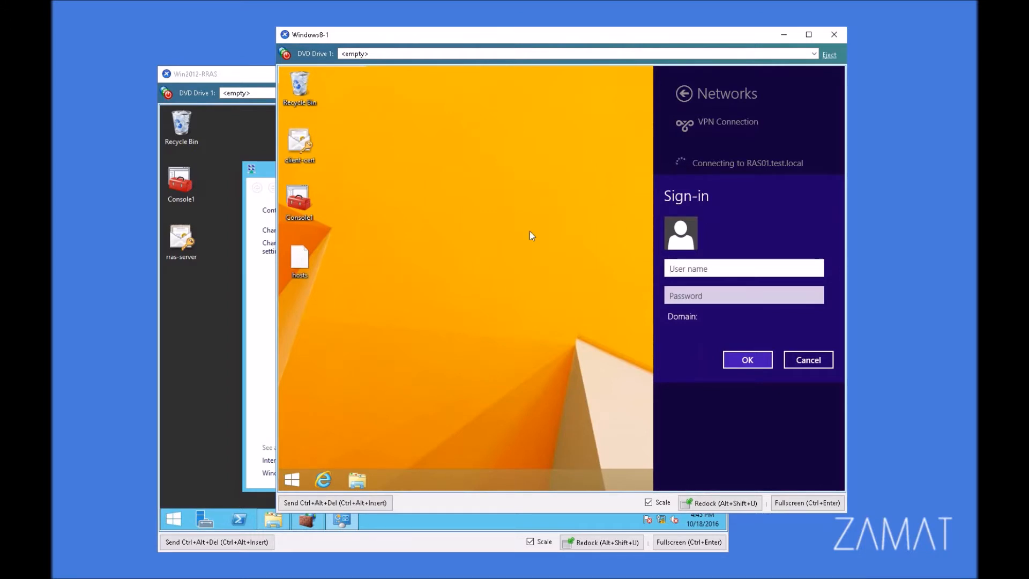
click(808, 361)
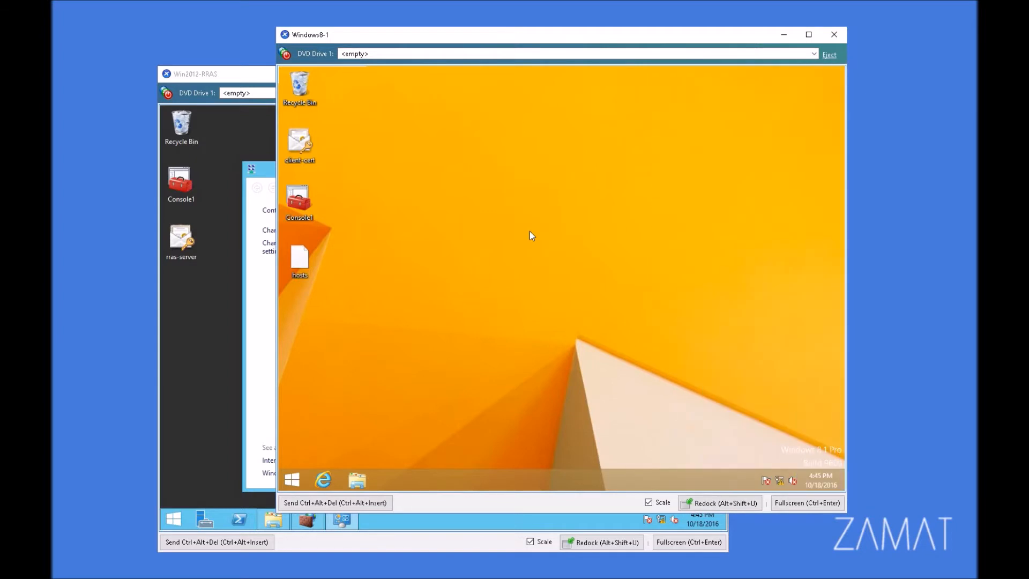
mouse_move(321, 481)
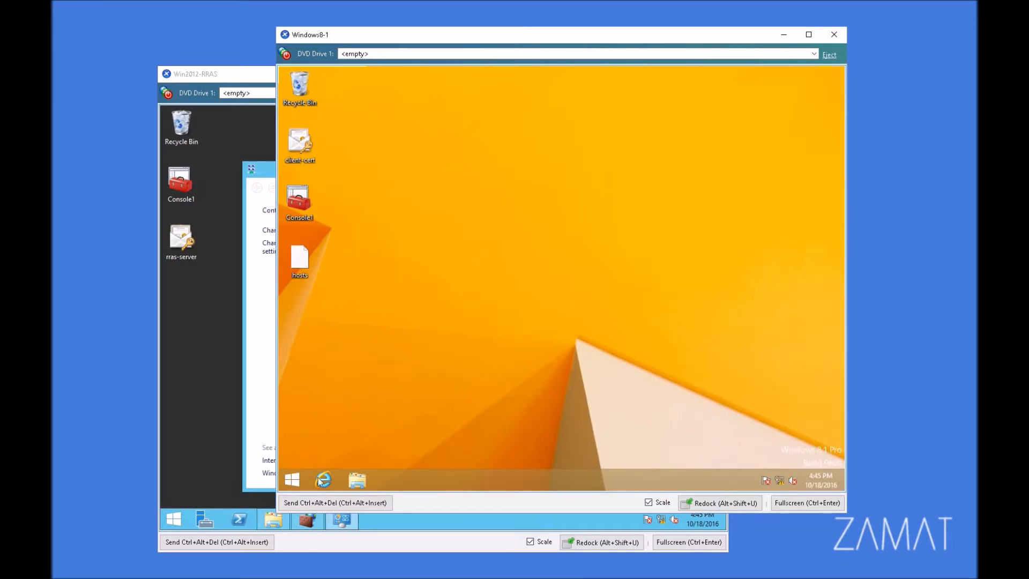
- Reach the certificate services site at ad01.test.local/certsrv from IE's frequent pages
right_click(323, 481)
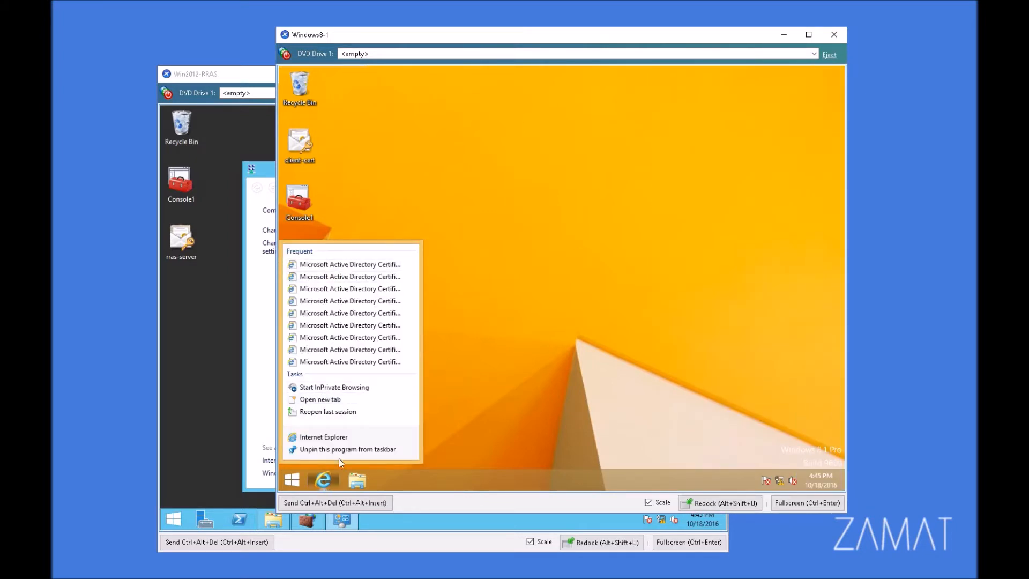
click(323, 437)
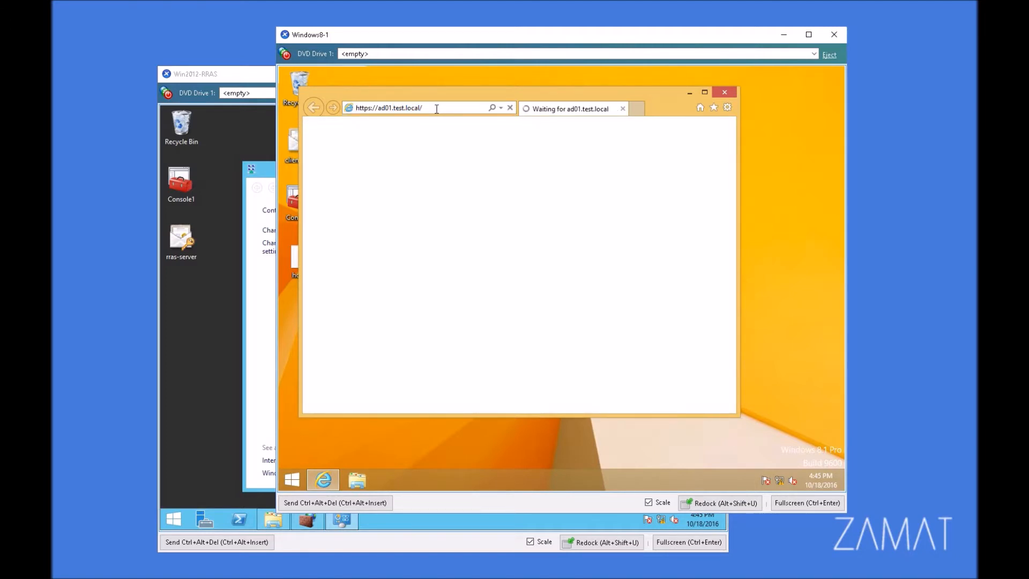
text(certsrv)
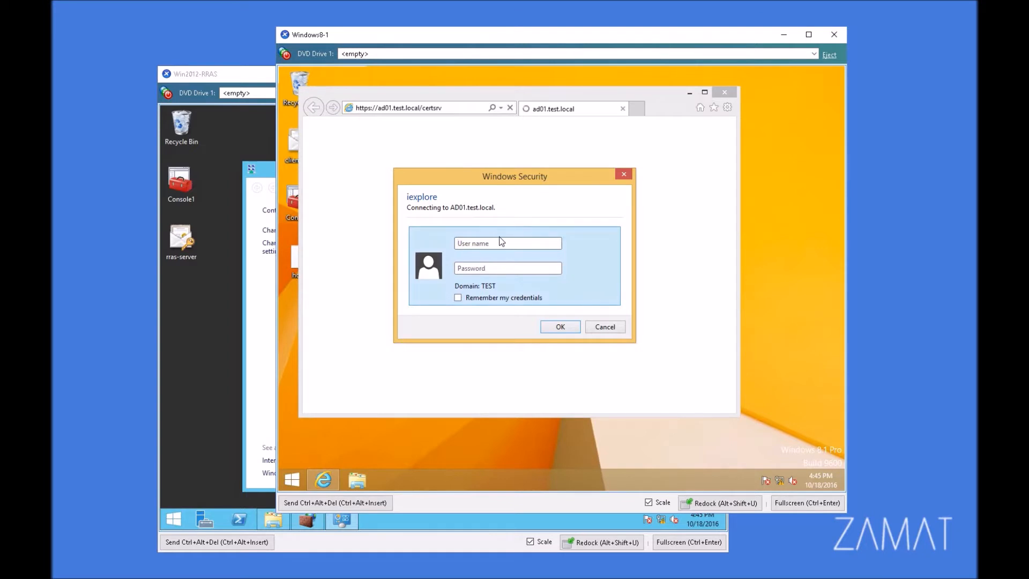
- Sign in to the certificate server as Administrator
click(507, 243)
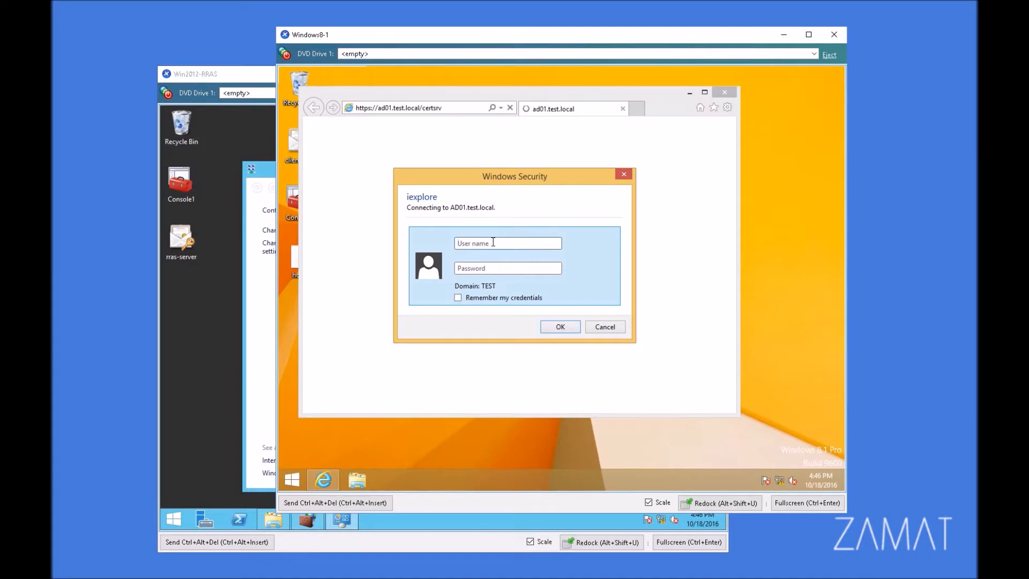
click(508, 244)
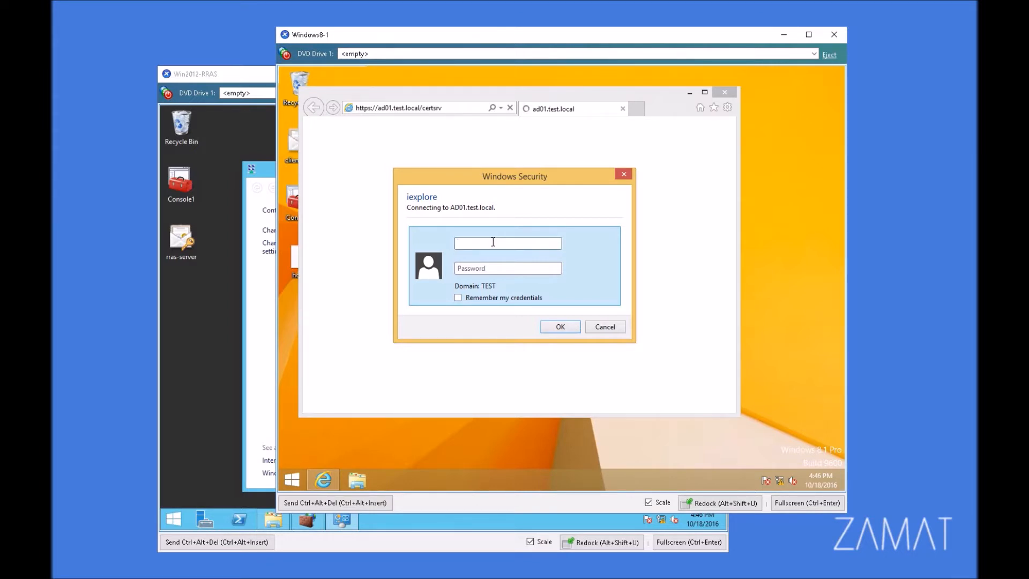
click(507, 242)
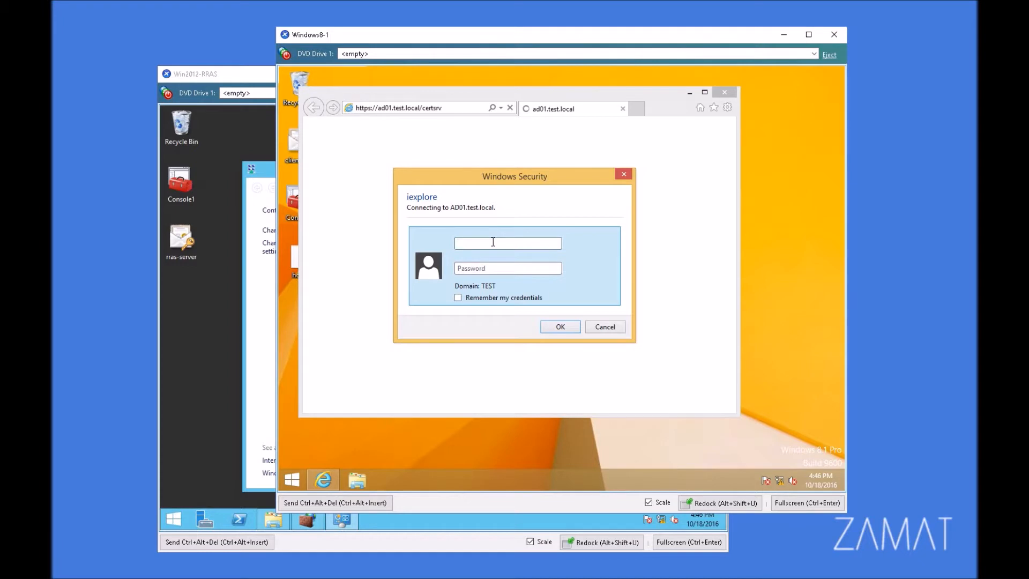
text(Administrator)
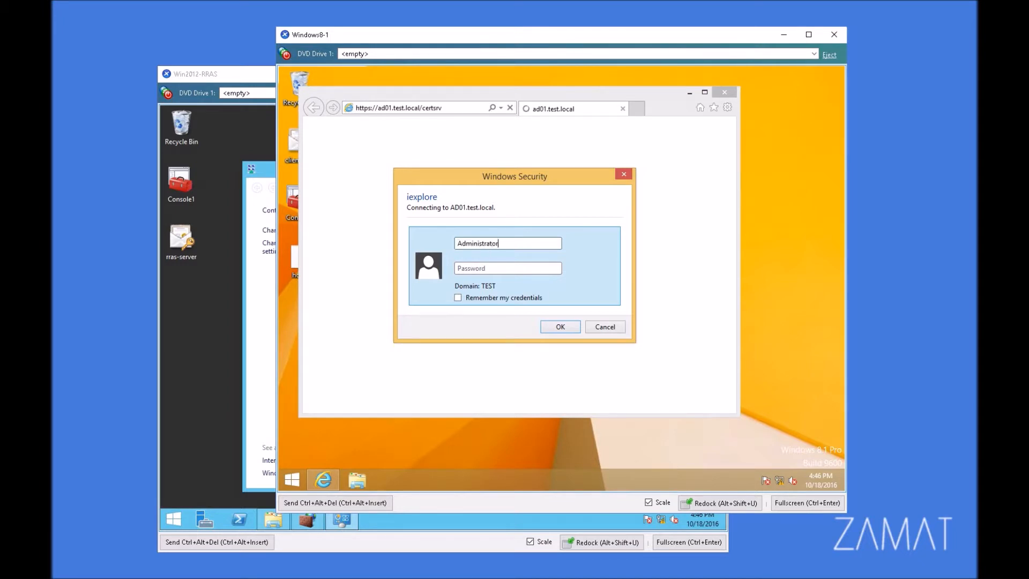
click(560, 327)
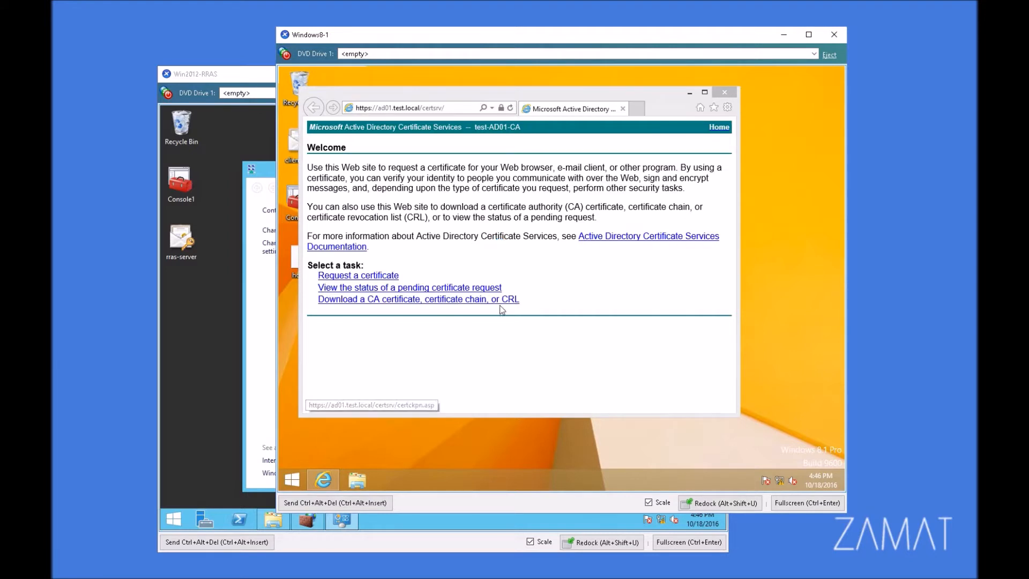
- Request a user certificate, allowing the site's web access confirmation
click(358, 275)
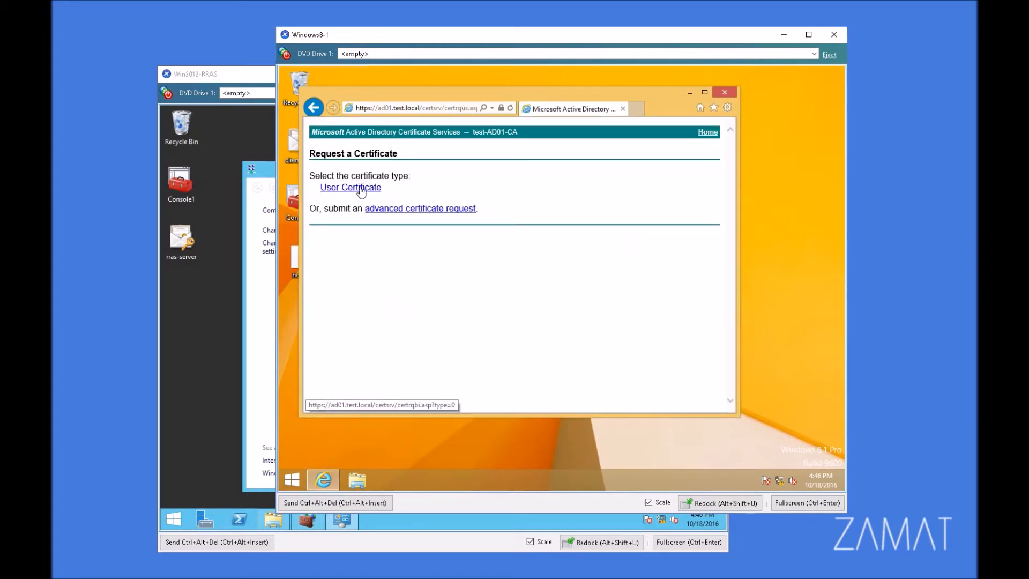
click(351, 187)
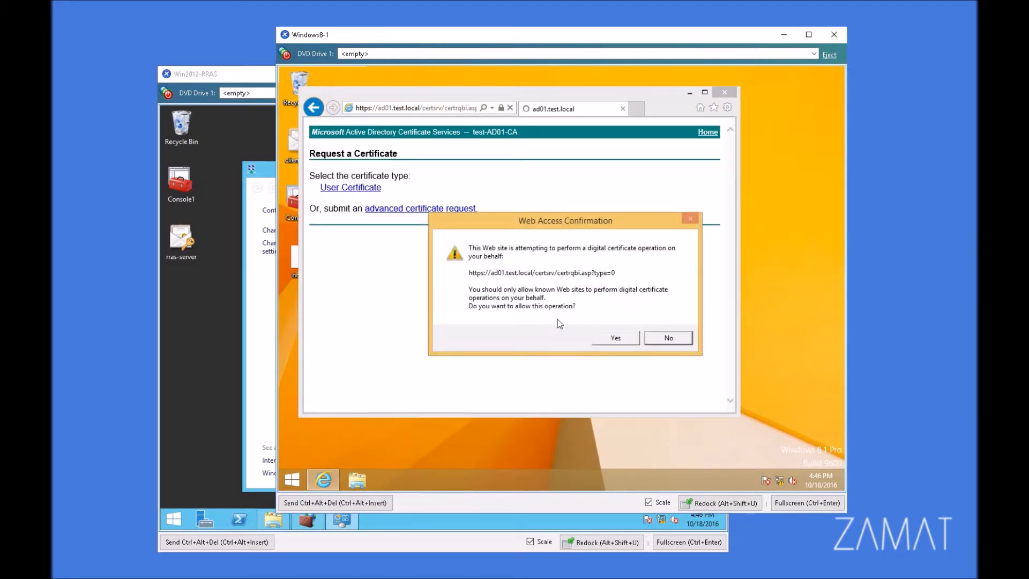
click(614, 337)
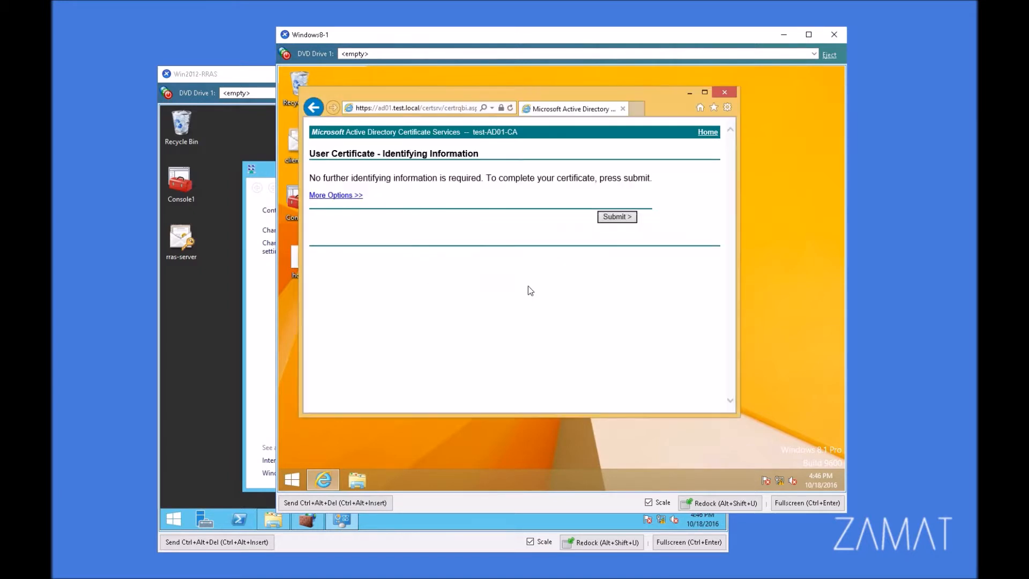
mouse_move(433, 195)
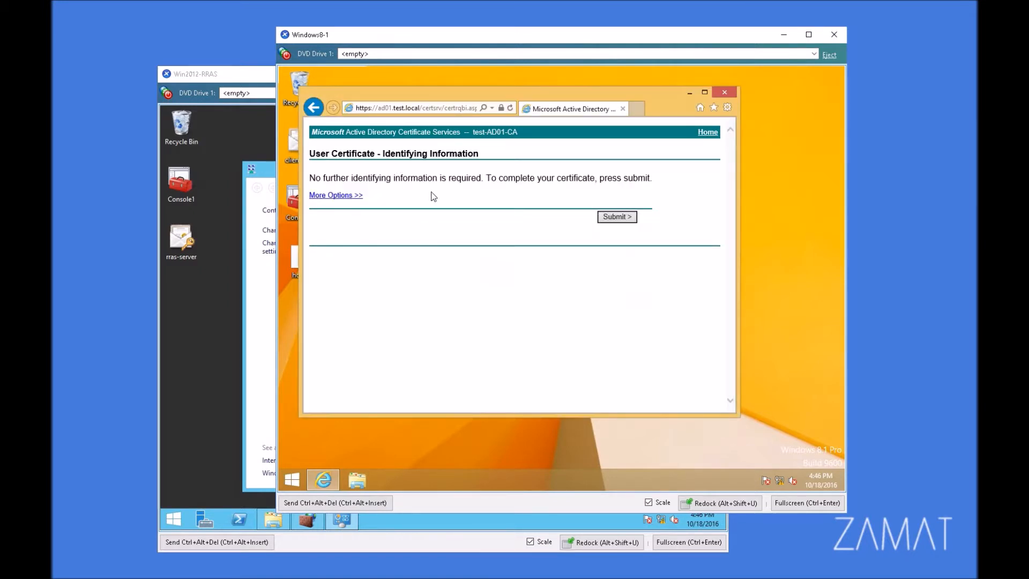
- Submit the request so test-AD01-CA issues the user certificate
click(617, 216)
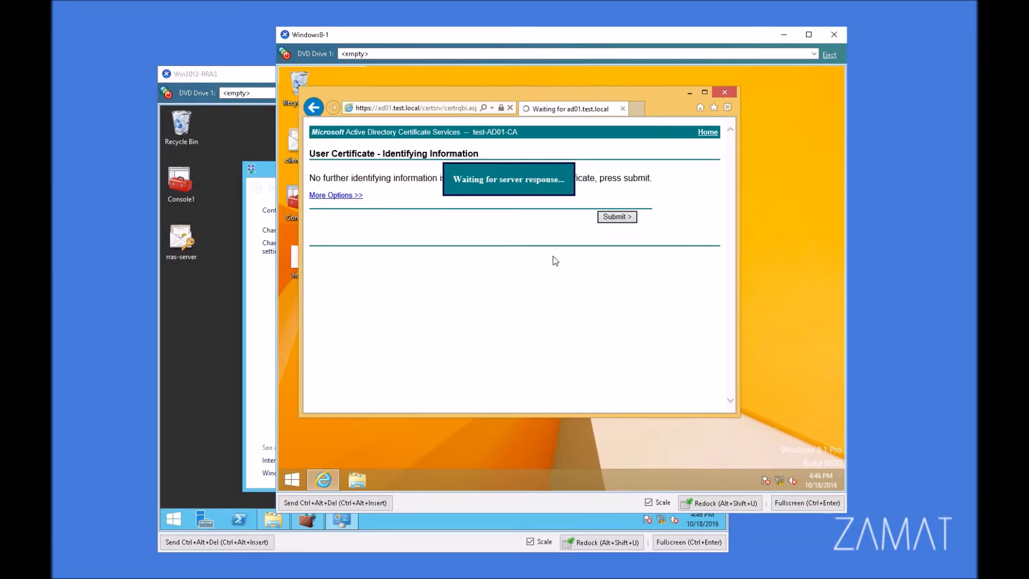
click(616, 217)
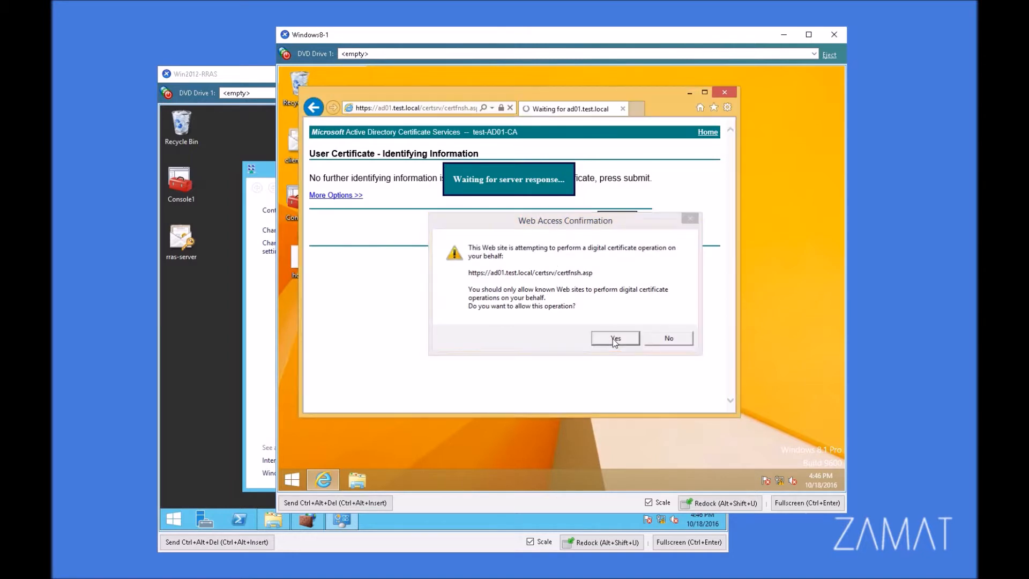
click(615, 337)
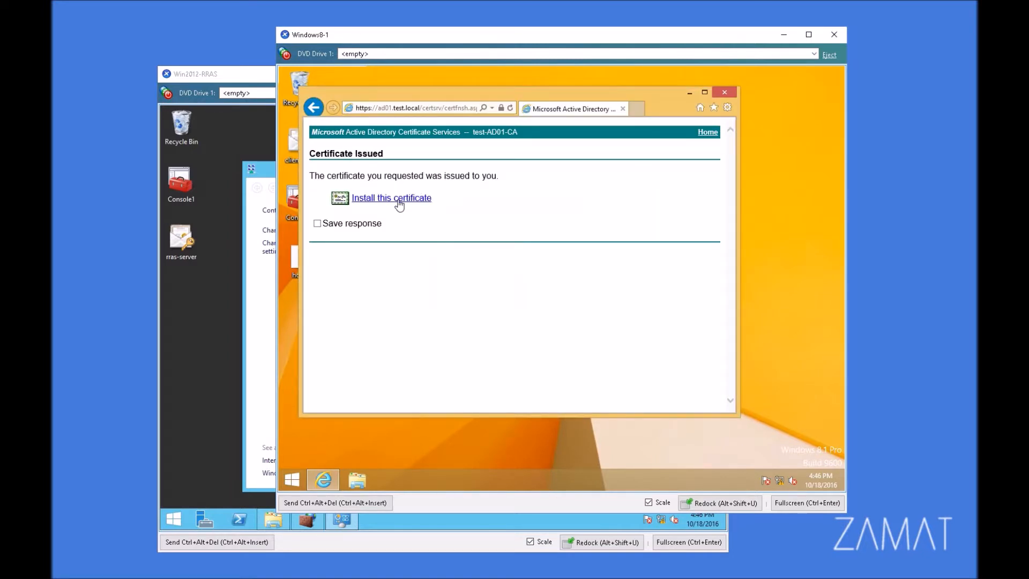
mouse_move(423, 231)
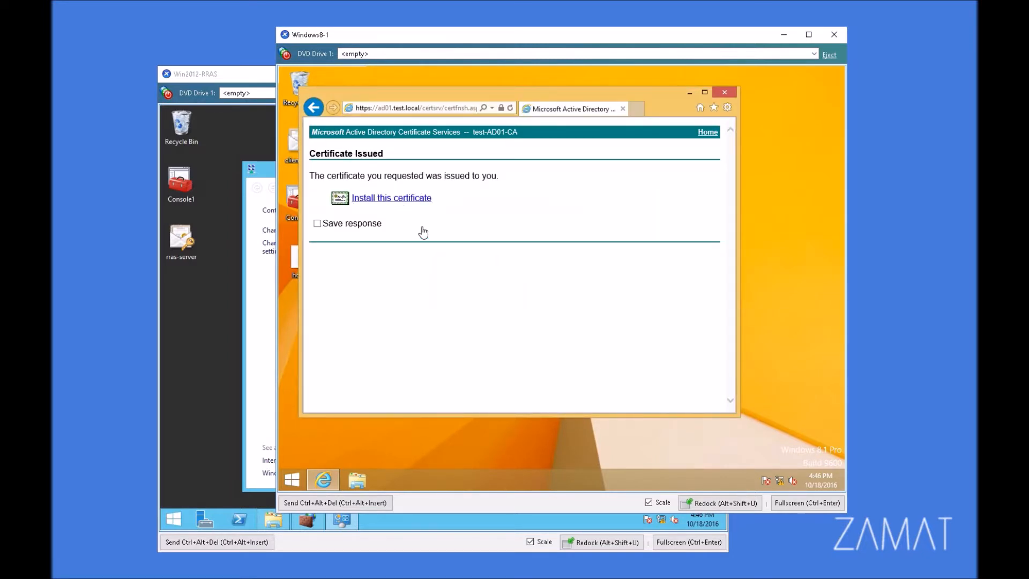
mouse_move(402, 206)
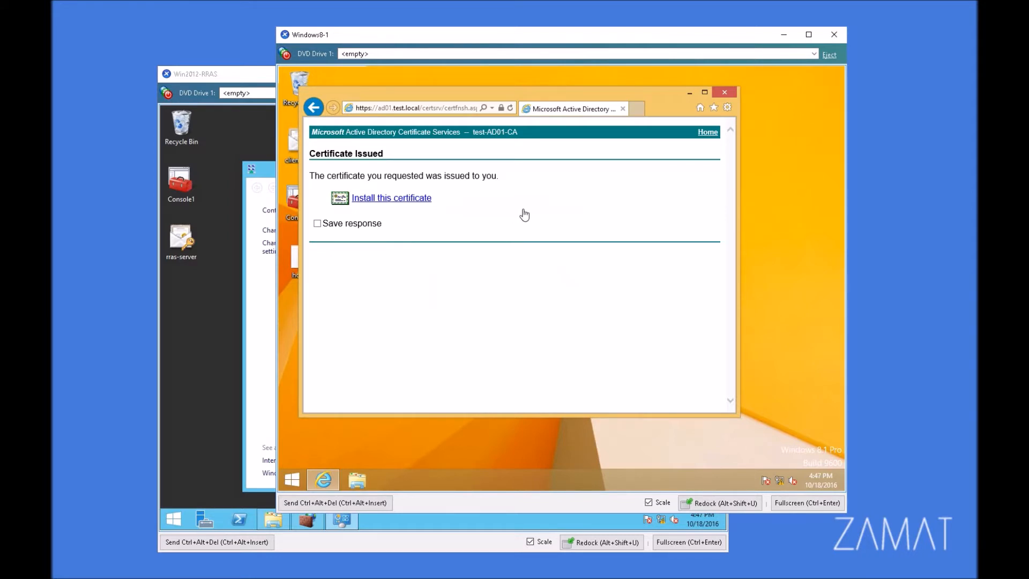
click(724, 91)
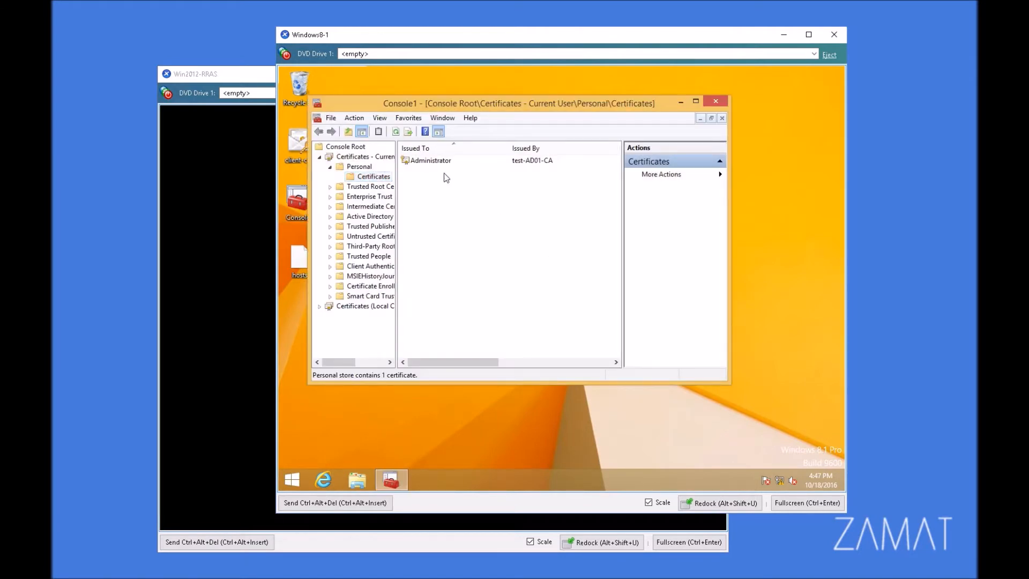
mouse_move(432, 188)
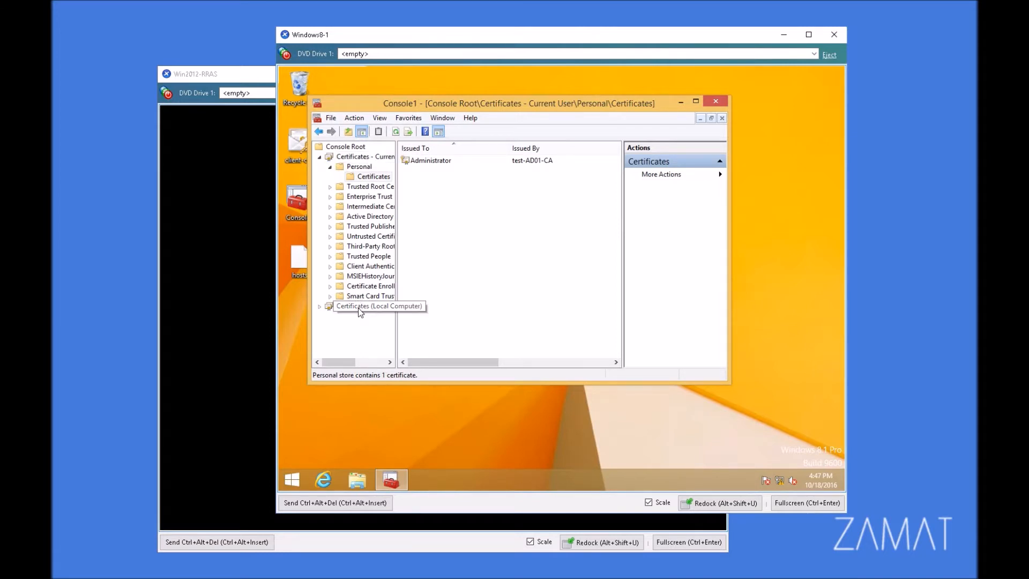
mouse_move(373, 180)
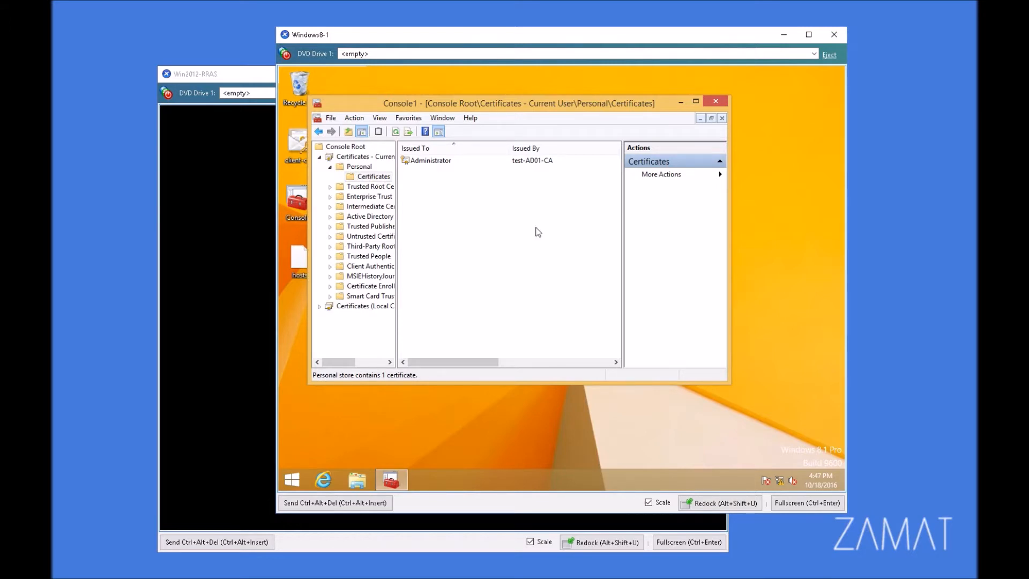
mouse_move(788, 199)
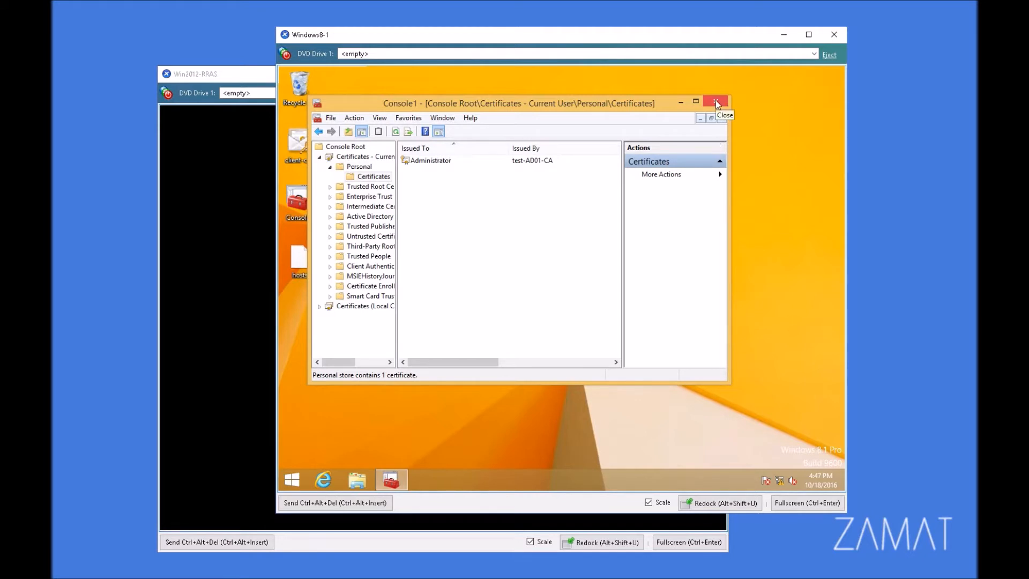
- Close the certificates console, answering the save-settings prompt
click(715, 103)
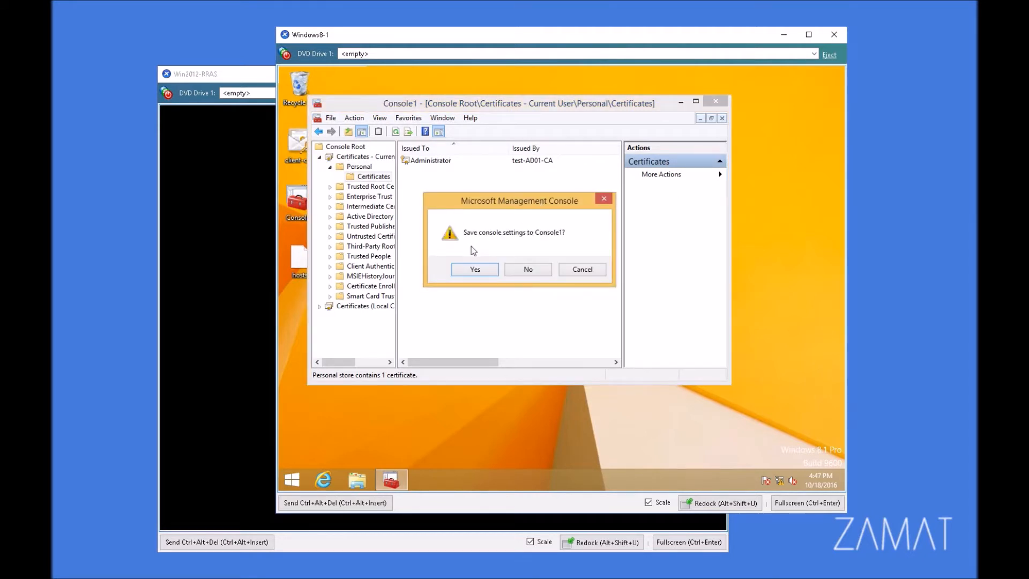
click(528, 269)
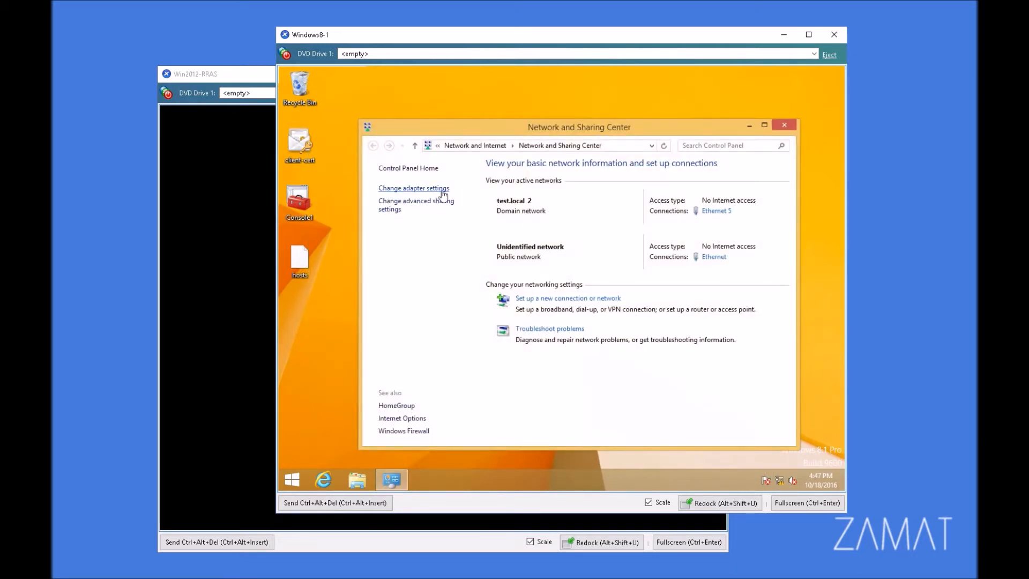
- Set VPN Connection's security authentication to Microsoft: Smart Card or other certificate
right_click(721, 204)
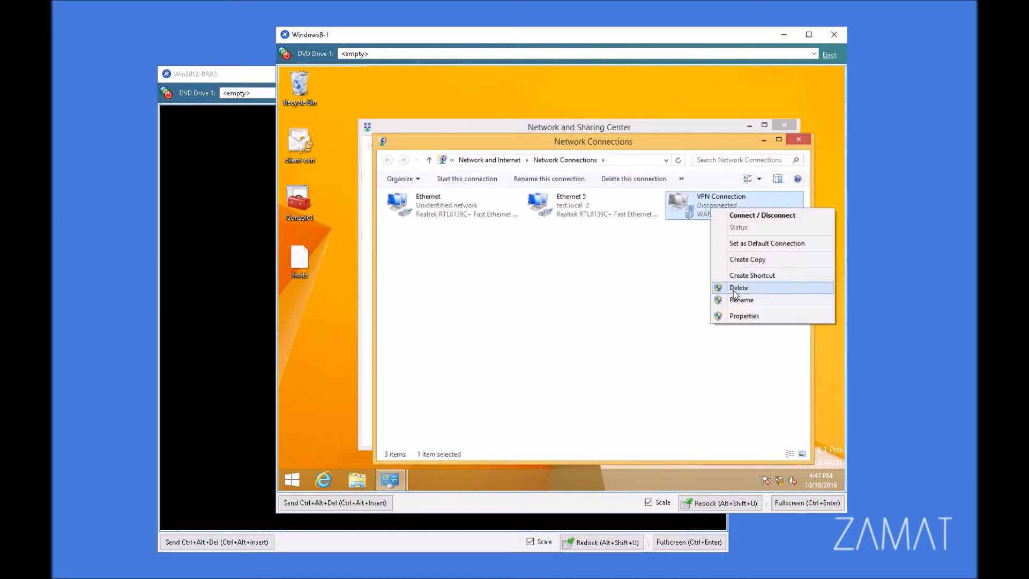
click(744, 316)
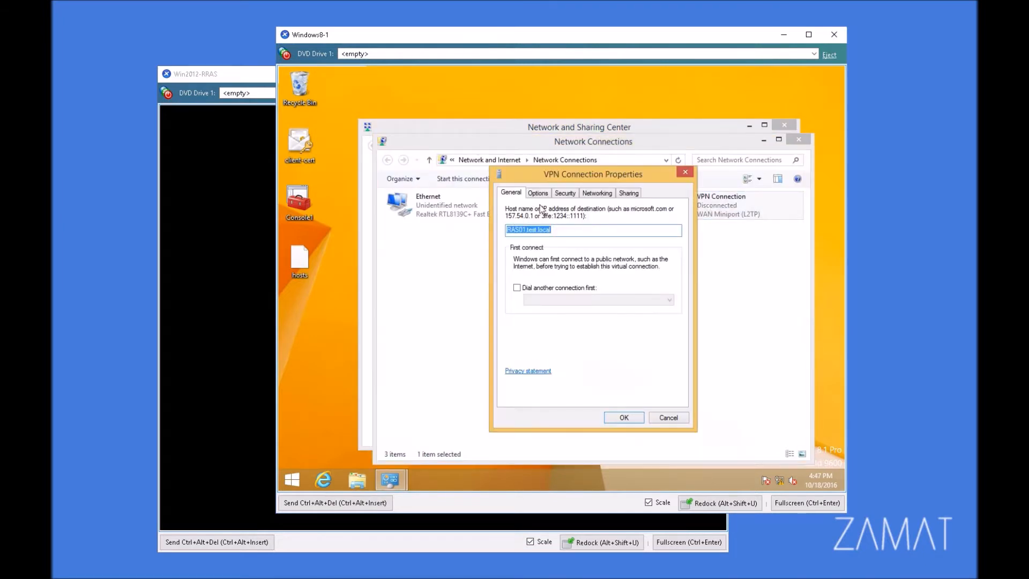
click(565, 192)
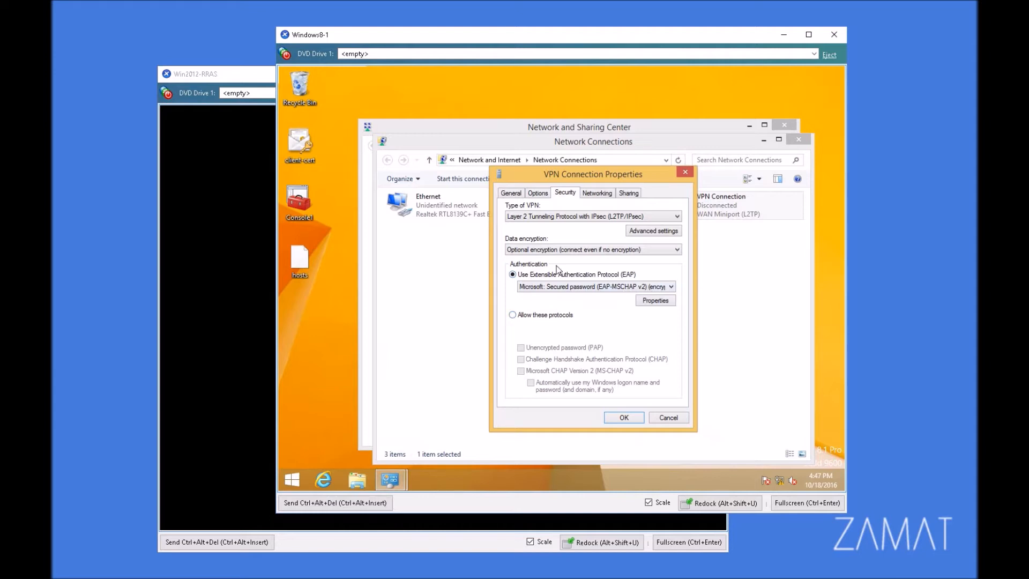
mouse_move(628, 294)
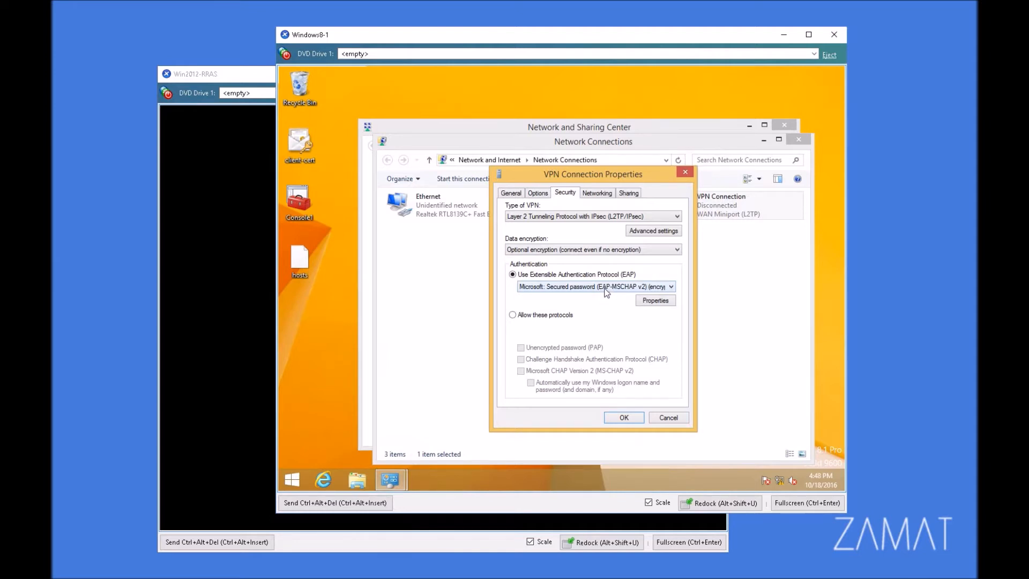
click(669, 287)
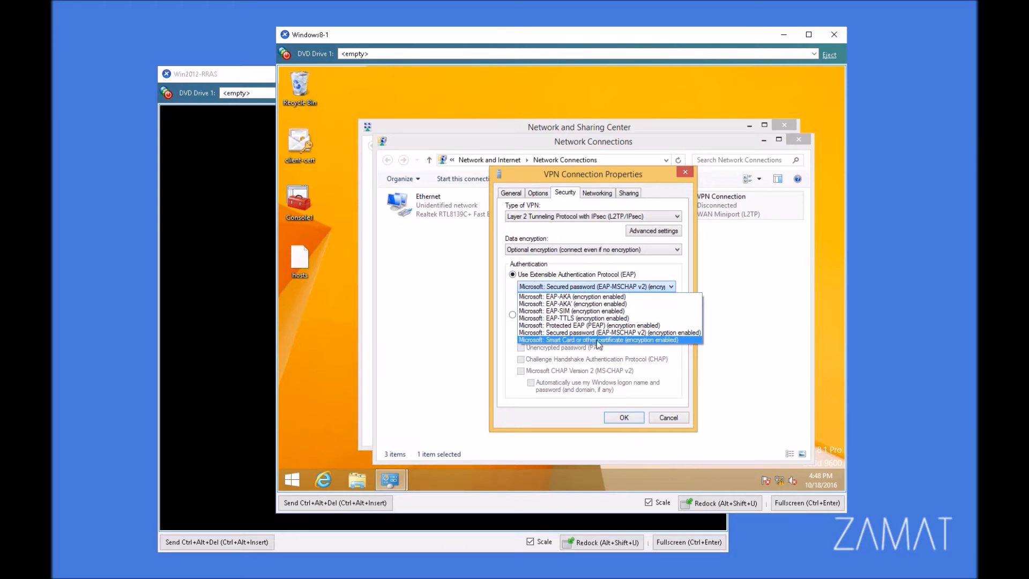
click(597, 340)
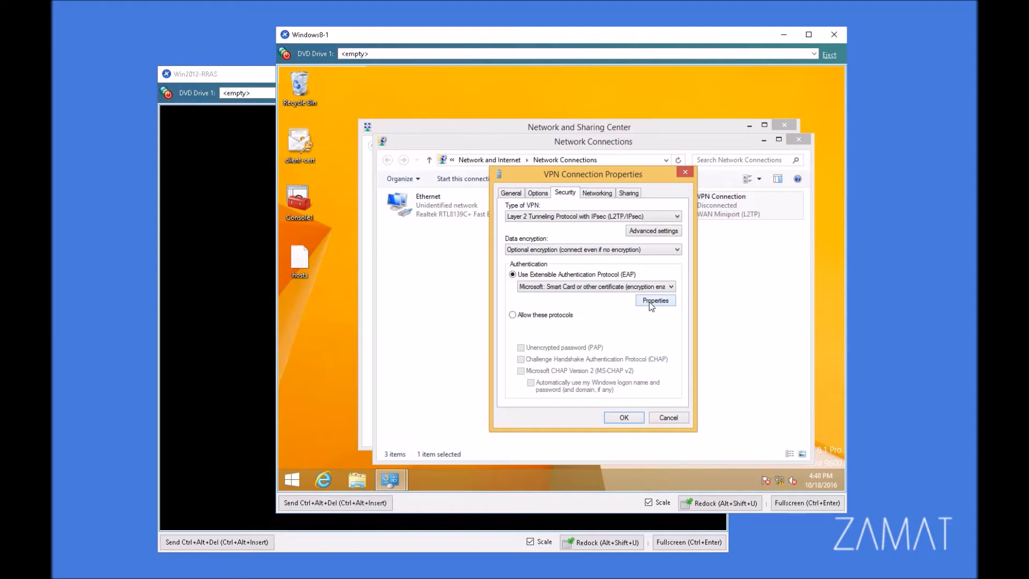
- Use a certificate on this computer trusting test-AD01-CA, without restricting to named servers
click(654, 300)
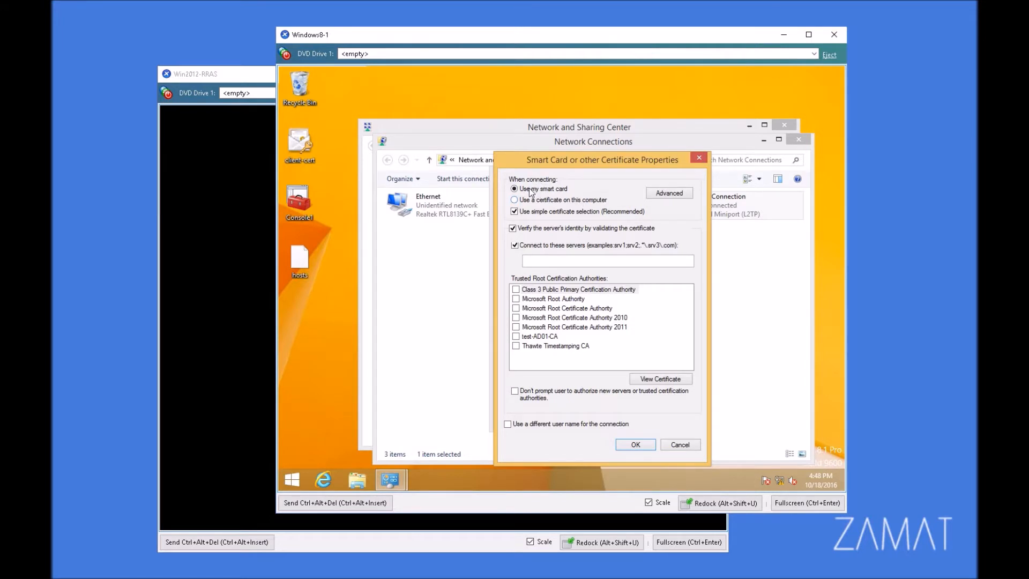
mouse_move(570, 200)
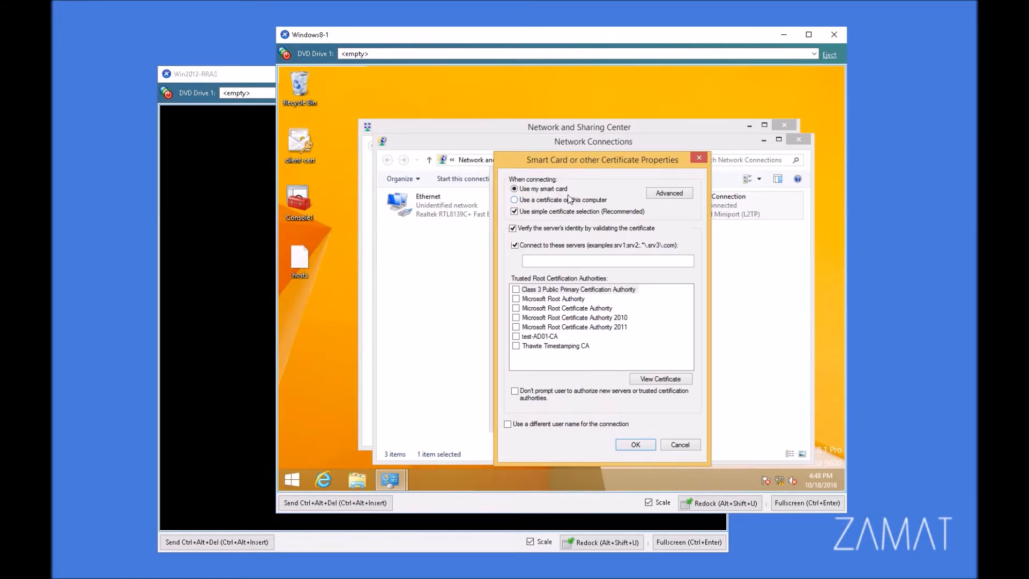
click(515, 199)
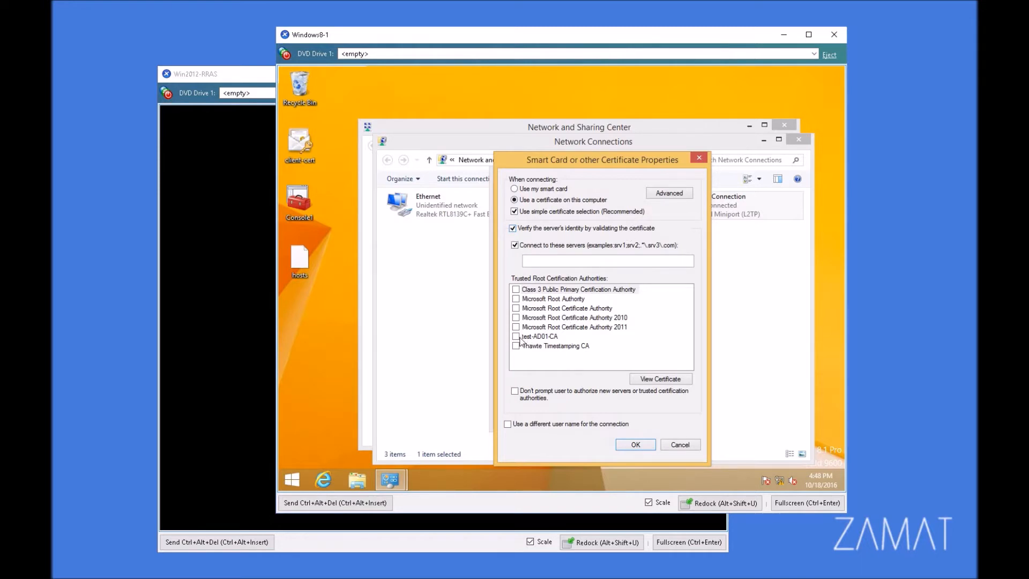
click(516, 336)
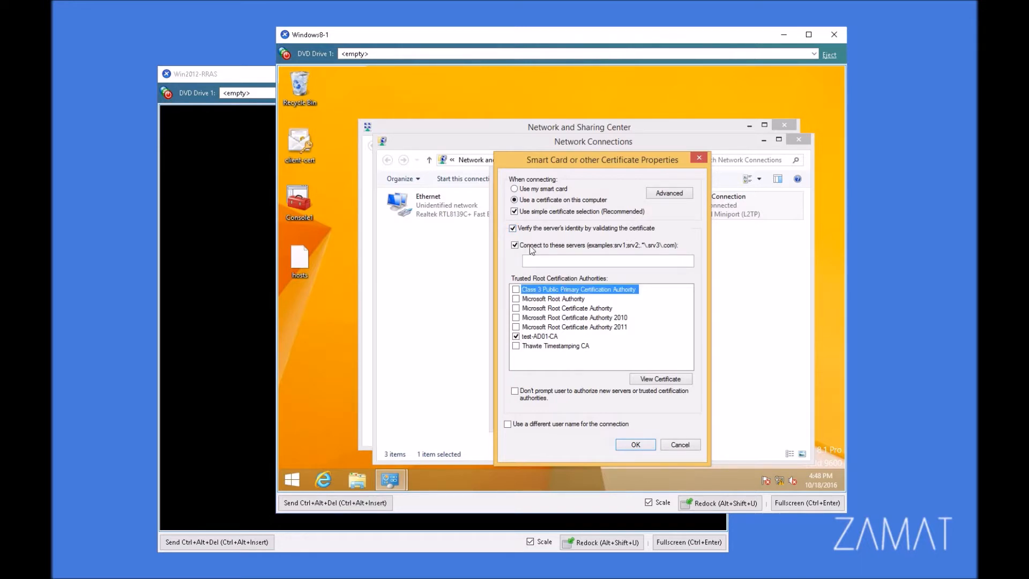
click(515, 245)
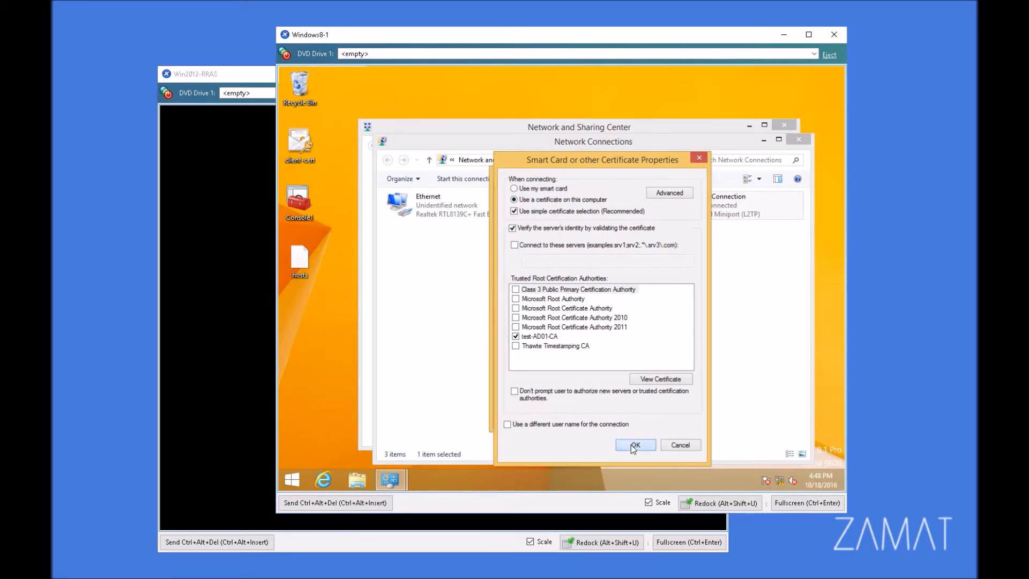
- Save the certificate and VPN settings and bring up the networks list
click(633, 445)
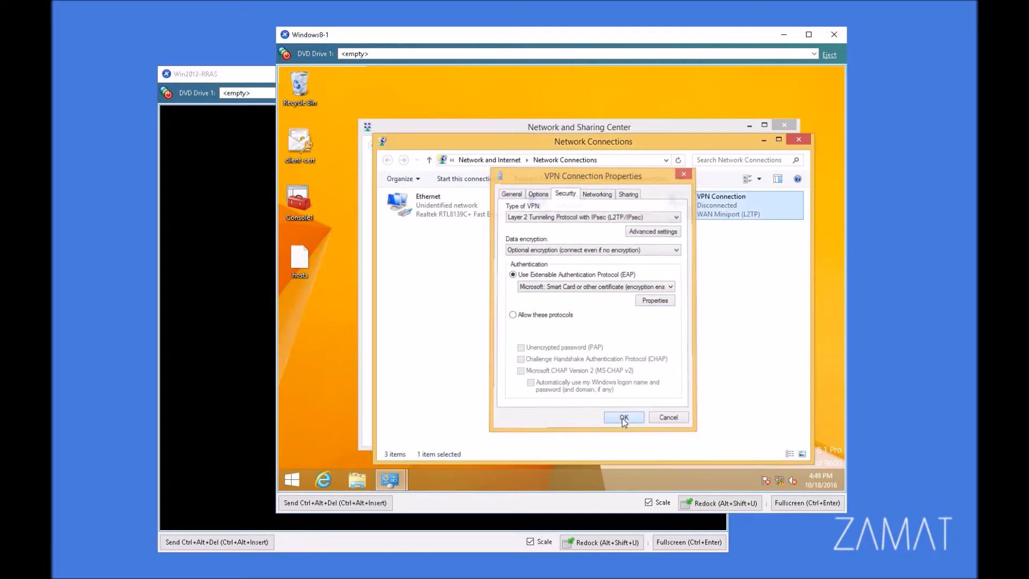
click(623, 417)
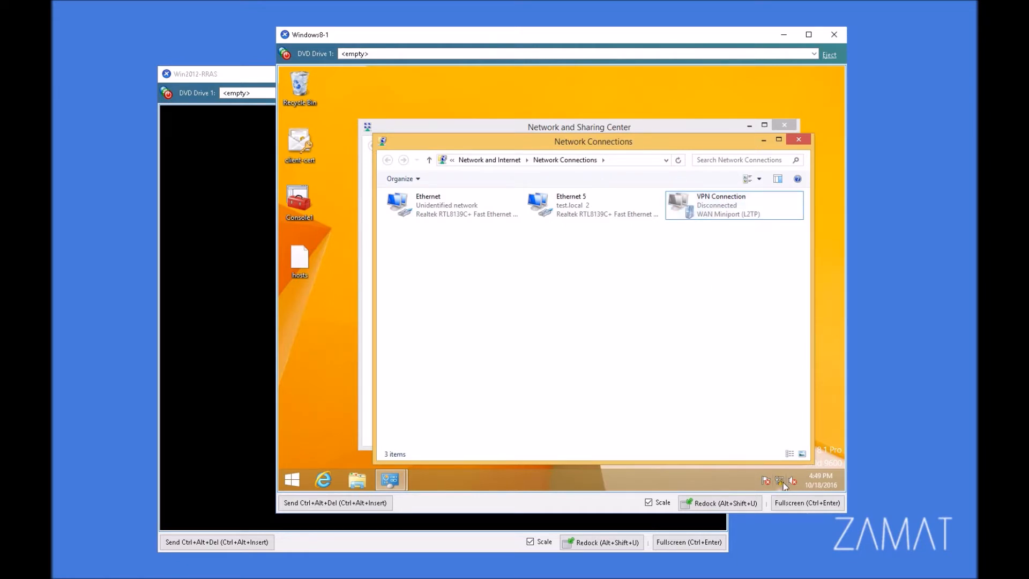
click(779, 481)
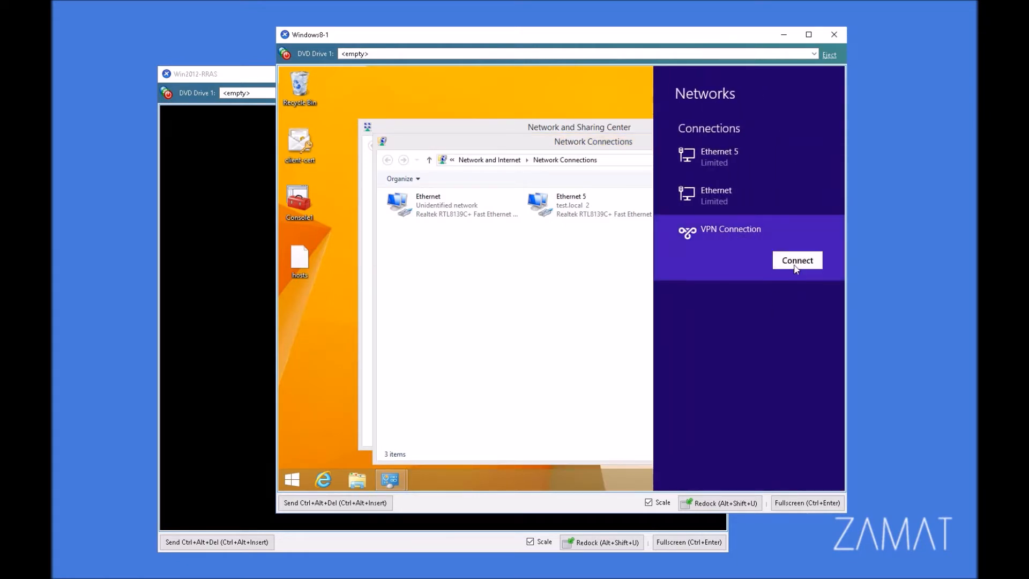
- Connect the VPN Connection from the Networks charm
click(797, 259)
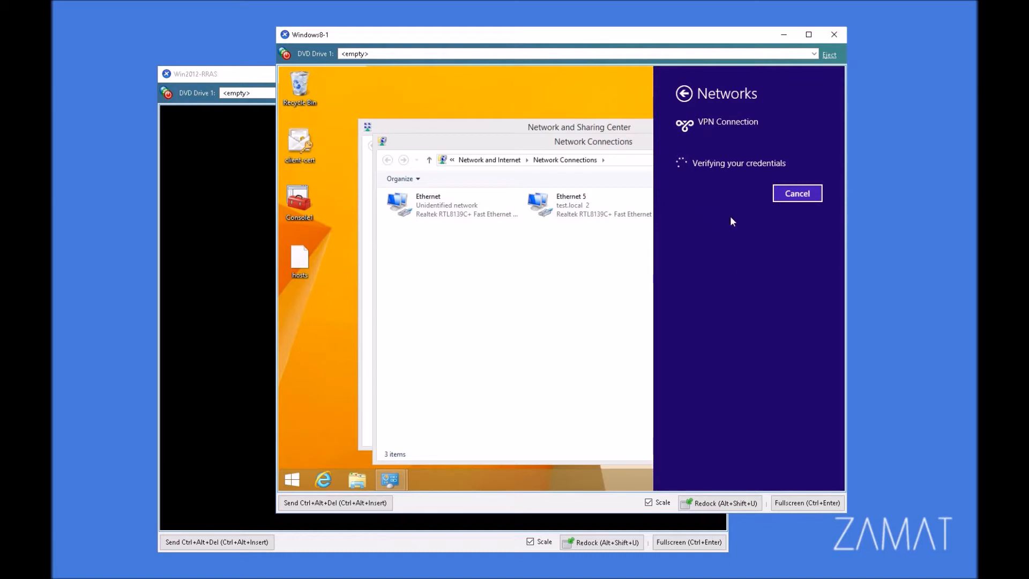
mouse_move(734, 314)
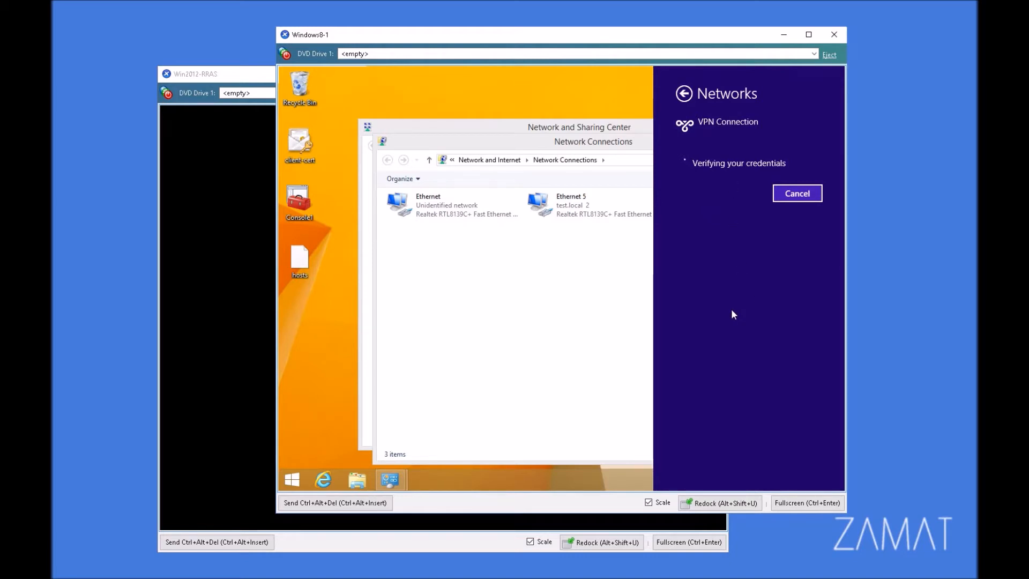
mouse_move(793, 292)
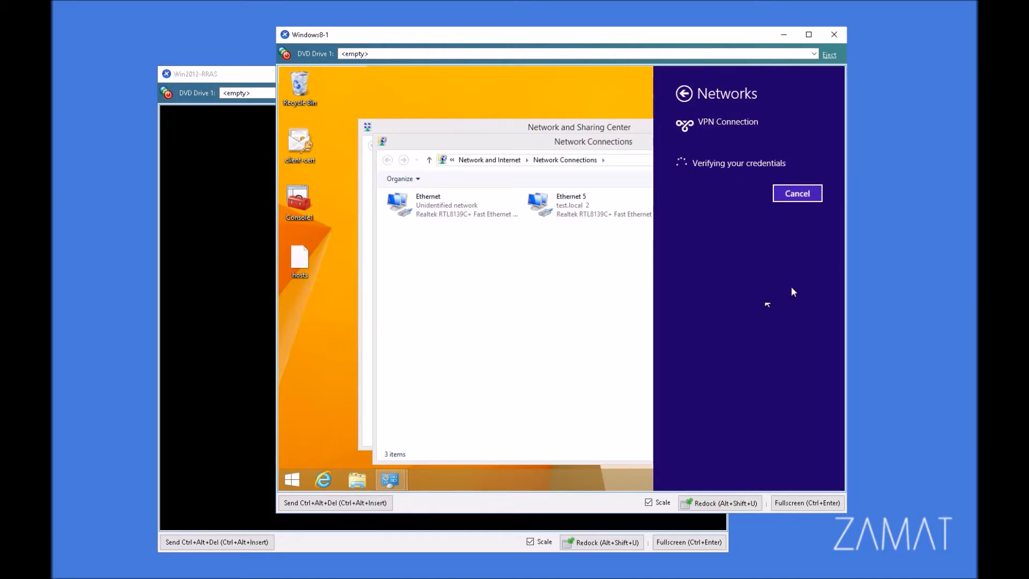
mouse_move(764, 319)
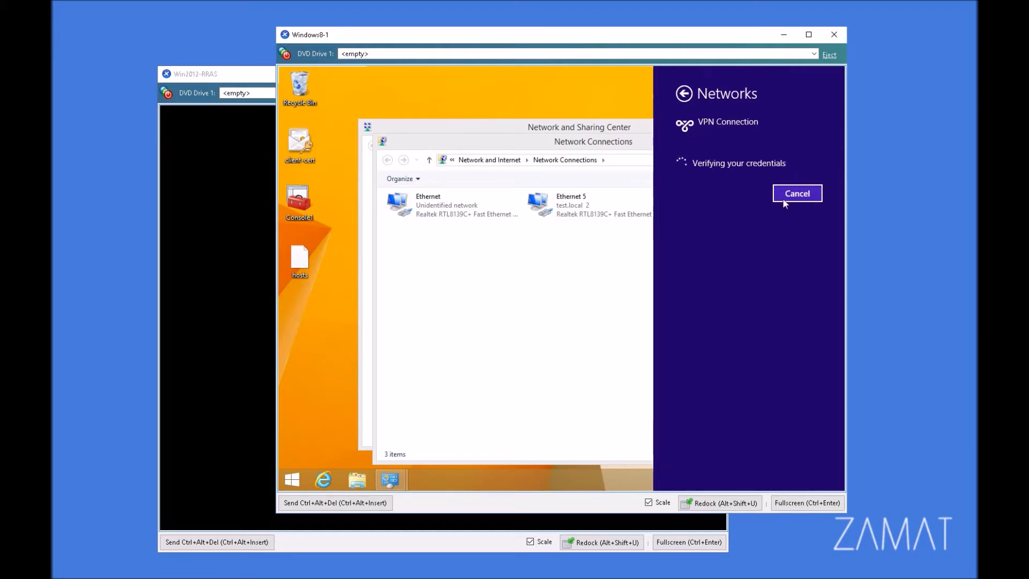
mouse_move(654, 175)
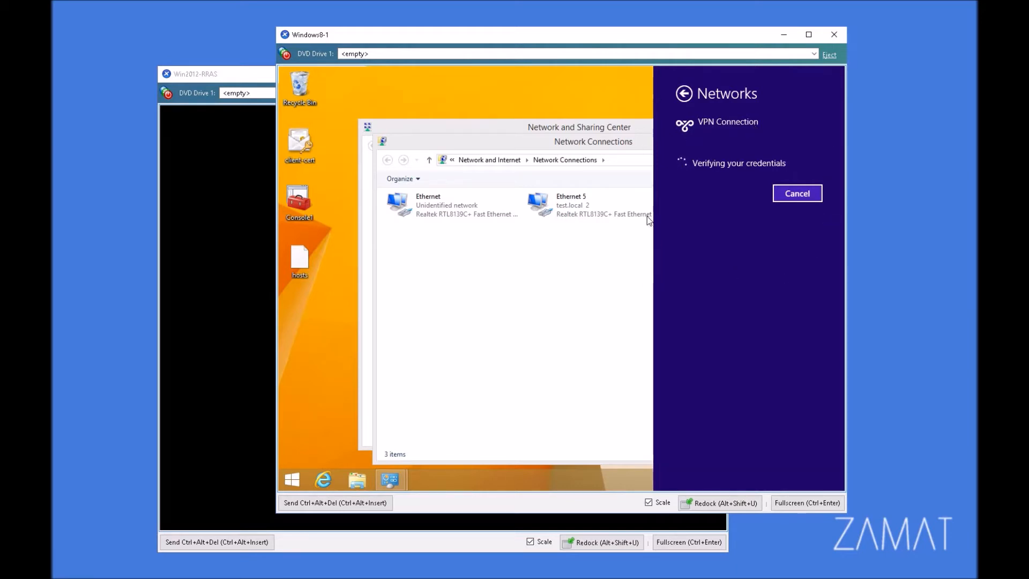
mouse_move(671, 255)
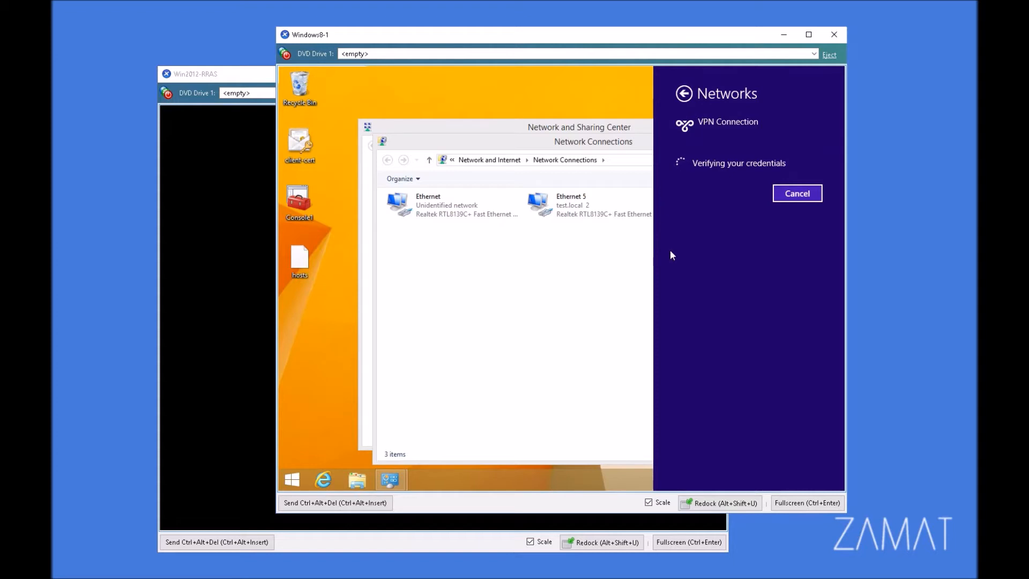
mouse_move(837, 207)
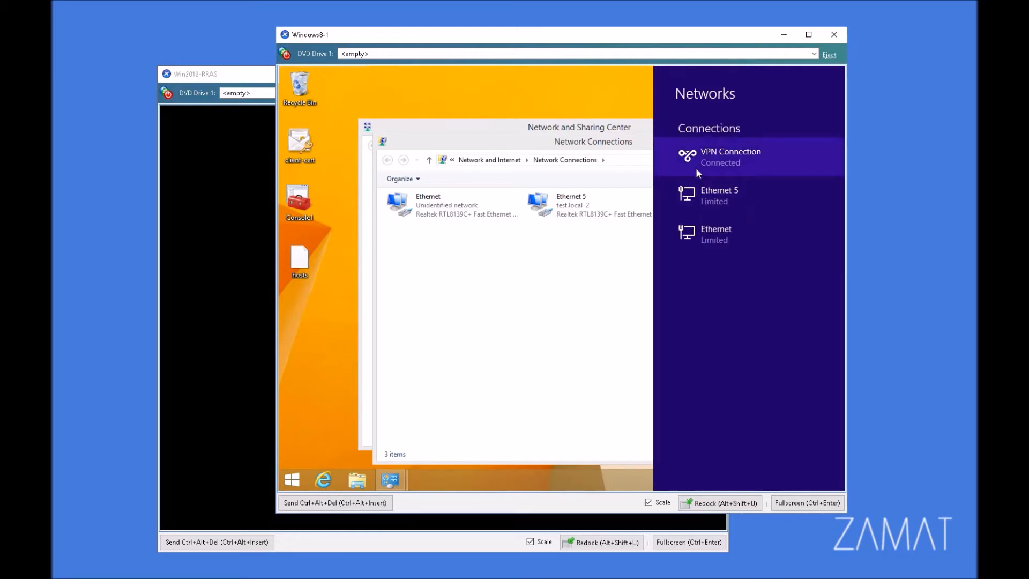
mouse_move(737, 158)
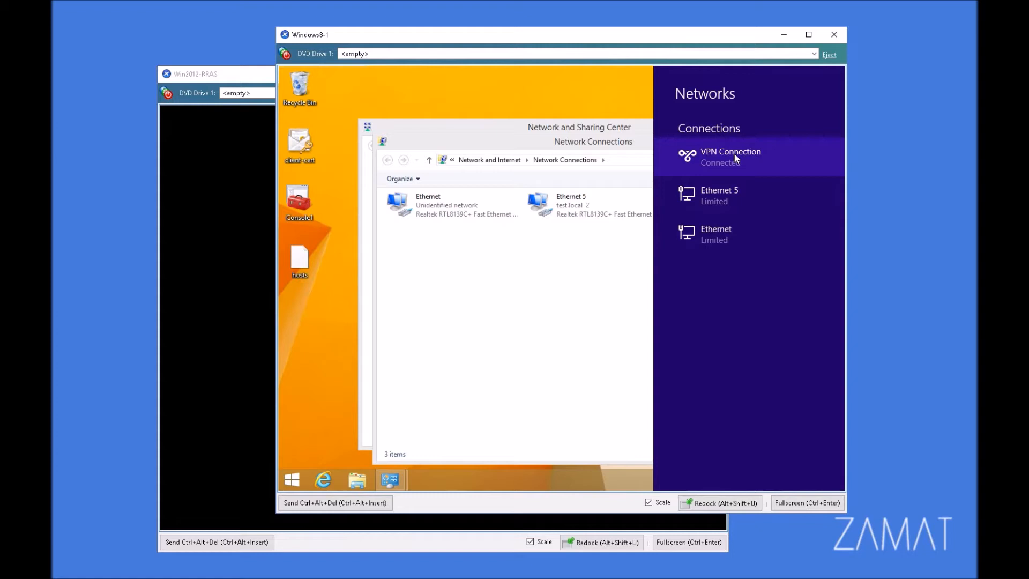
mouse_move(825, 155)
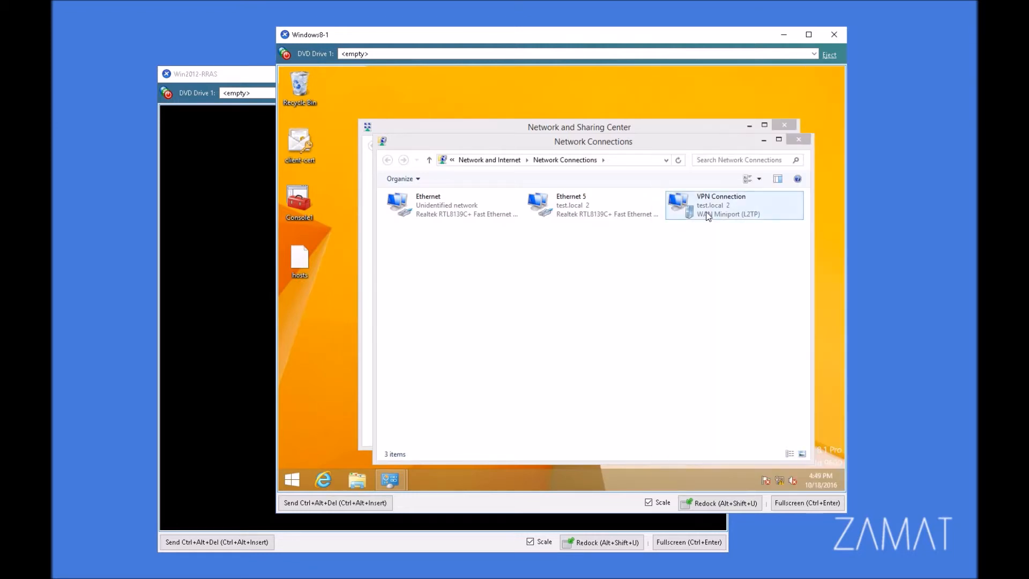
- Show the VPN Connection's status details with EAP authentication and IPsec AES 256
double_click(733, 205)
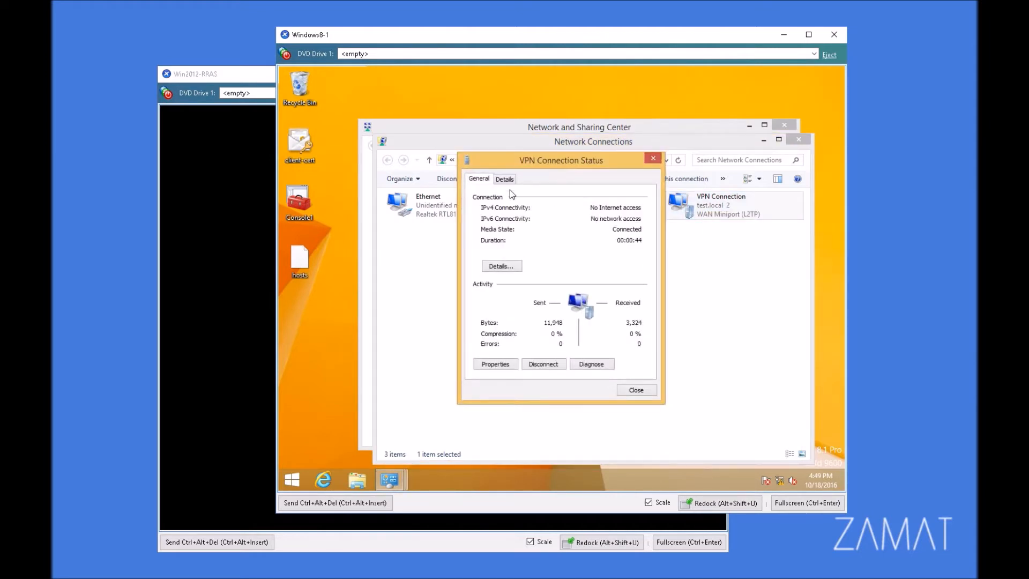
click(504, 179)
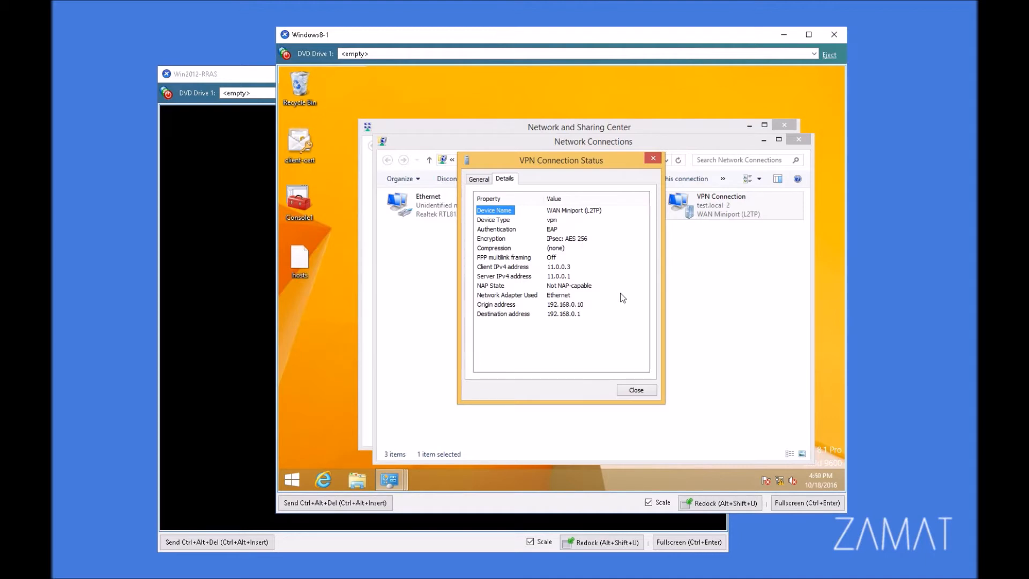
mouse_move(402, 229)
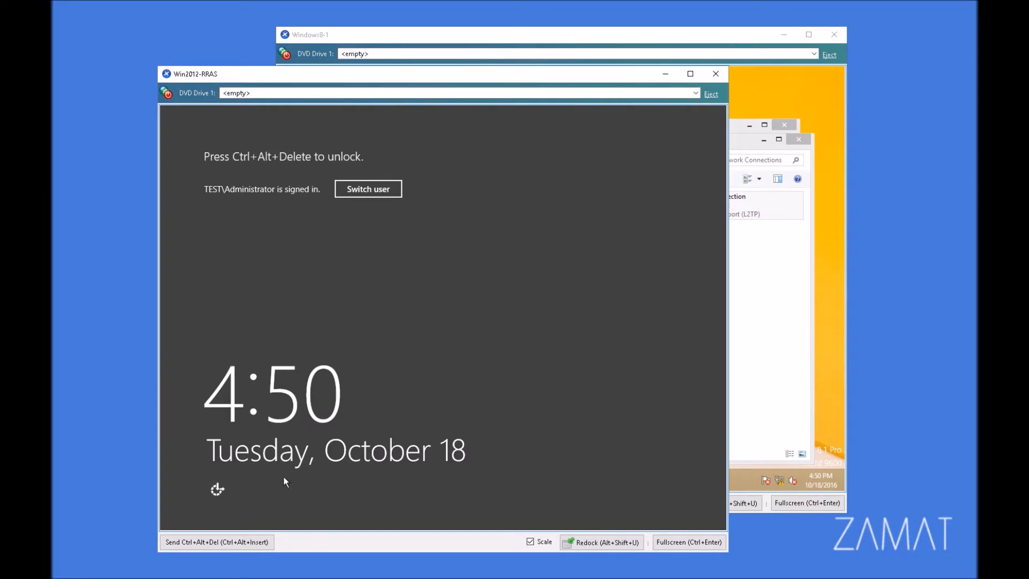
click(217, 541)
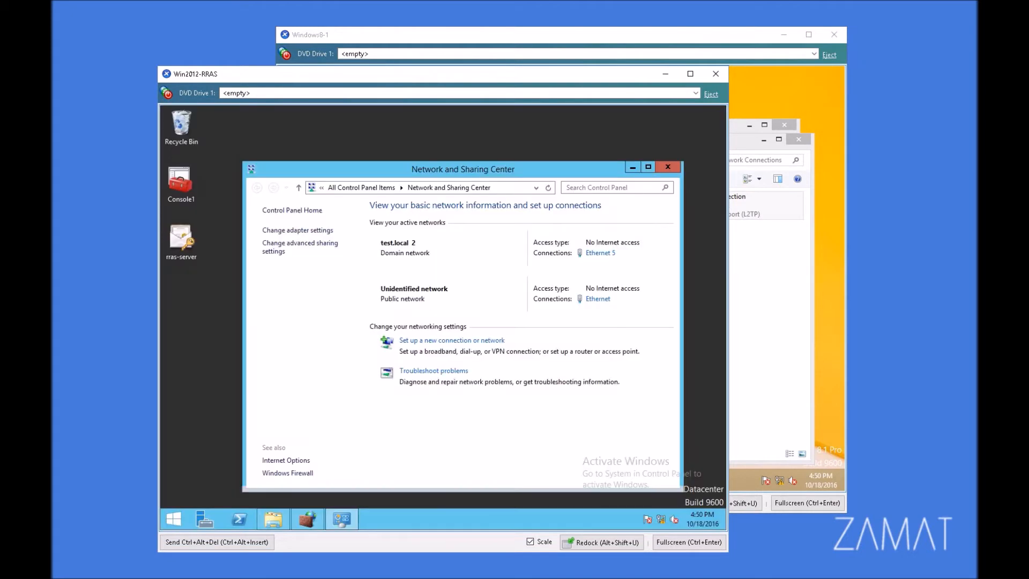
mouse_move(414, 441)
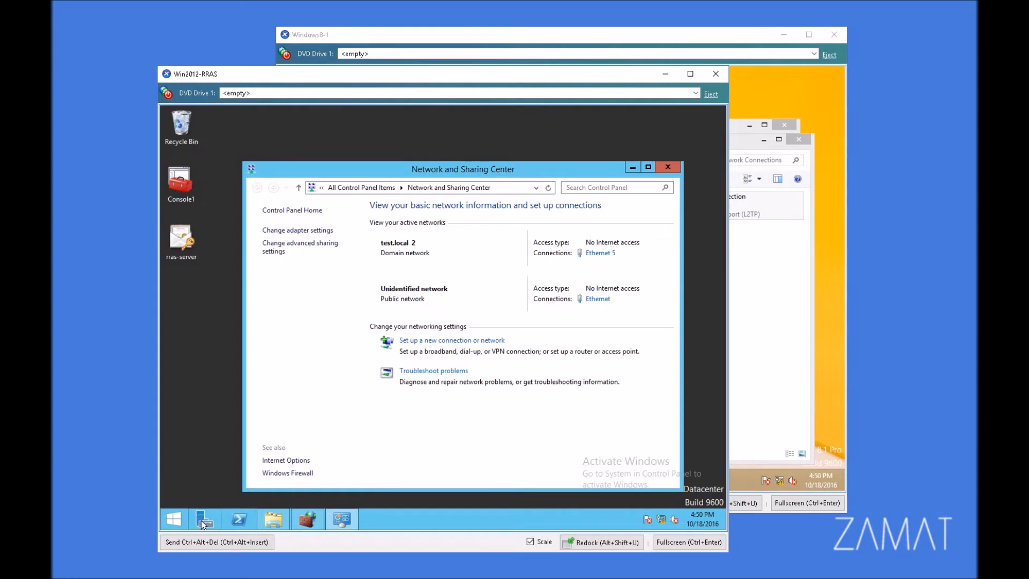
click(644, 137)
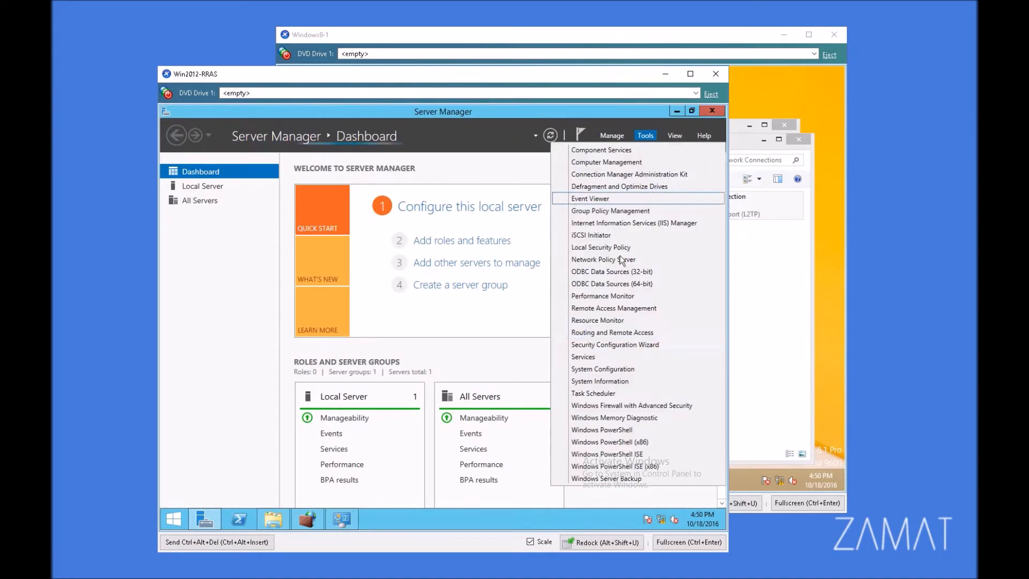
mouse_move(615, 307)
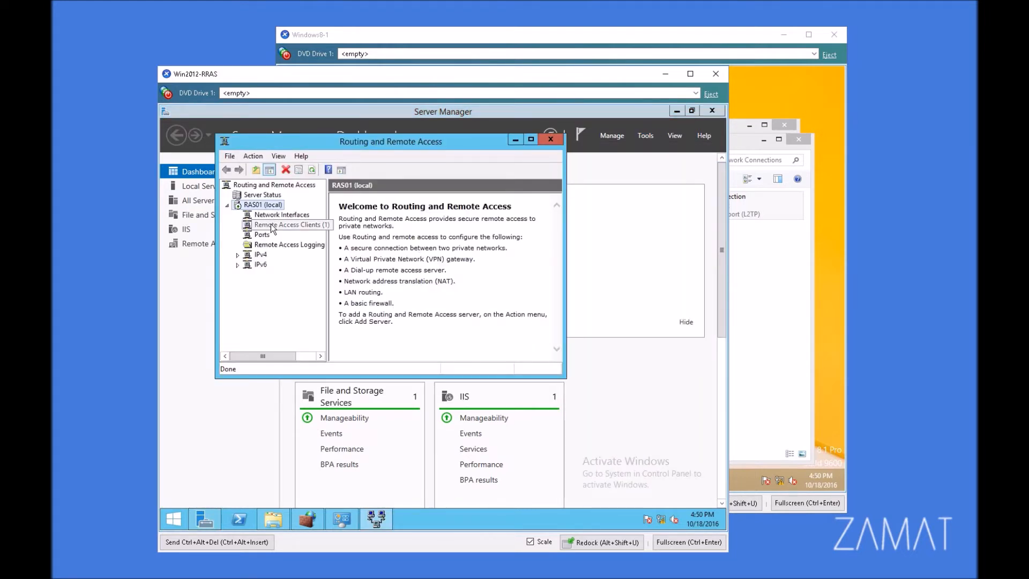
click(289, 224)
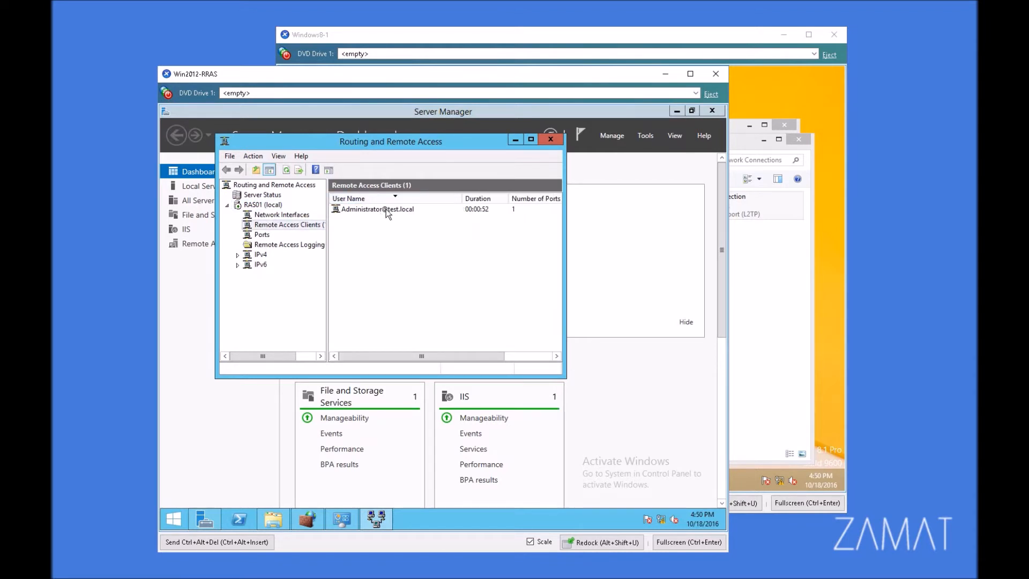
click(380, 209)
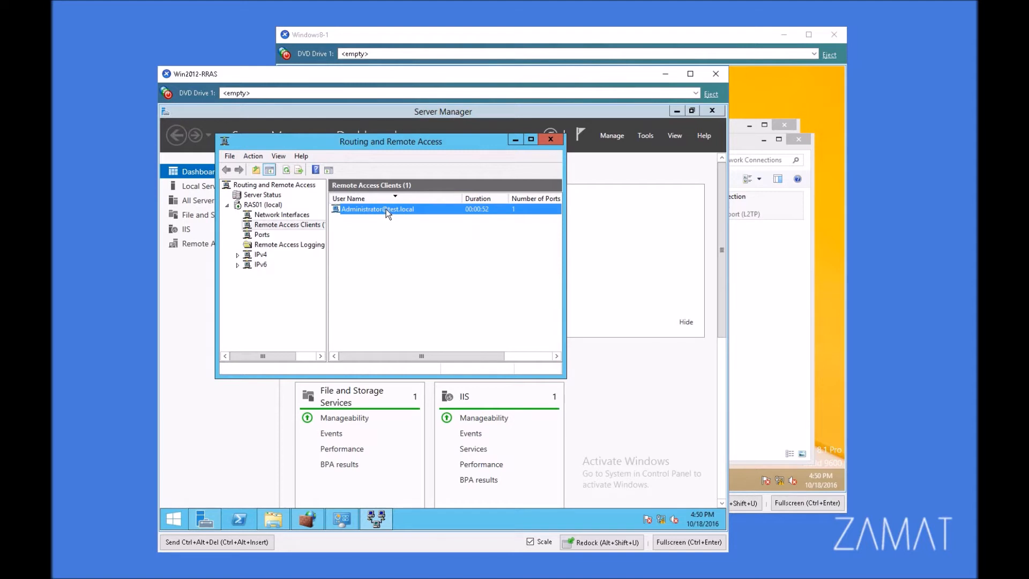
mouse_move(374, 211)
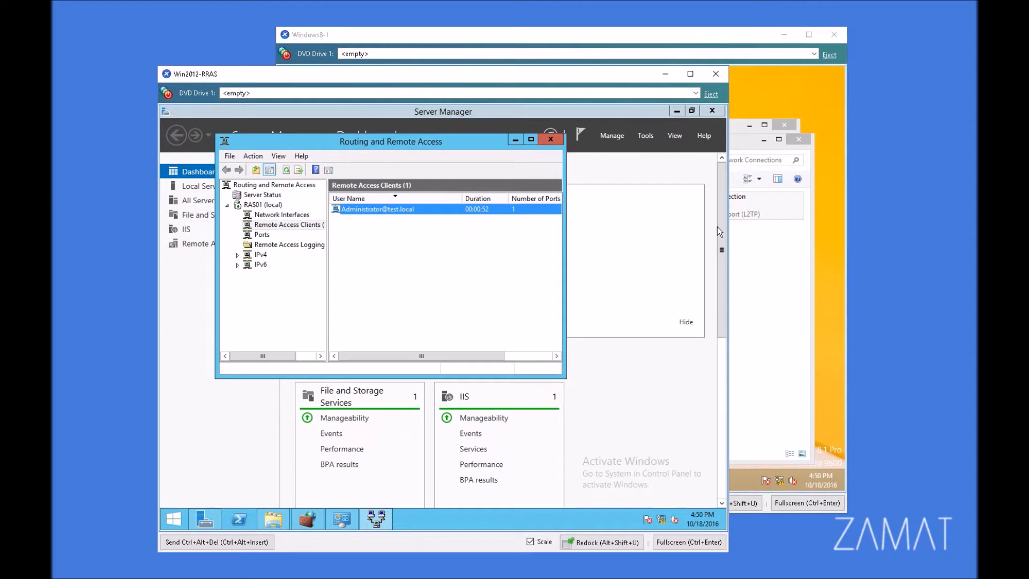
mouse_move(708, 222)
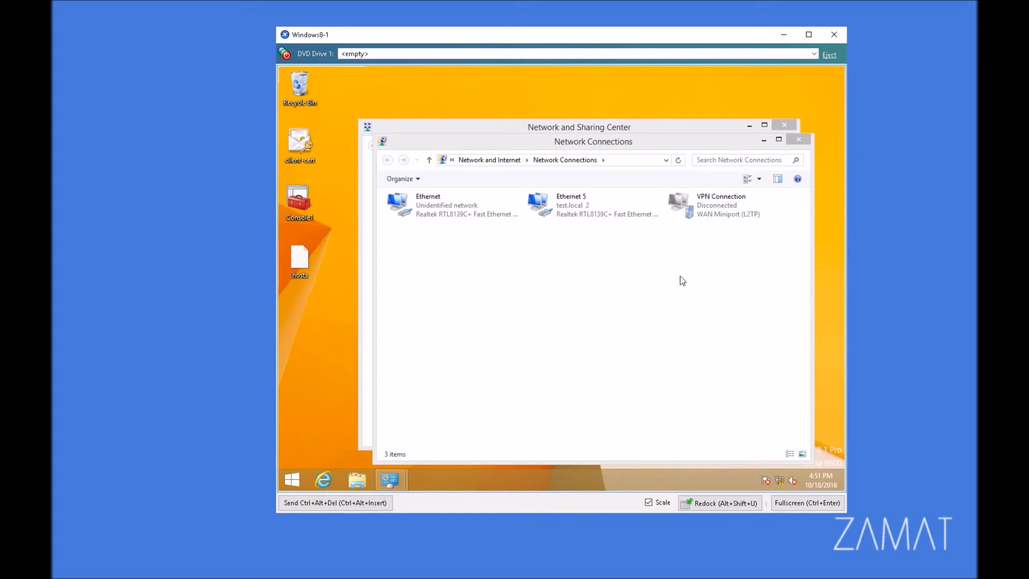
mouse_move(695, 278)
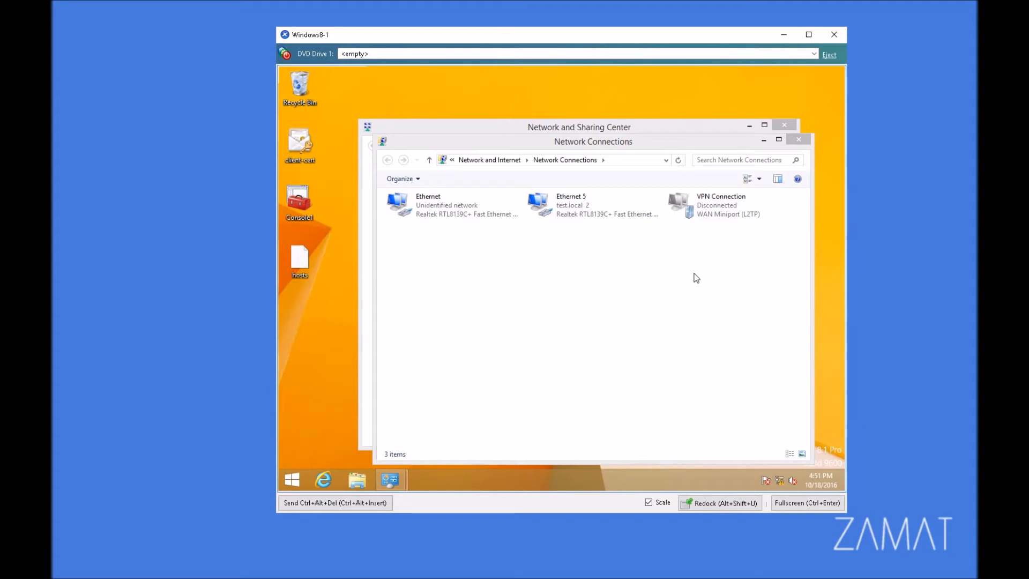
mouse_move(694, 311)
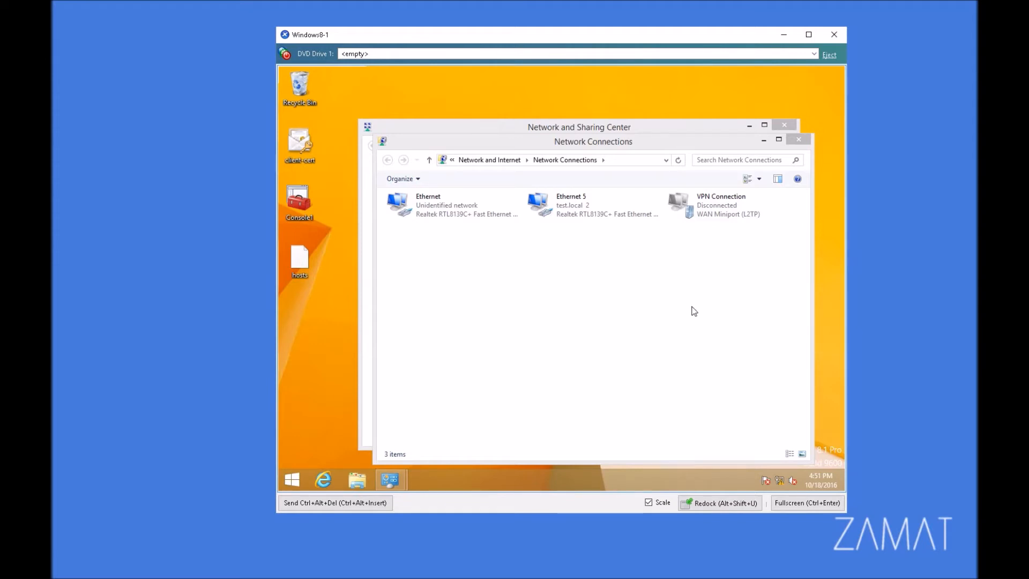
mouse_move(733, 226)
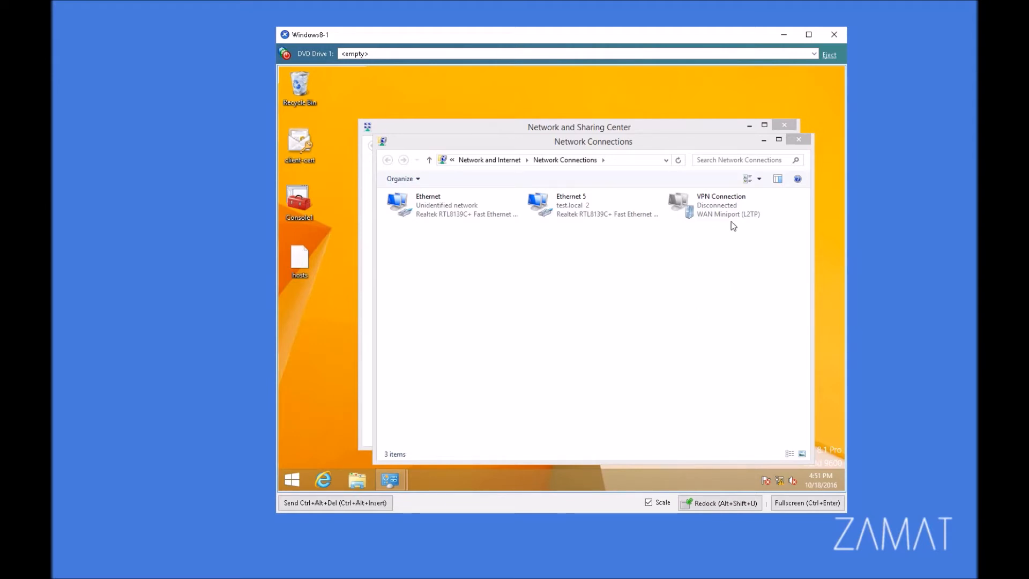
- Bring up the VPN Connection's properties showing destination RAS01.test.local
double_click(721, 205)
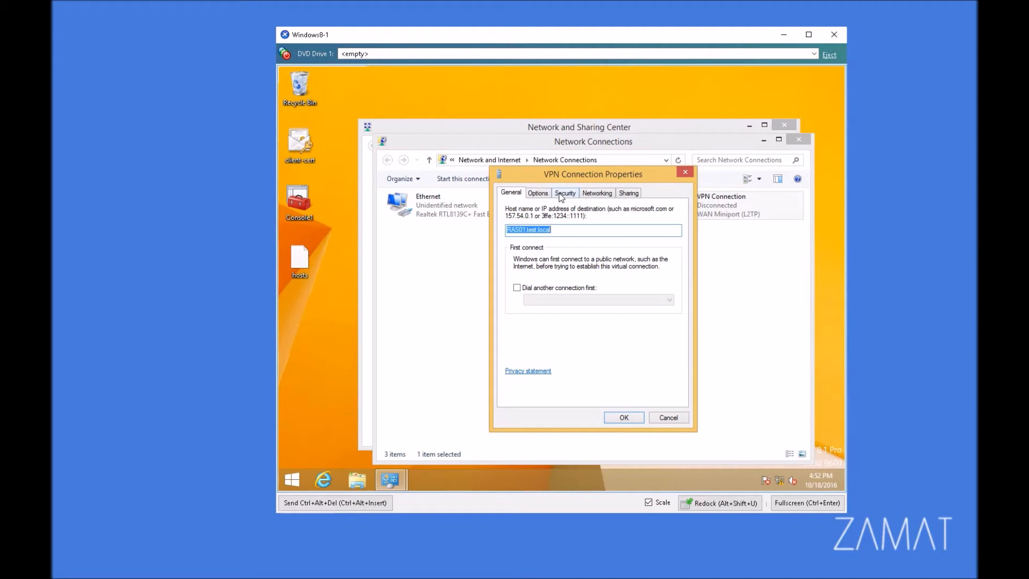
- Change the VPN type from L2TP/IPsec to IKEv2 and save it
click(565, 192)
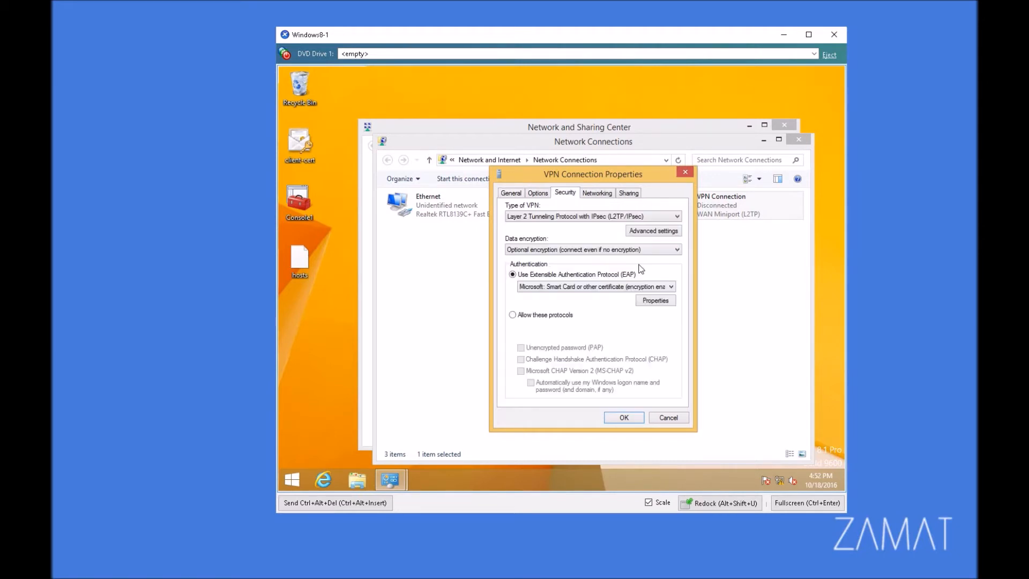
click(677, 217)
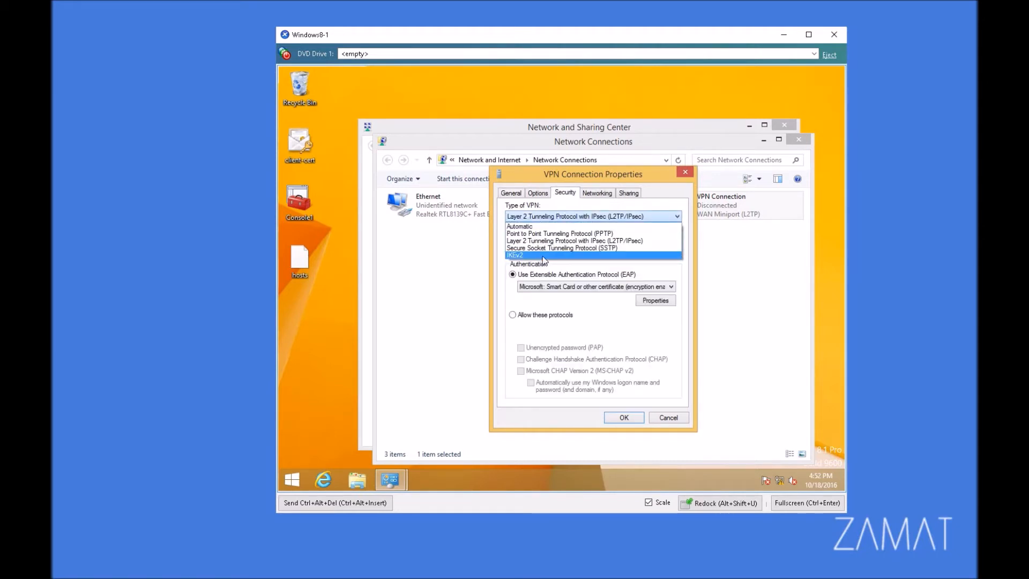
click(516, 256)
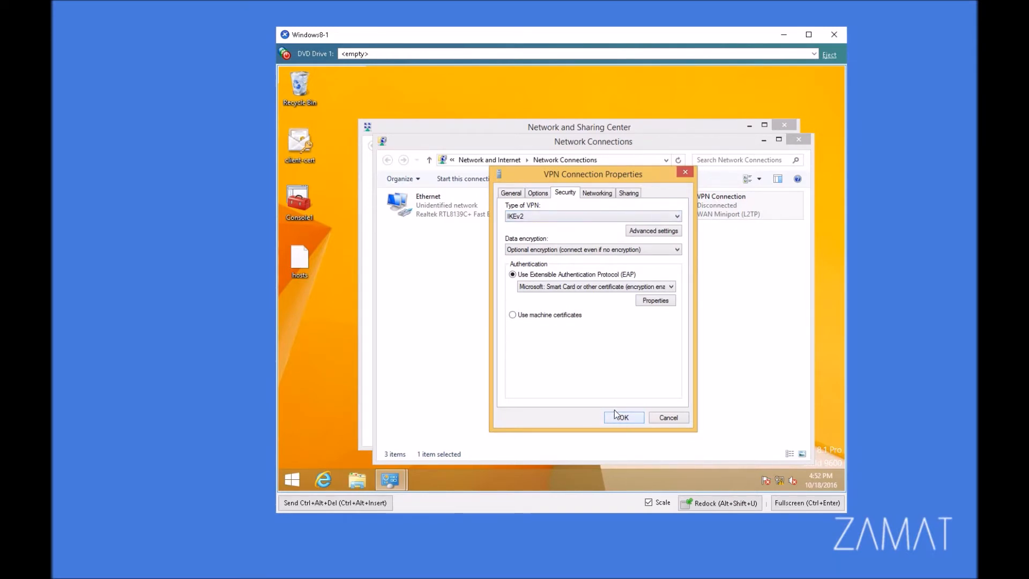
click(621, 417)
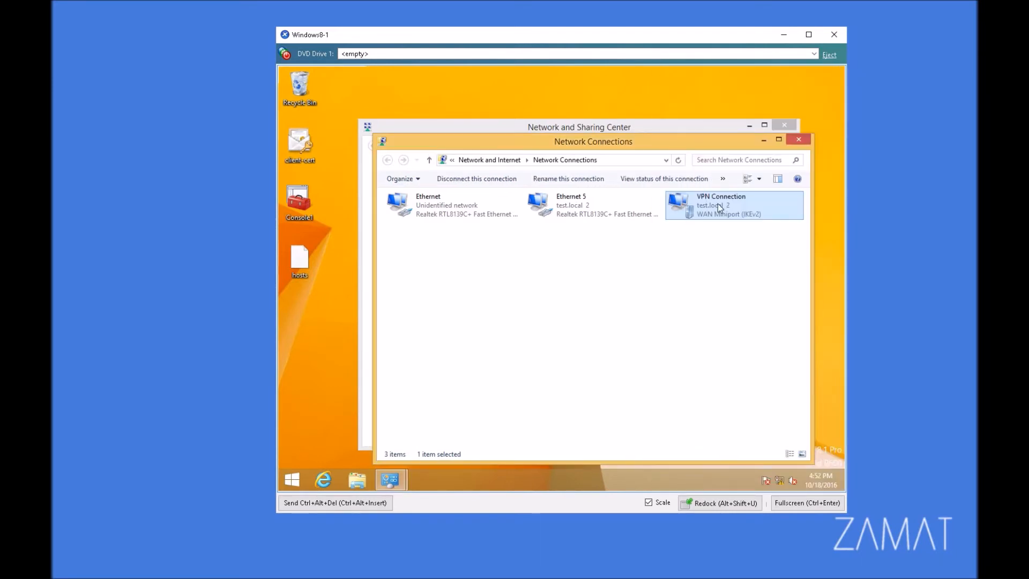
mouse_move(796, 243)
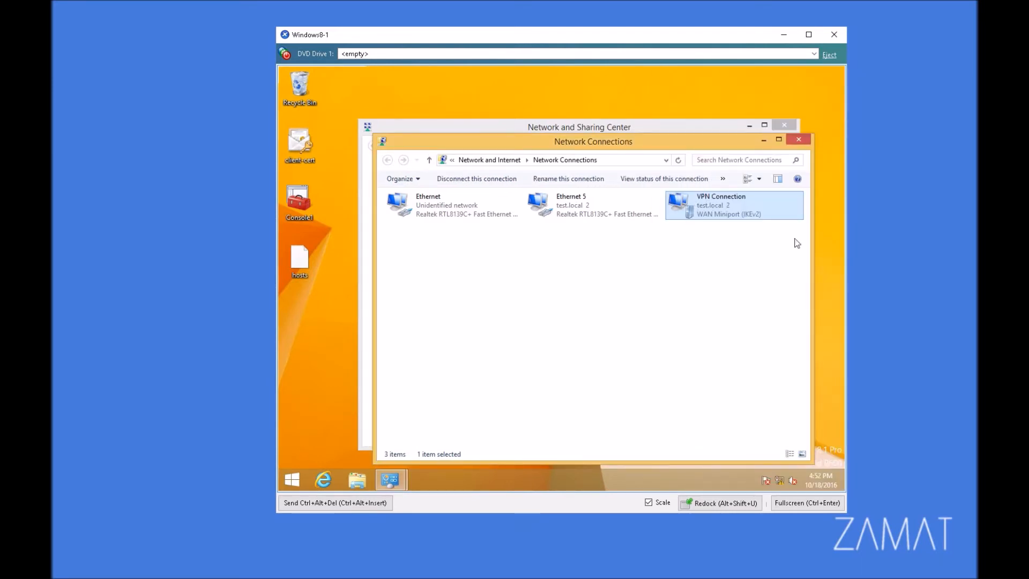
right_click(733, 205)
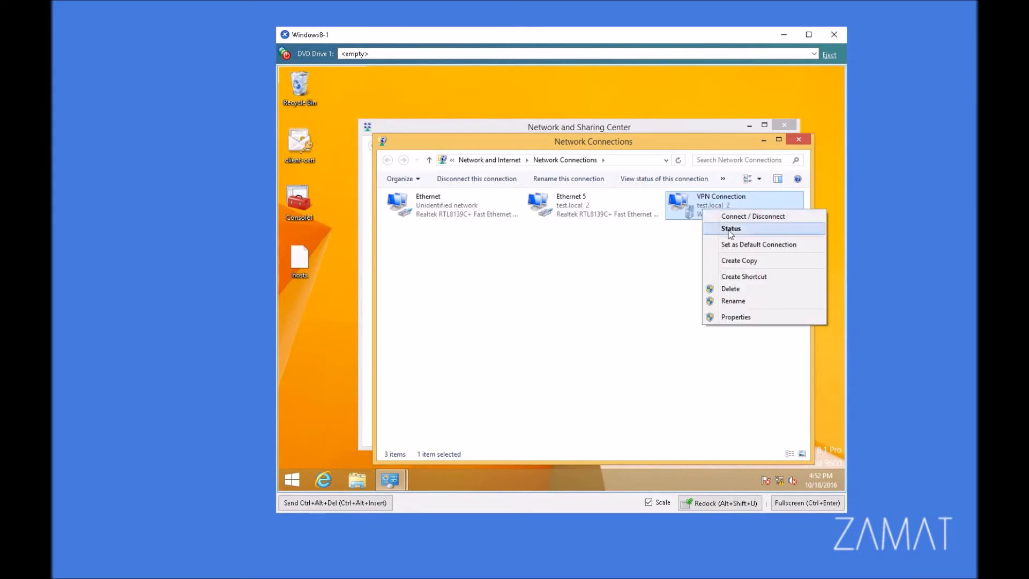
click(730, 229)
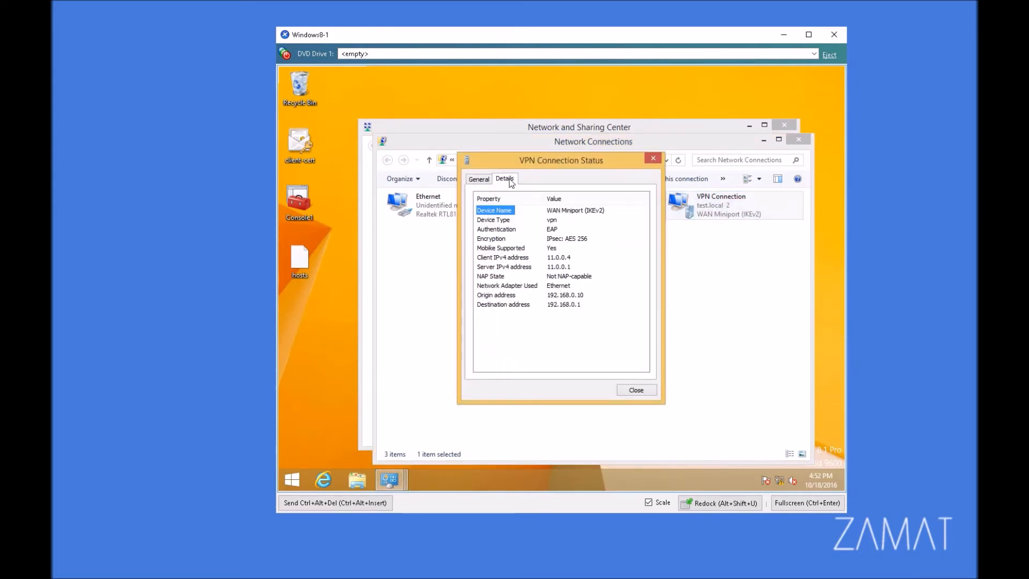
click(501, 247)
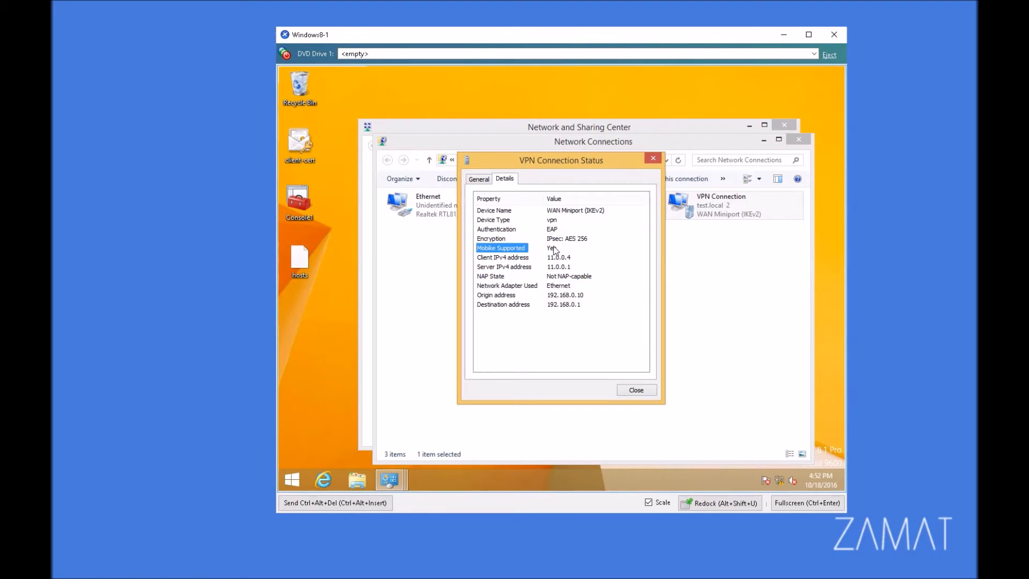
mouse_move(636, 180)
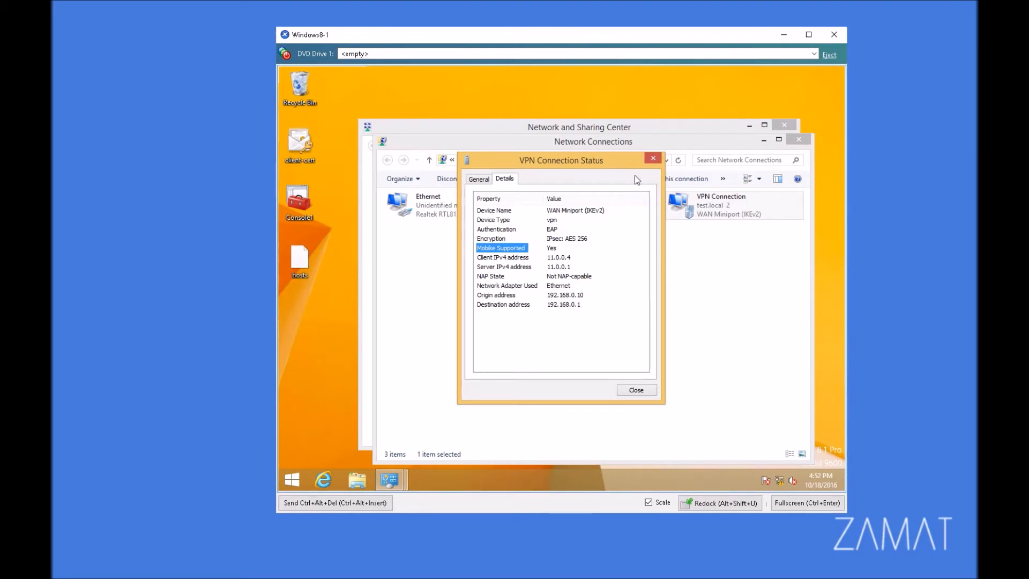
mouse_move(653, 160)
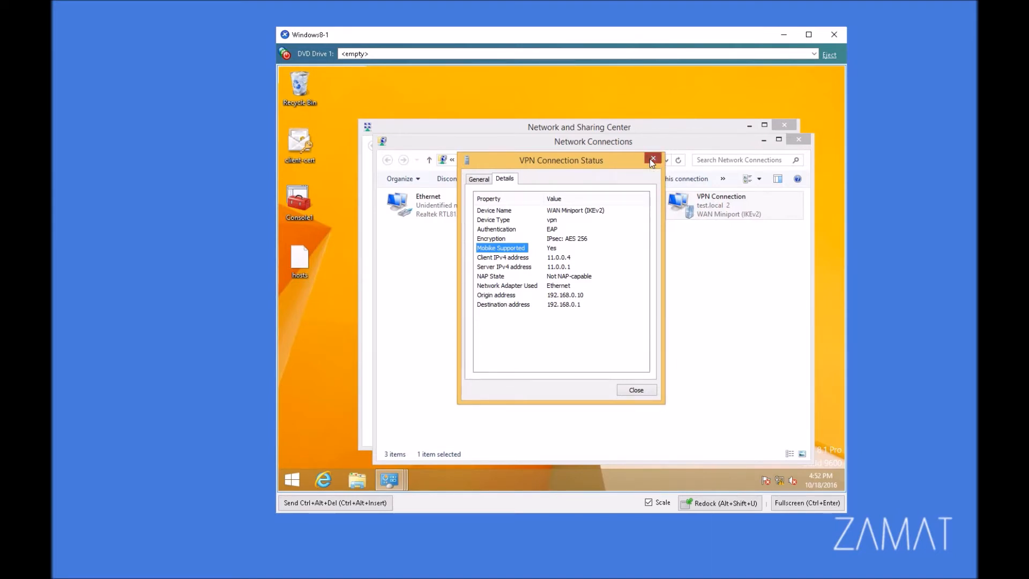
click(652, 160)
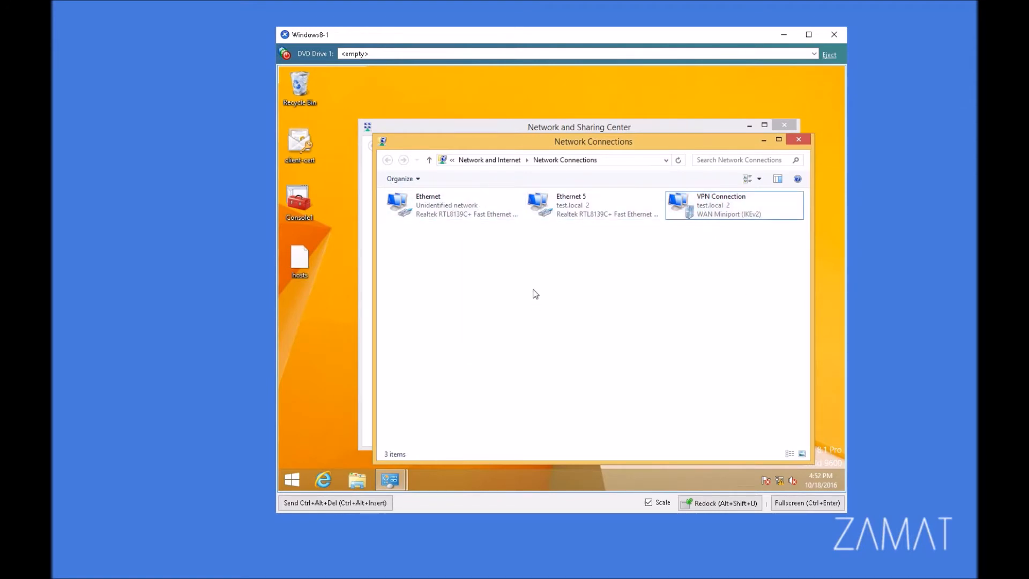
mouse_move(622, 300)
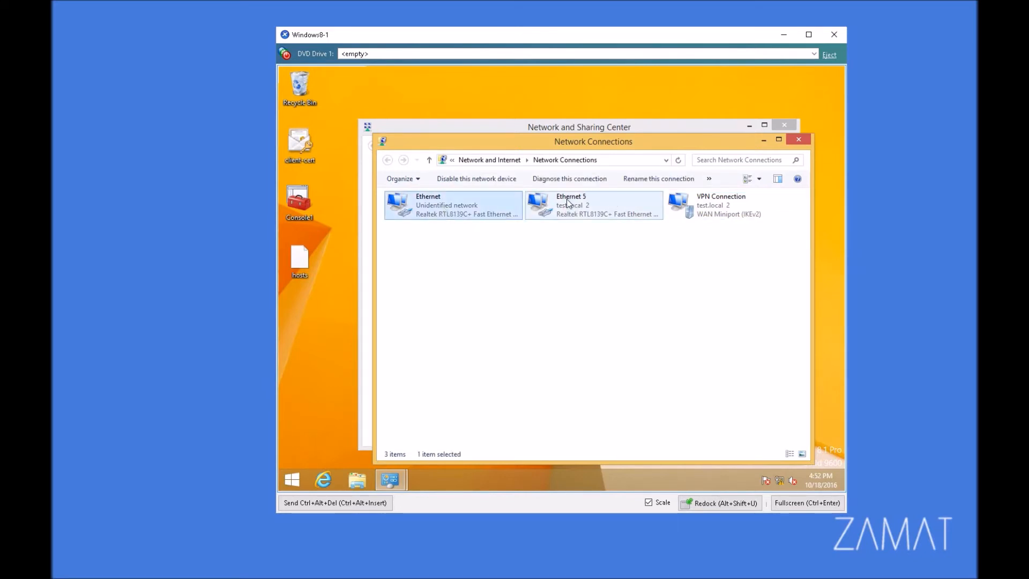
- Disable the Ethernet 5 adapter in Network Connections
click(476, 179)
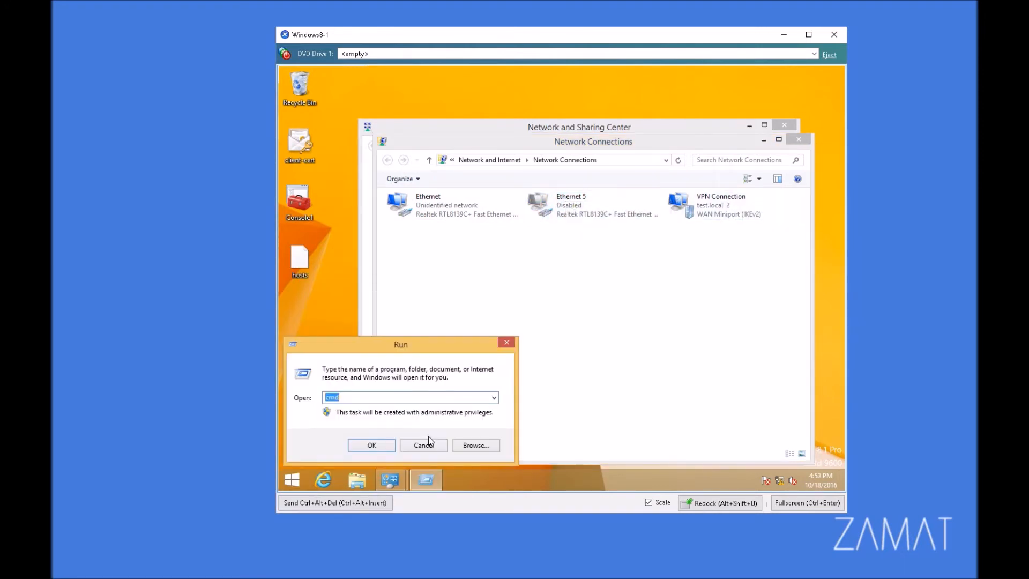
click(372, 445)
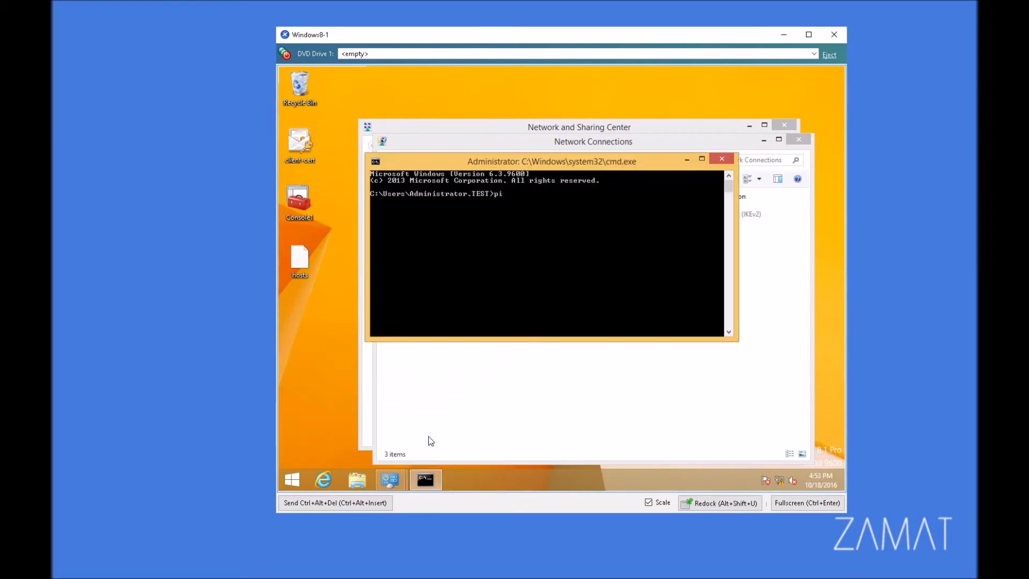
text(ng)
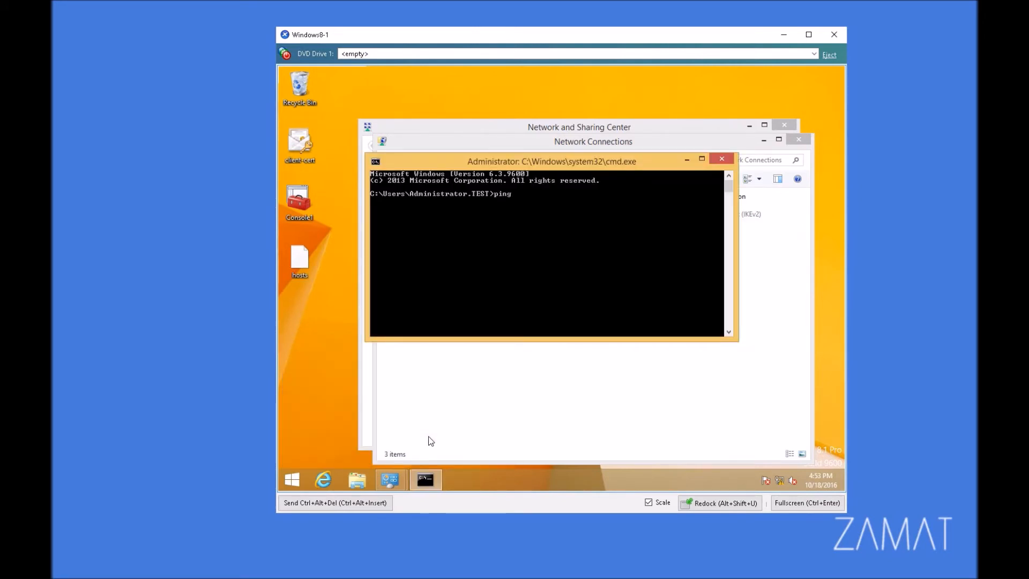
text(ras01.test)
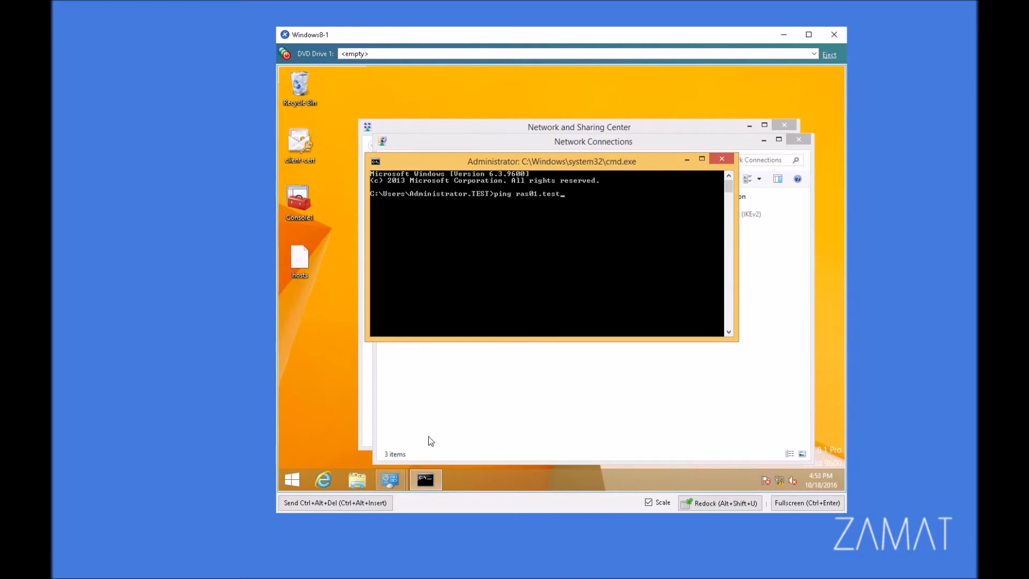
key(Enter)
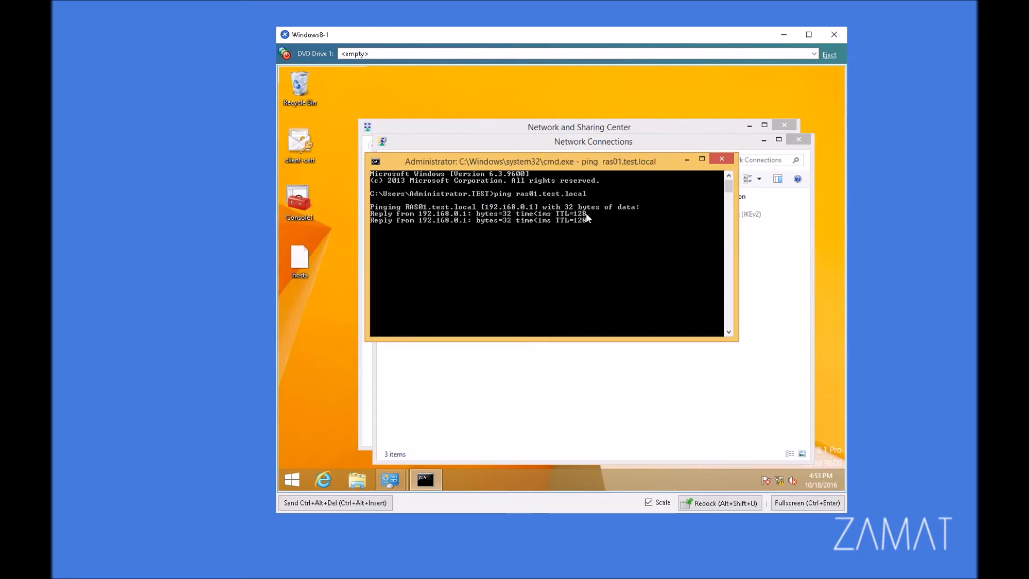
key(ctrl+c)
text(ping ras01.test.local -t)
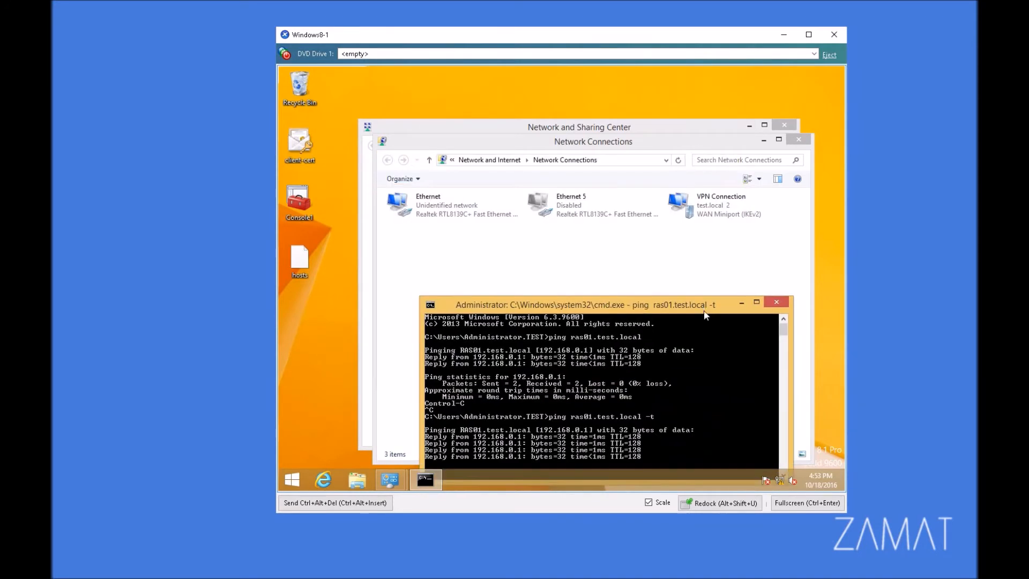
right_click(427, 203)
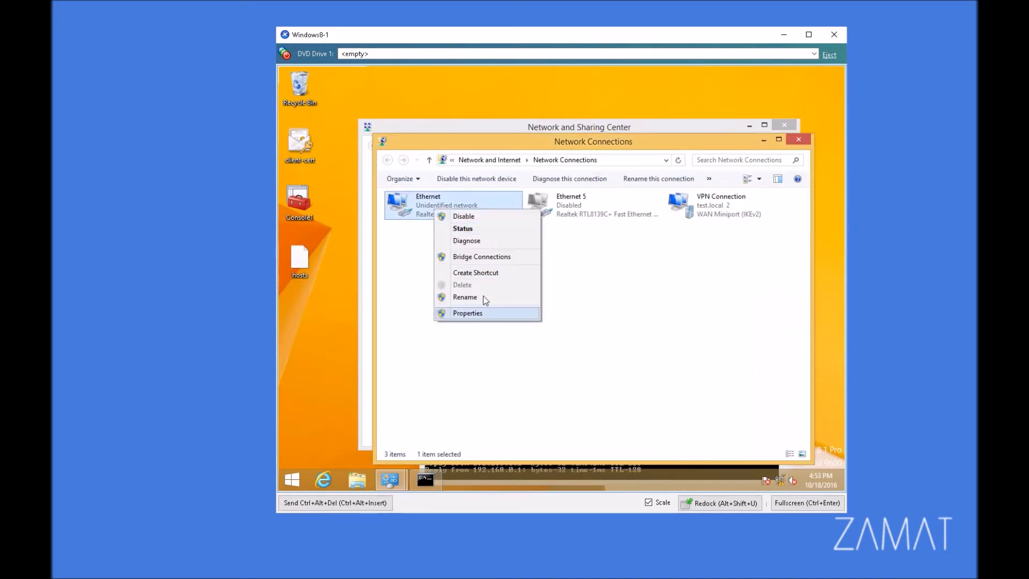
click(464, 215)
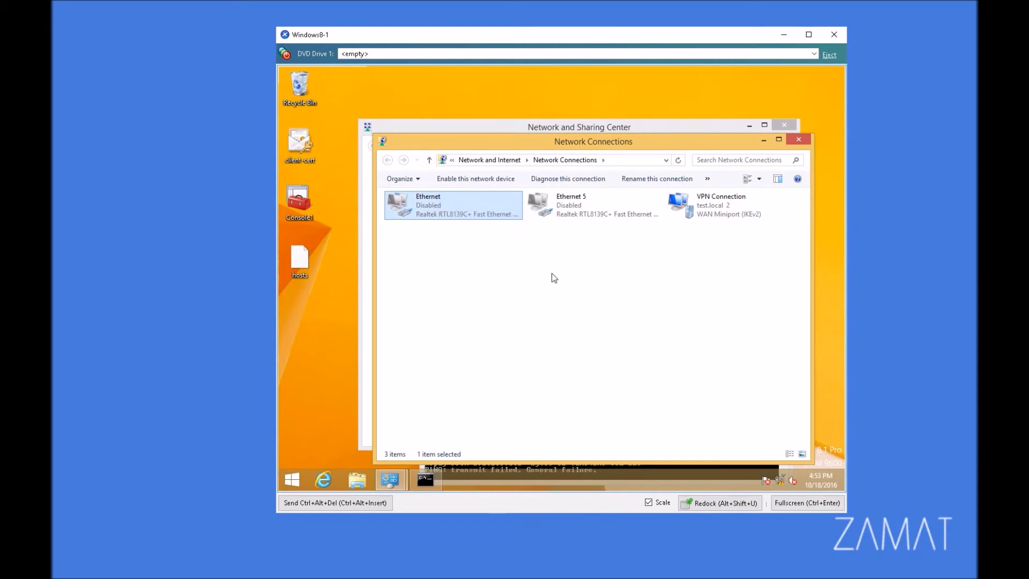
click(593, 205)
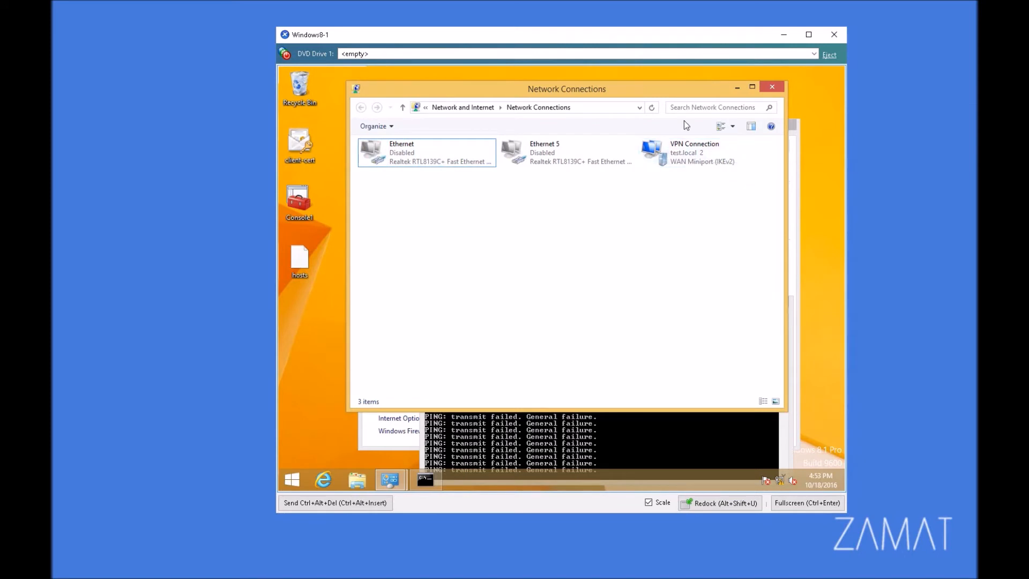
click(706, 152)
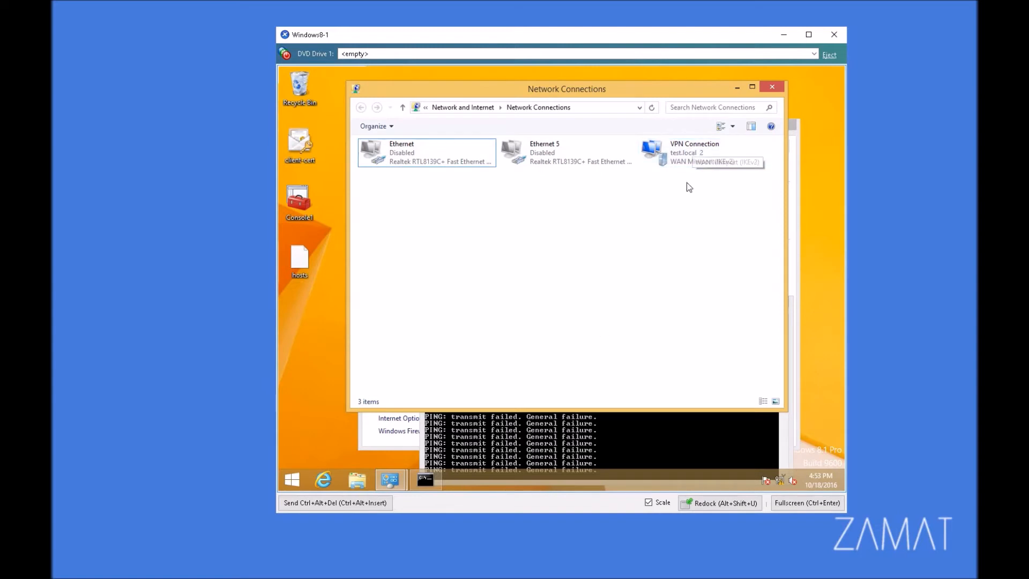
mouse_move(697, 332)
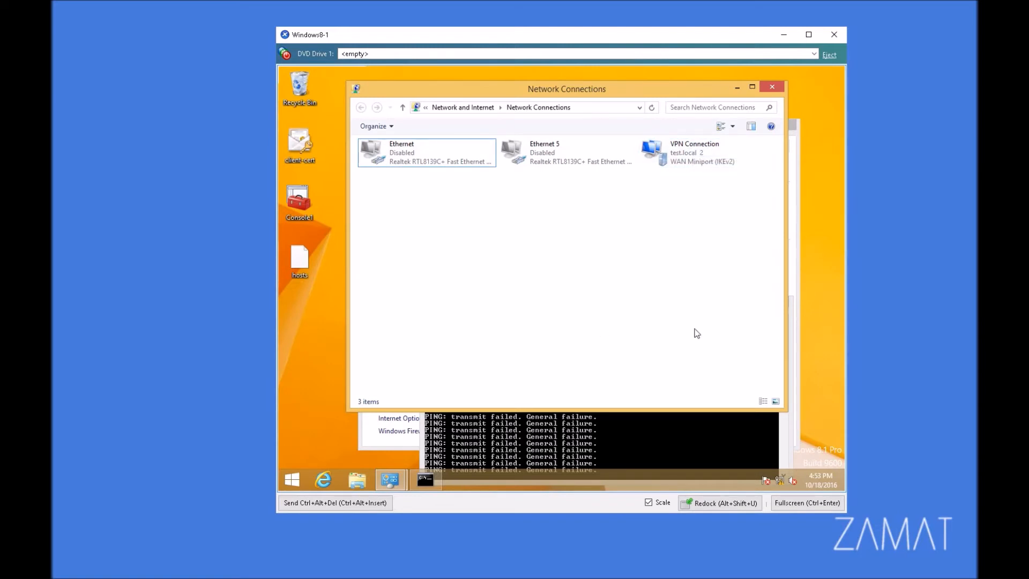
mouse_move(689, 243)
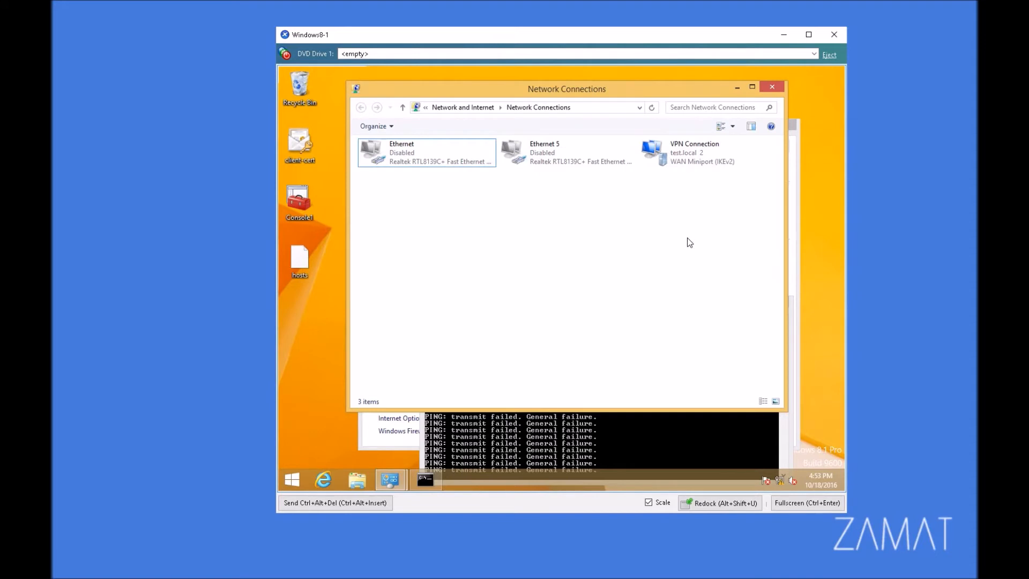
click(706, 152)
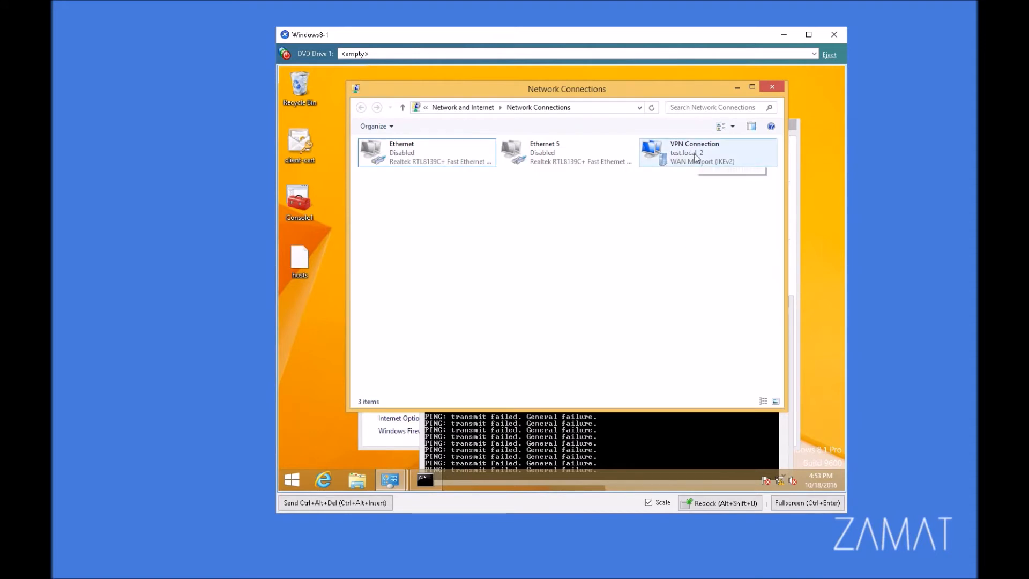
click(426, 152)
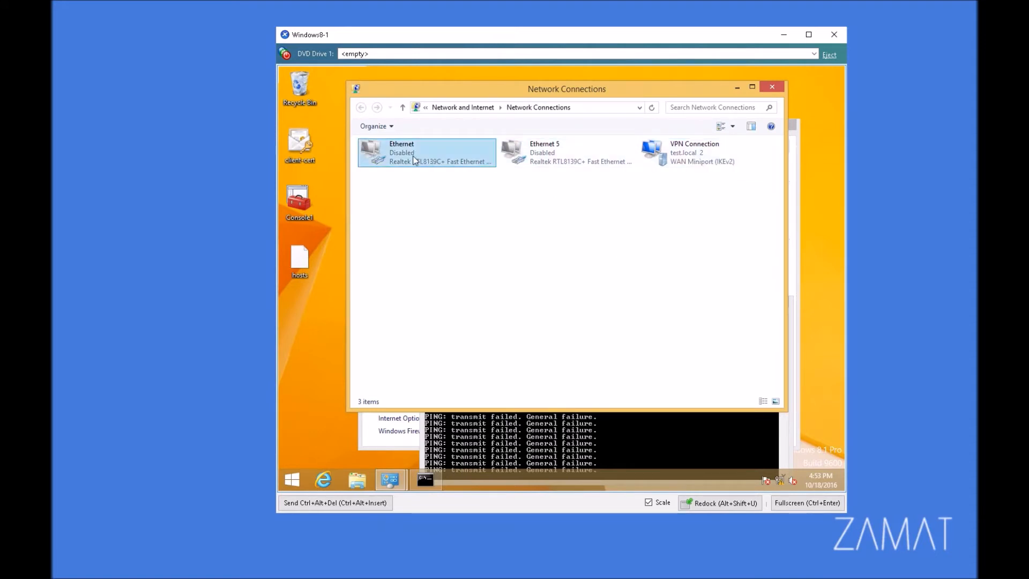
- Re-enable the Ethernet adapter and verify ping to ras01 gets replies from 192.168.0.1
right_click(426, 153)
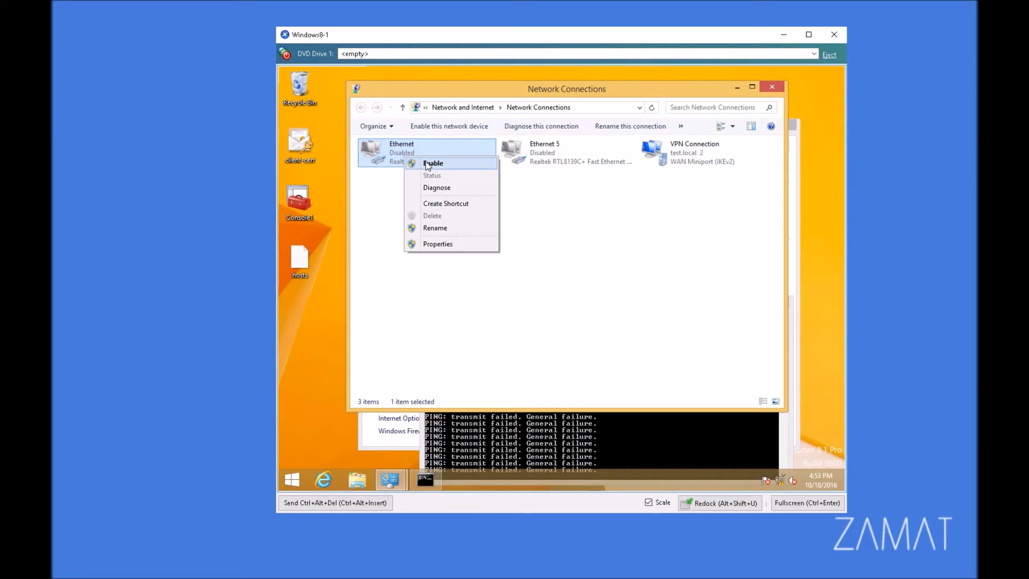
click(432, 163)
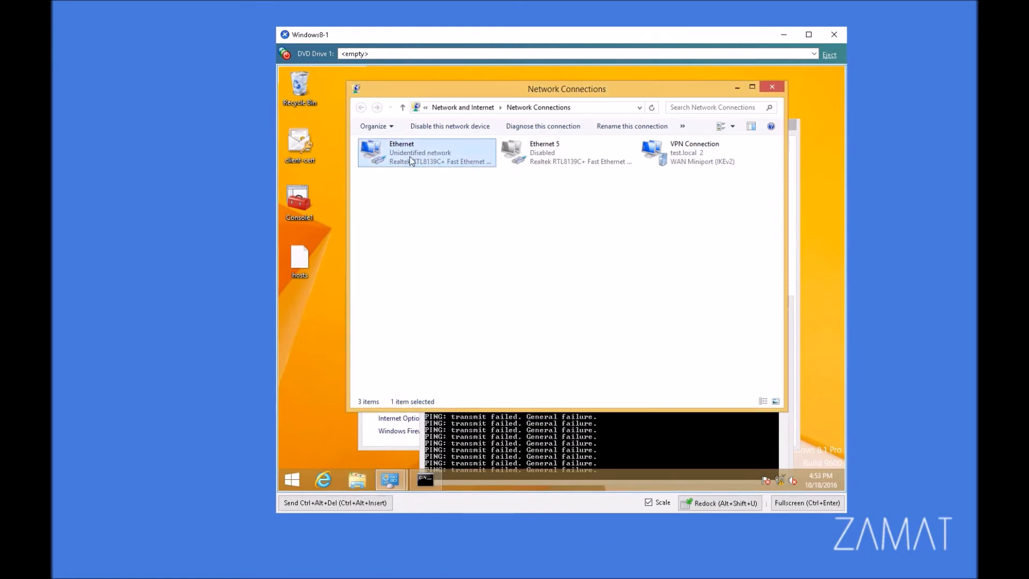
click(707, 153)
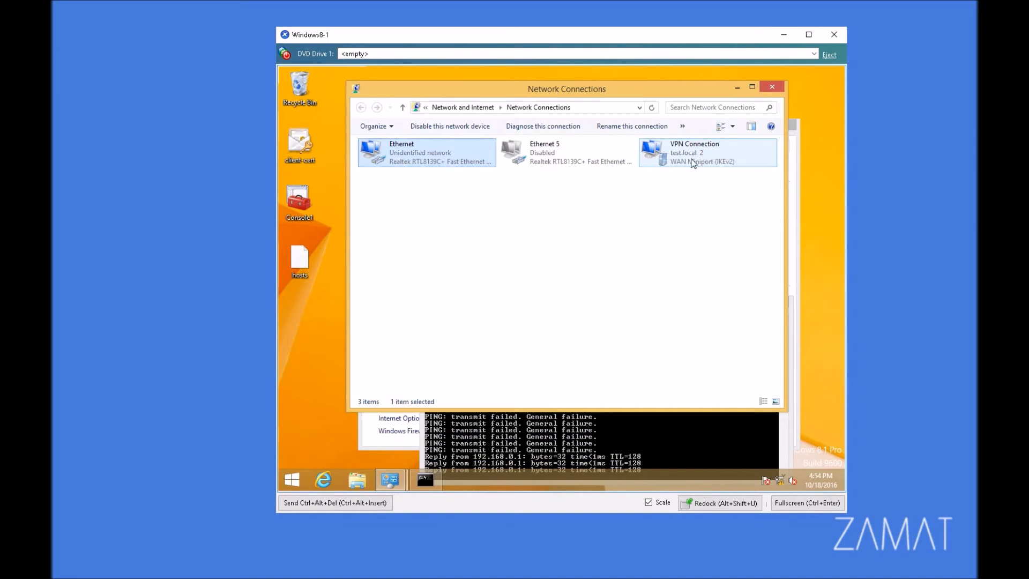
click(426, 478)
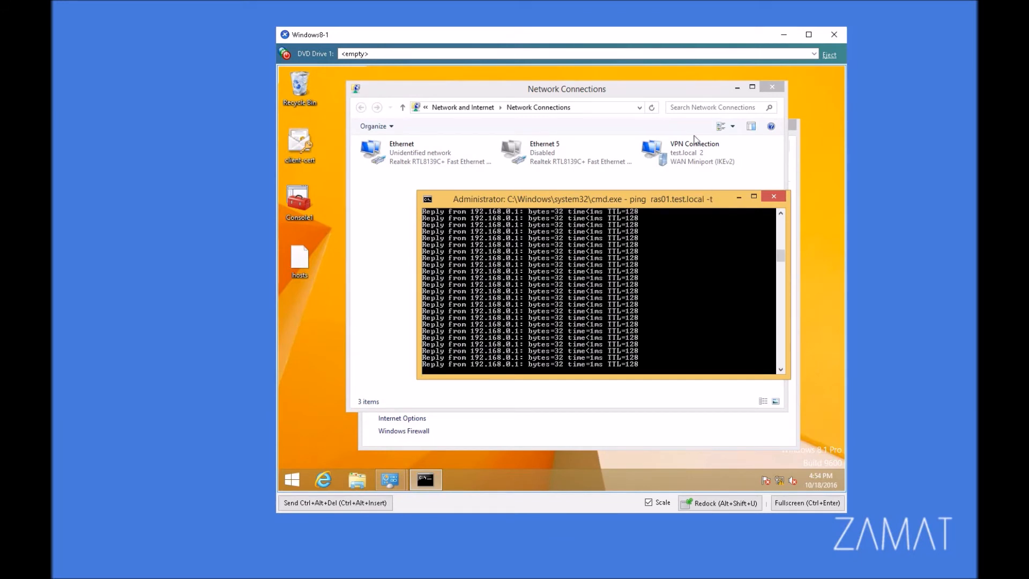
click(693, 152)
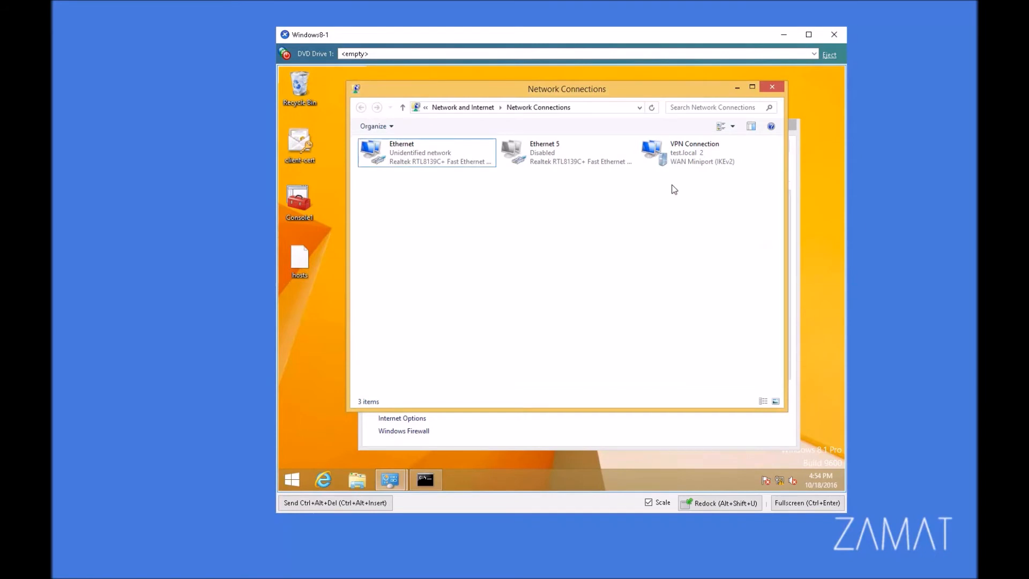
mouse_move(760, 221)
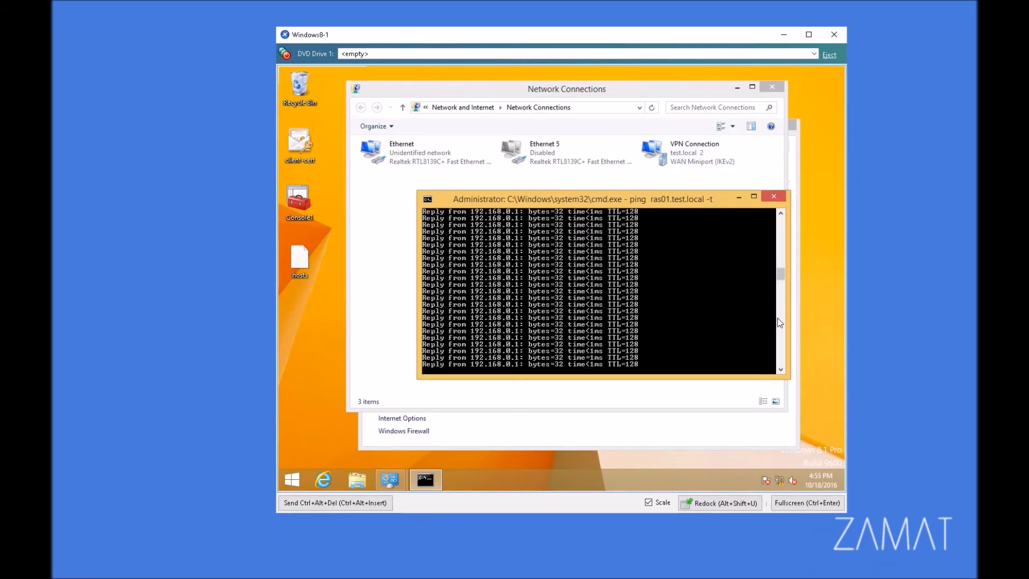
mouse_move(714, 230)
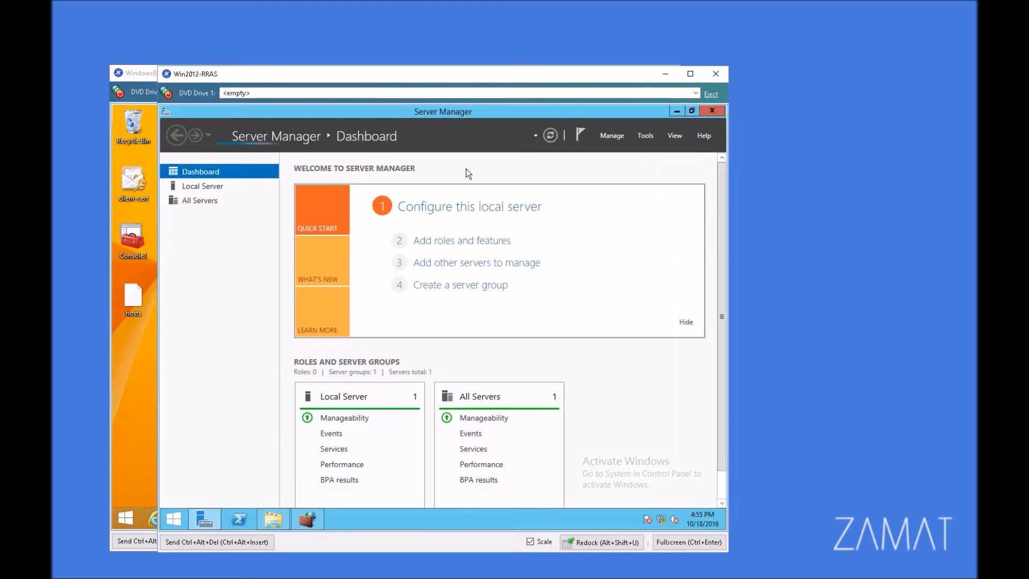
- Reach the RRAS server's IKEv2 client connection settings via Tools > Routing and Remote Access
click(645, 135)
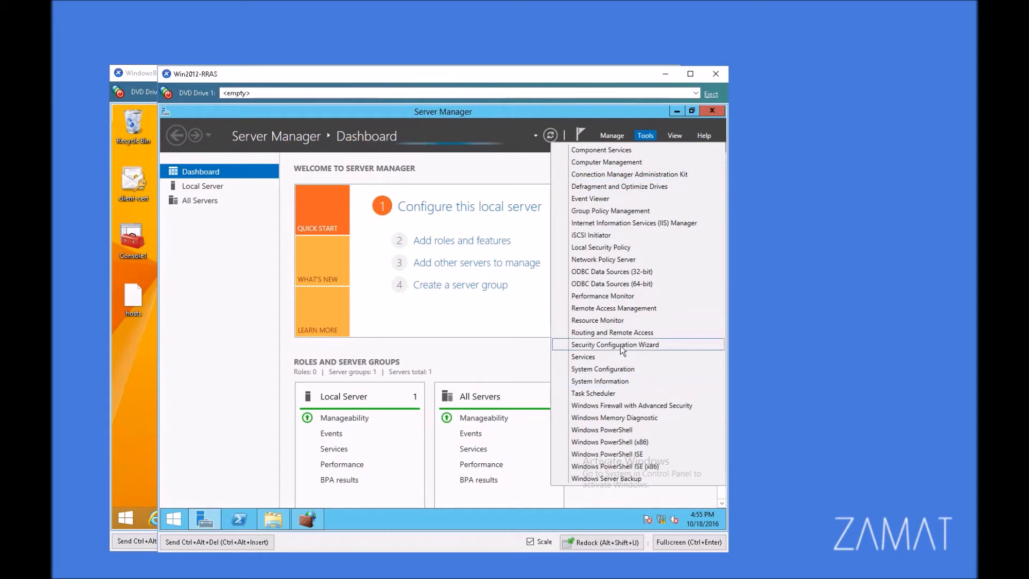
click(612, 333)
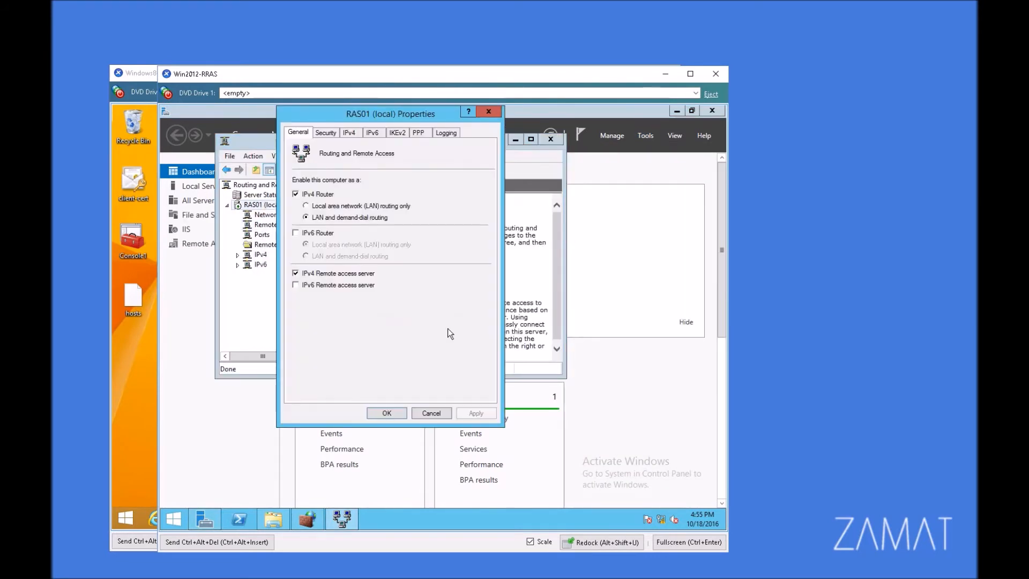
click(397, 133)
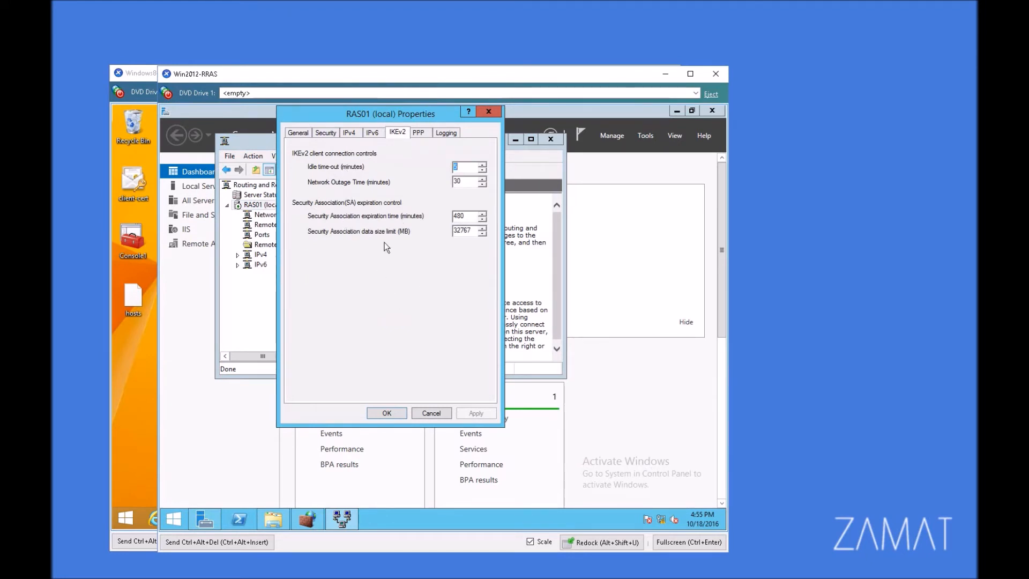
mouse_move(413, 308)
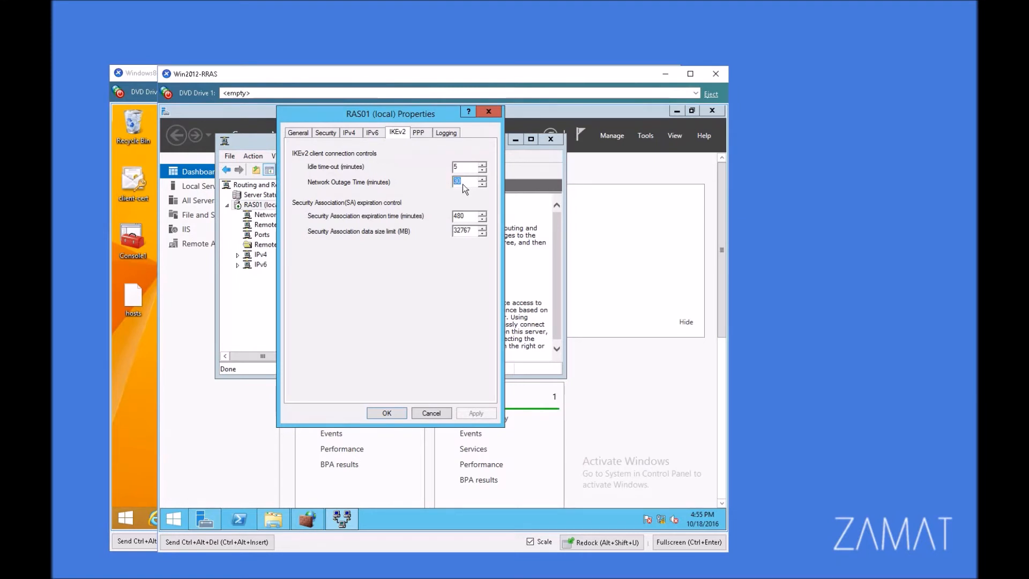
mouse_move(422, 316)
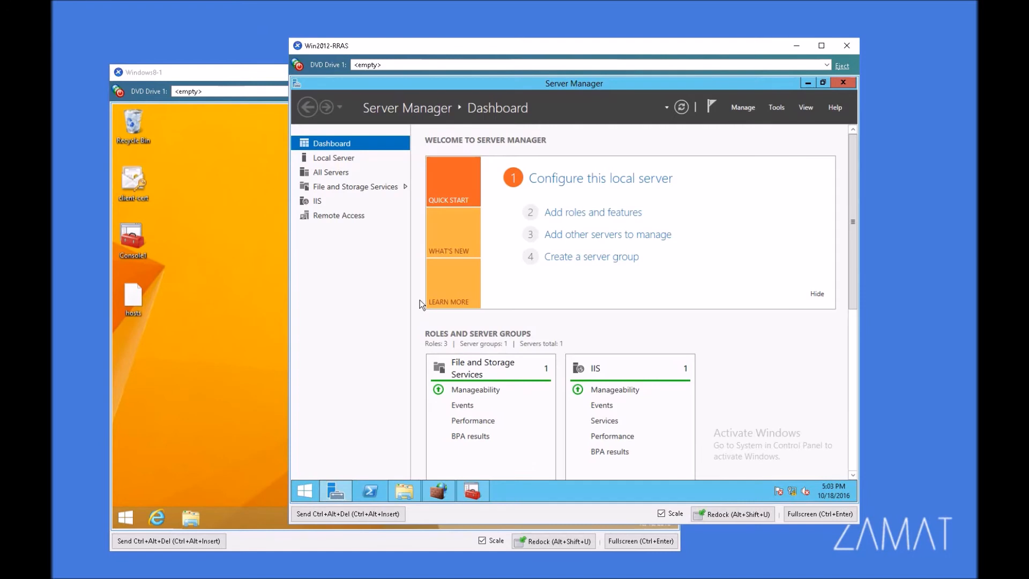
- Bring up the RAS01 server's Security settings in Routing and Remote Access
click(776, 107)
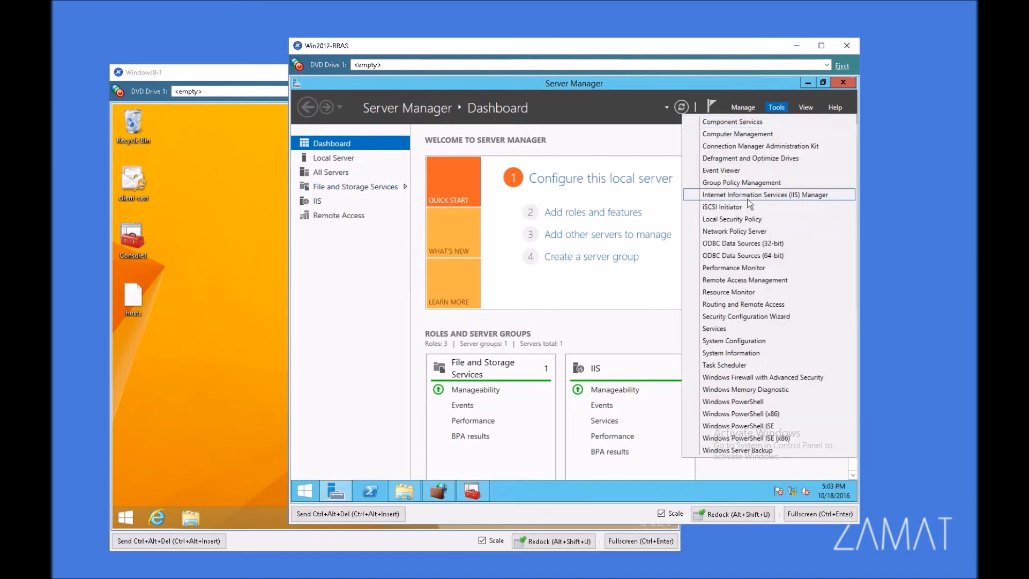
mouse_move(752, 304)
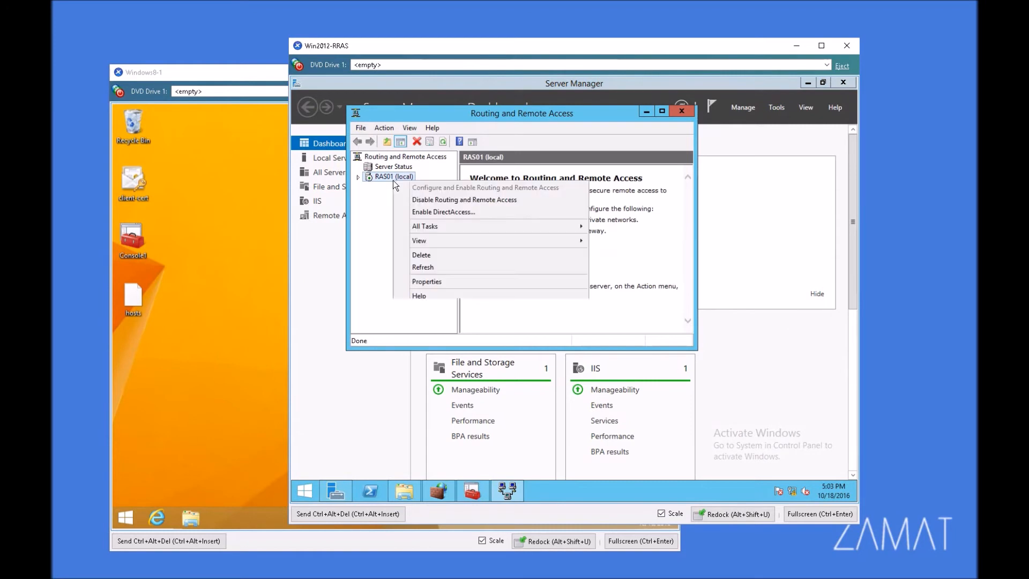
click(427, 282)
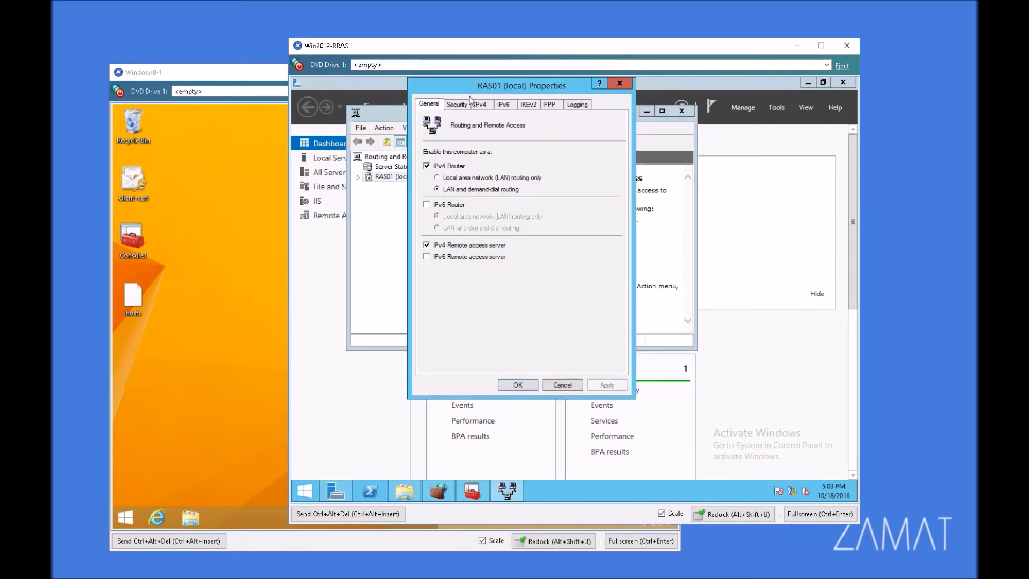
click(457, 104)
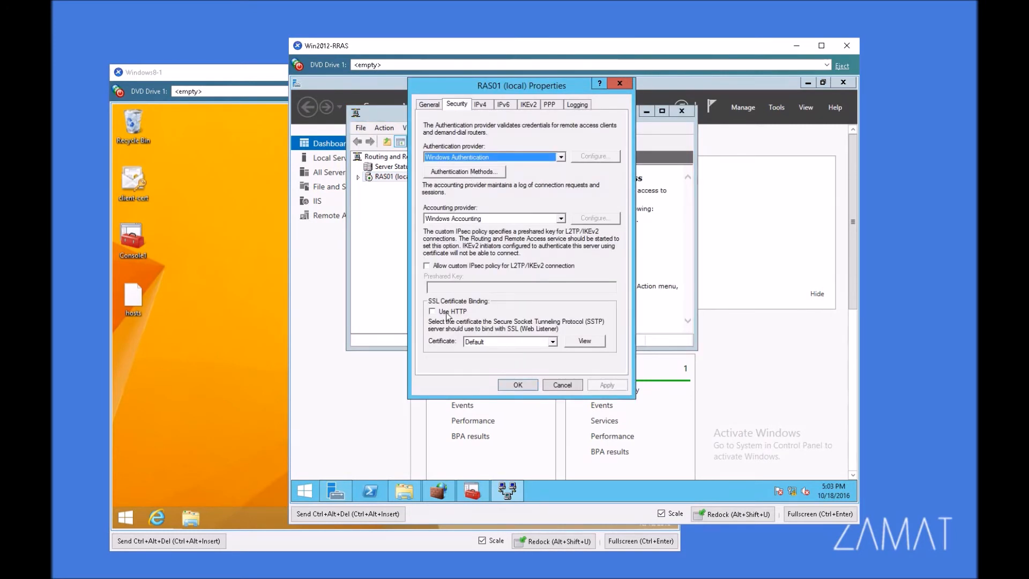
mouse_move(443, 302)
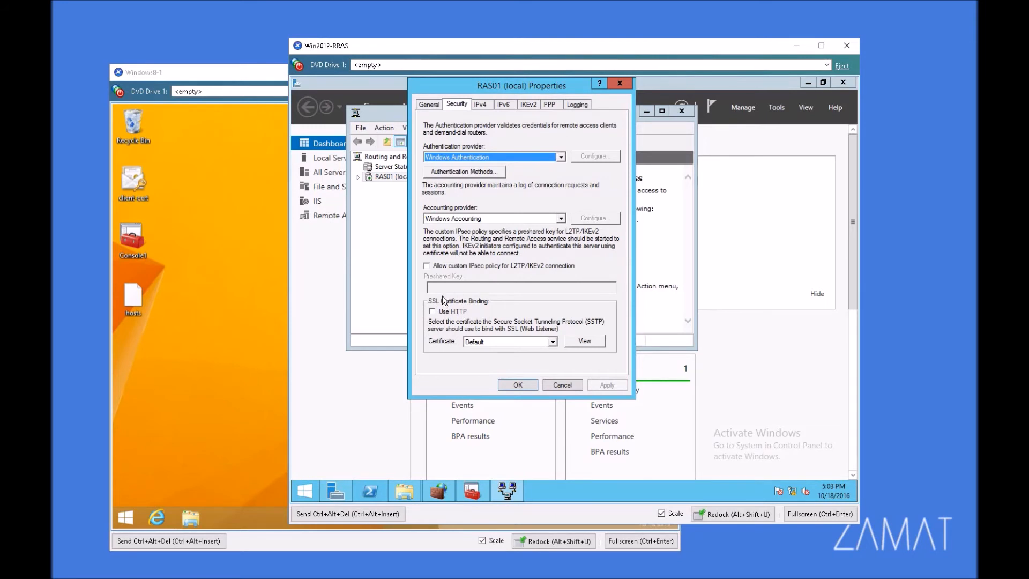
mouse_move(481, 306)
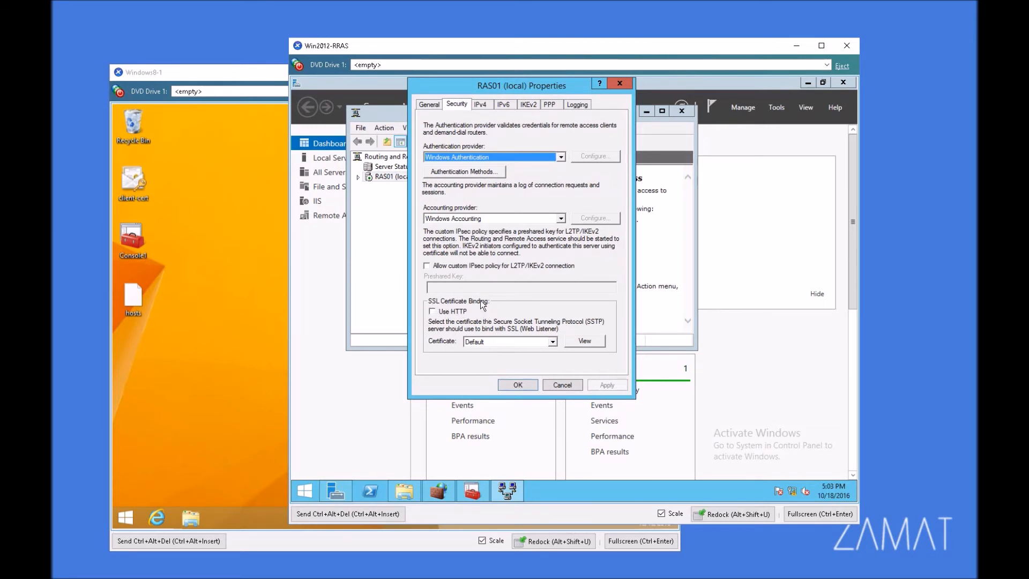
mouse_move(492, 309)
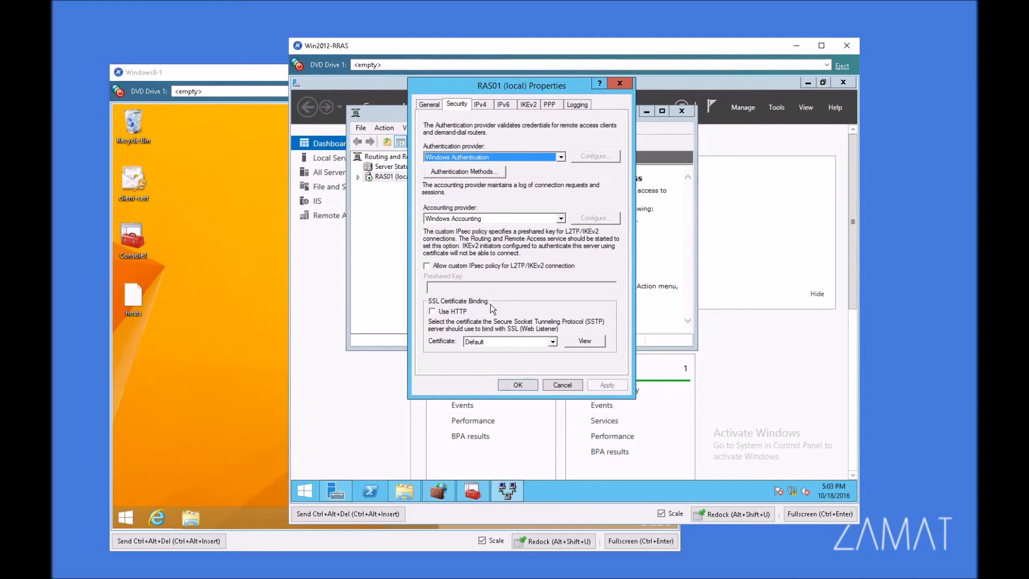
mouse_move(494, 347)
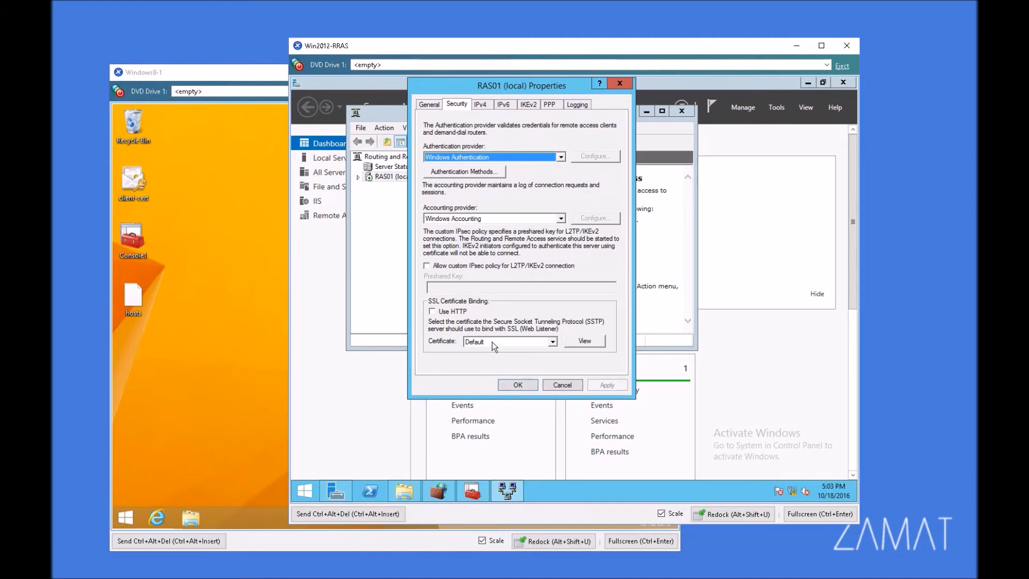
- Bind the SSTP listener to the RAS01.test.local certificate and apply the change
click(551, 341)
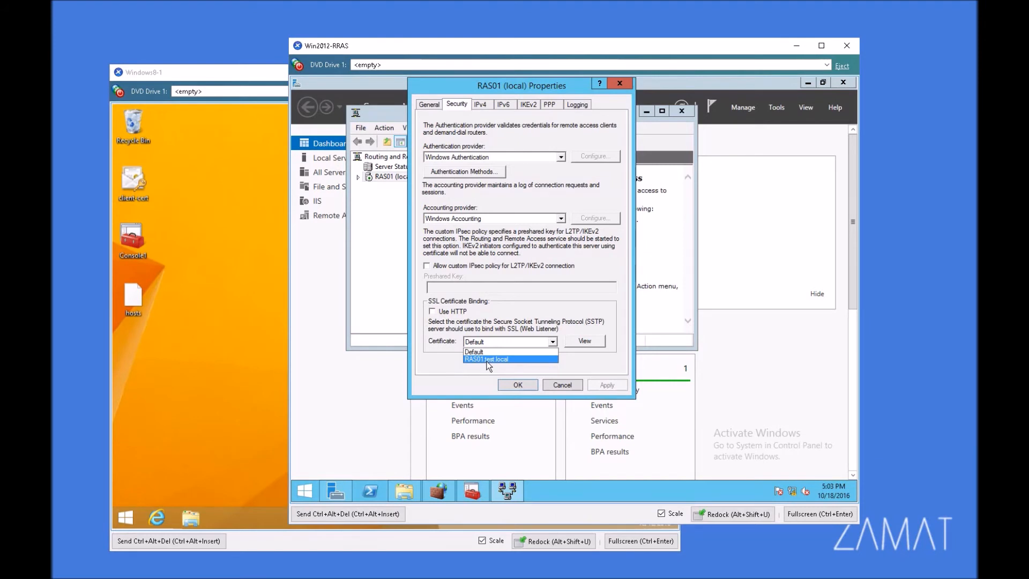
click(487, 359)
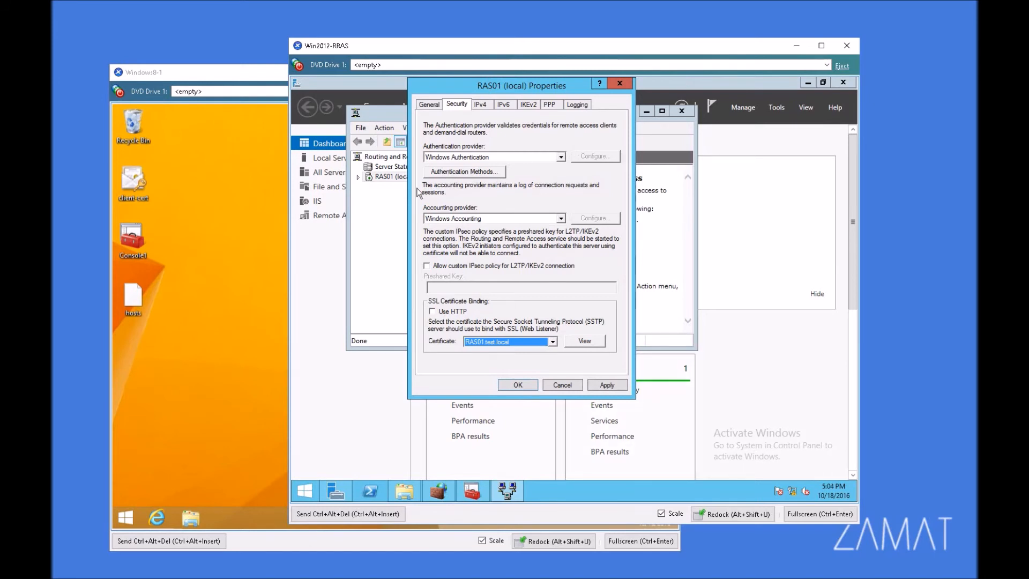
mouse_move(750, 222)
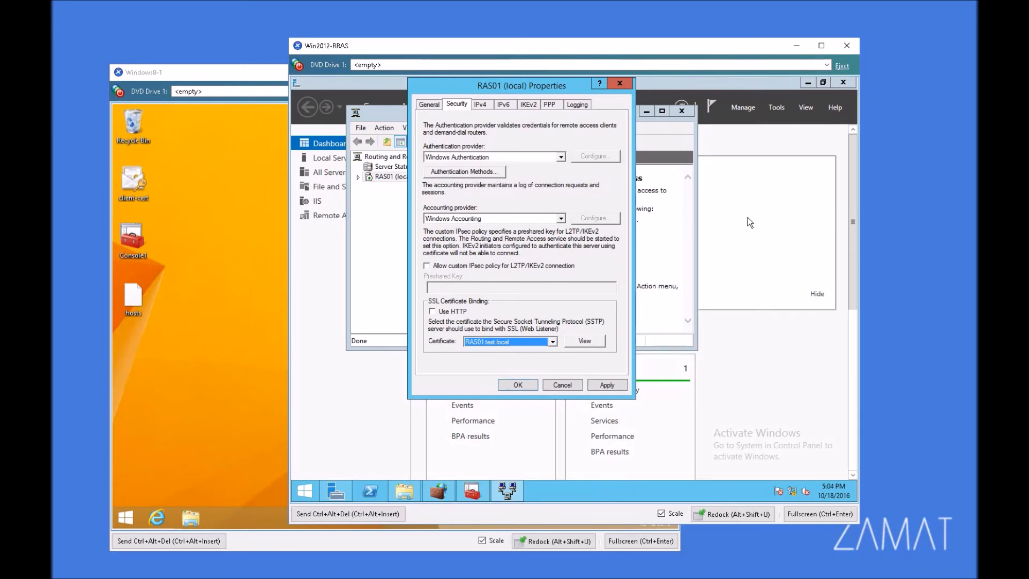
mouse_move(525, 123)
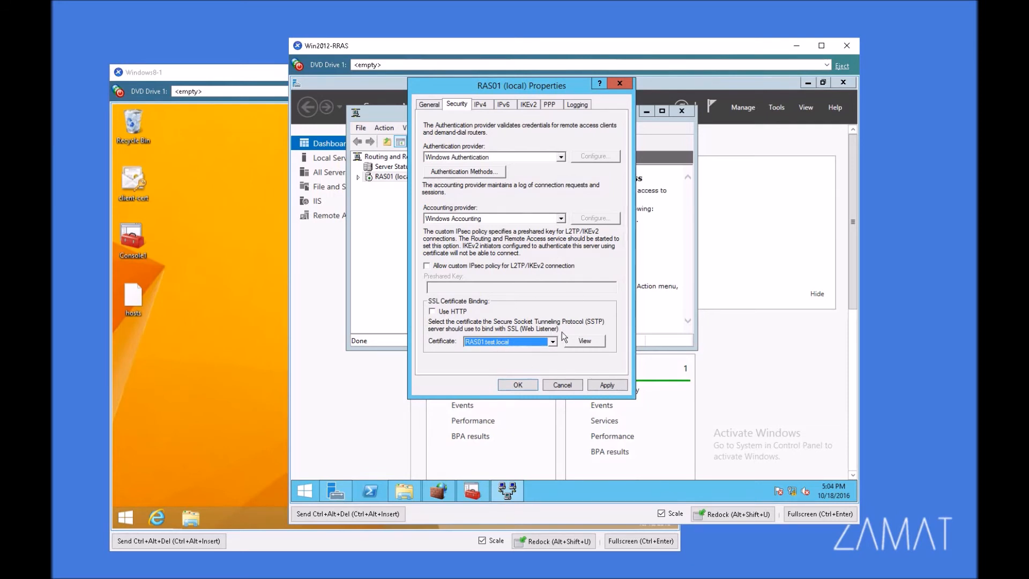
mouse_move(560, 341)
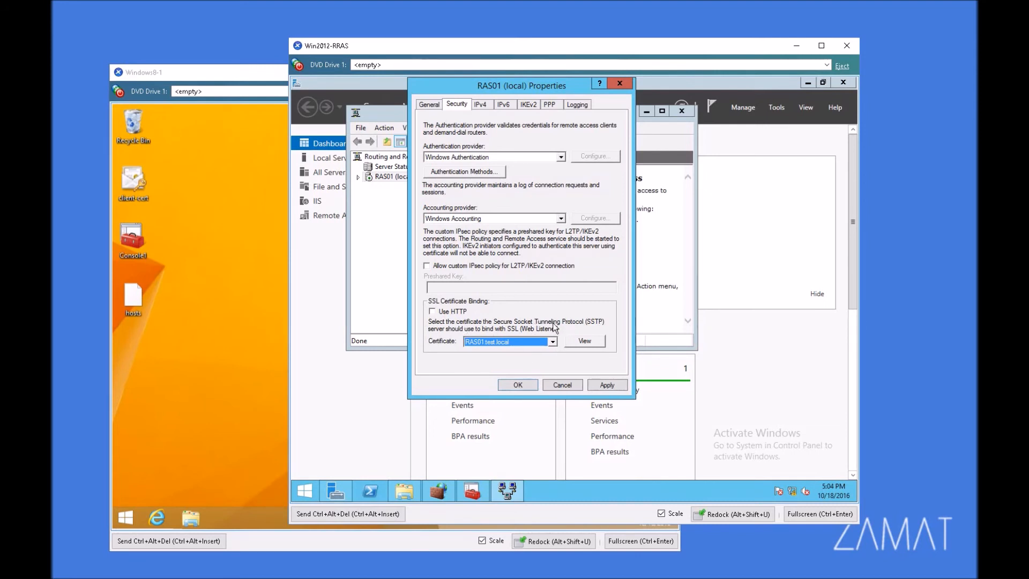
mouse_move(383, 360)
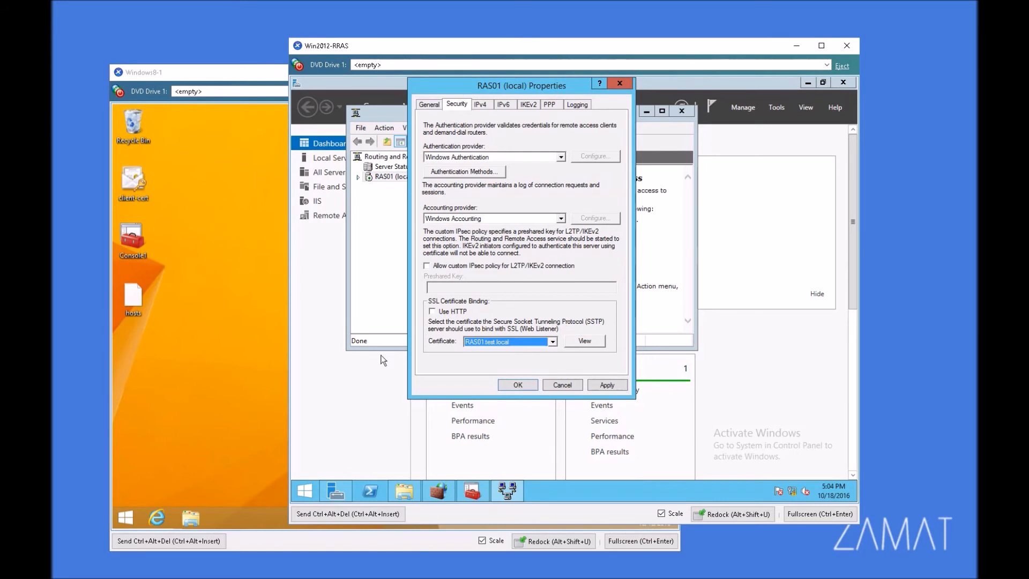
mouse_move(512, 361)
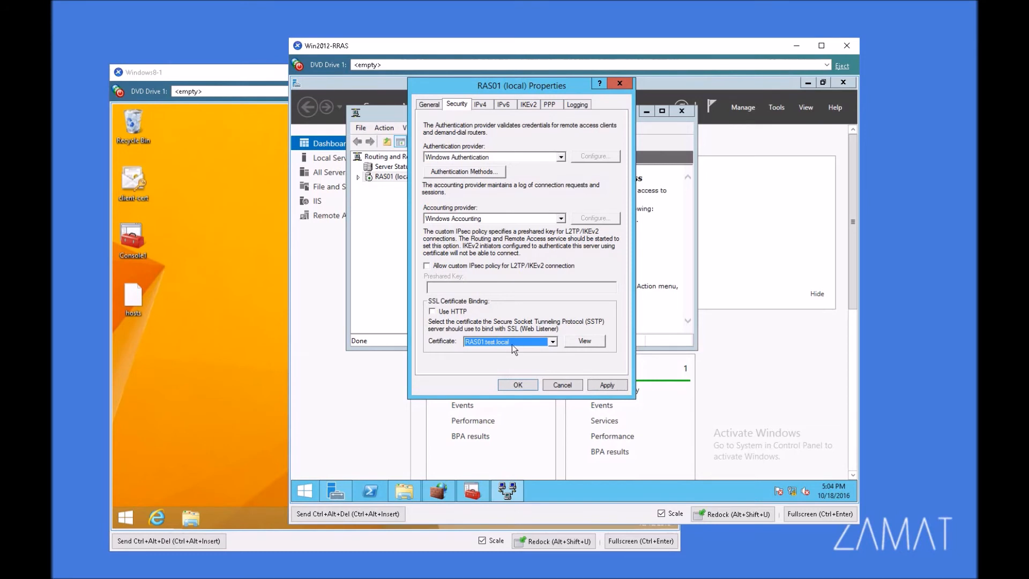
click(607, 385)
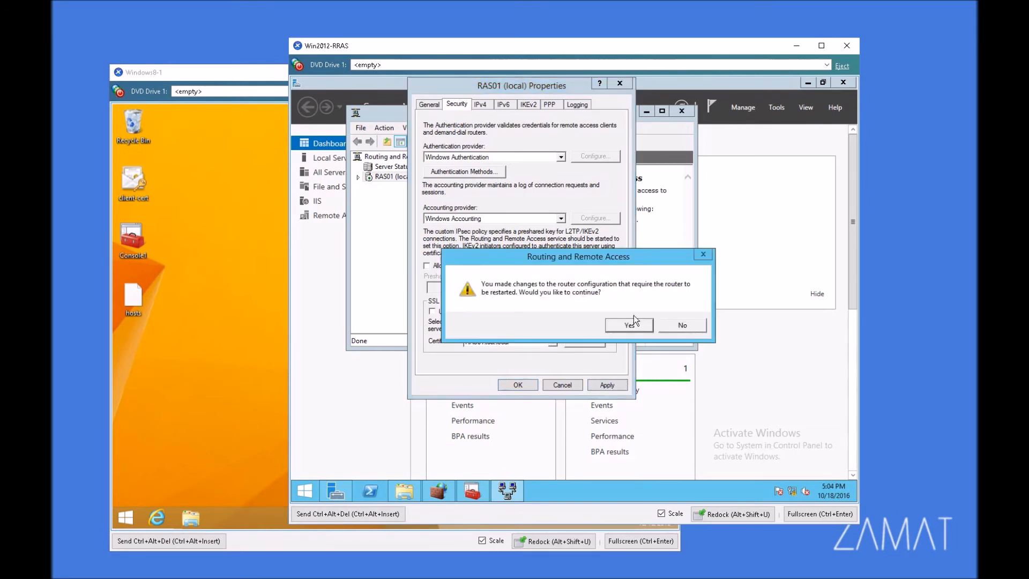
- Confirm the router restart, then close server properties, the RRAS console and Server Manager
click(627, 324)
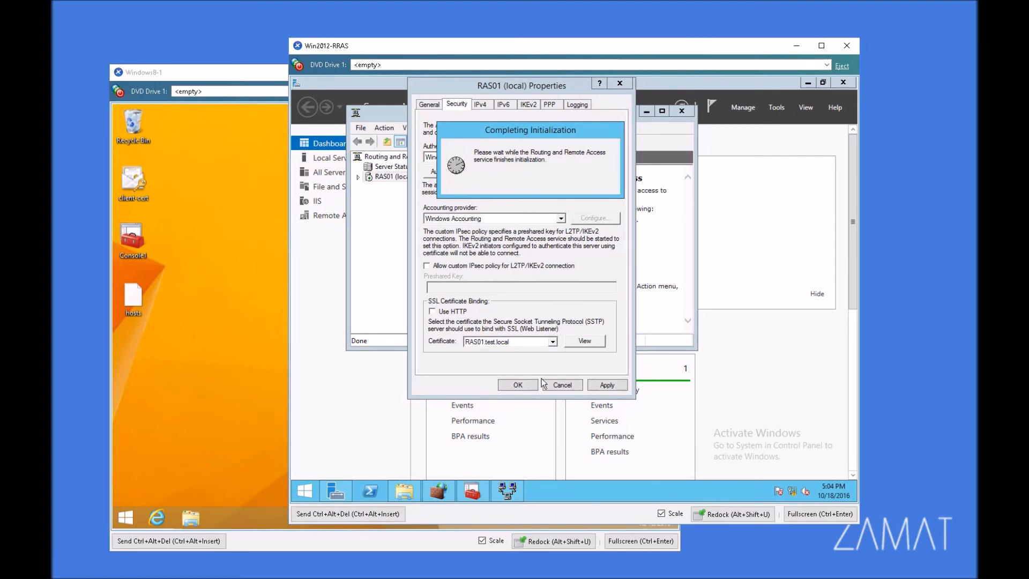
click(517, 385)
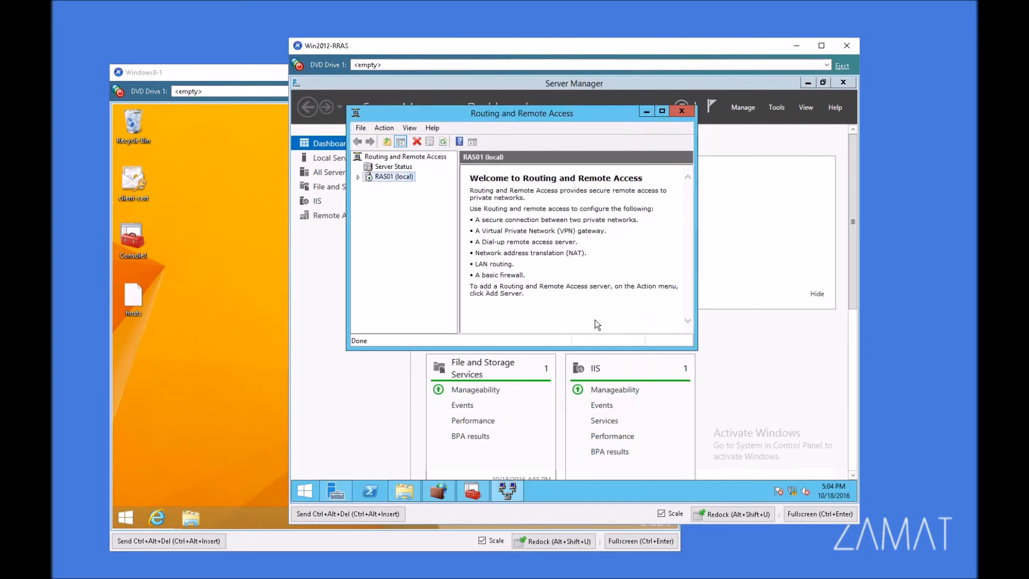
click(682, 112)
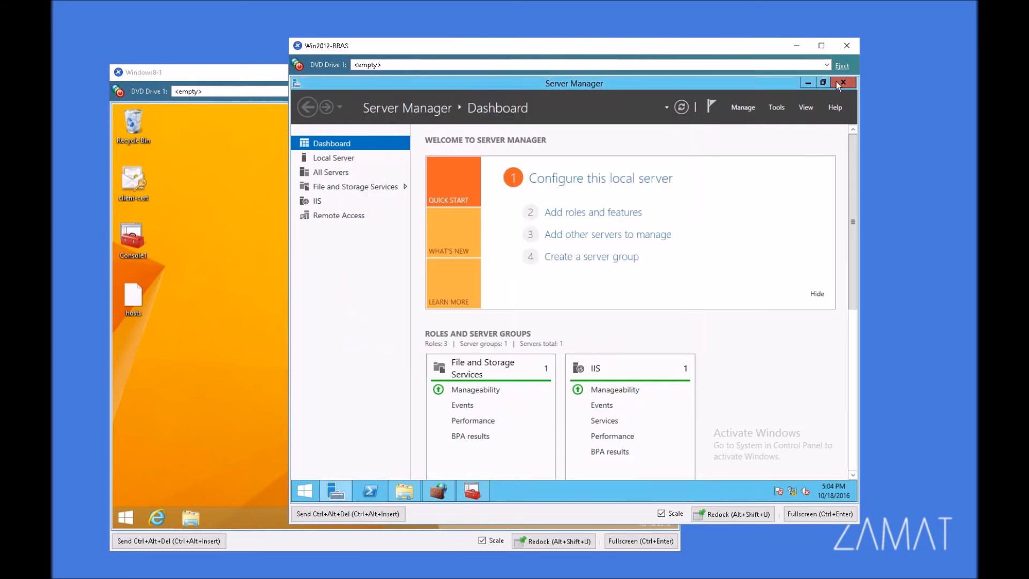
click(846, 82)
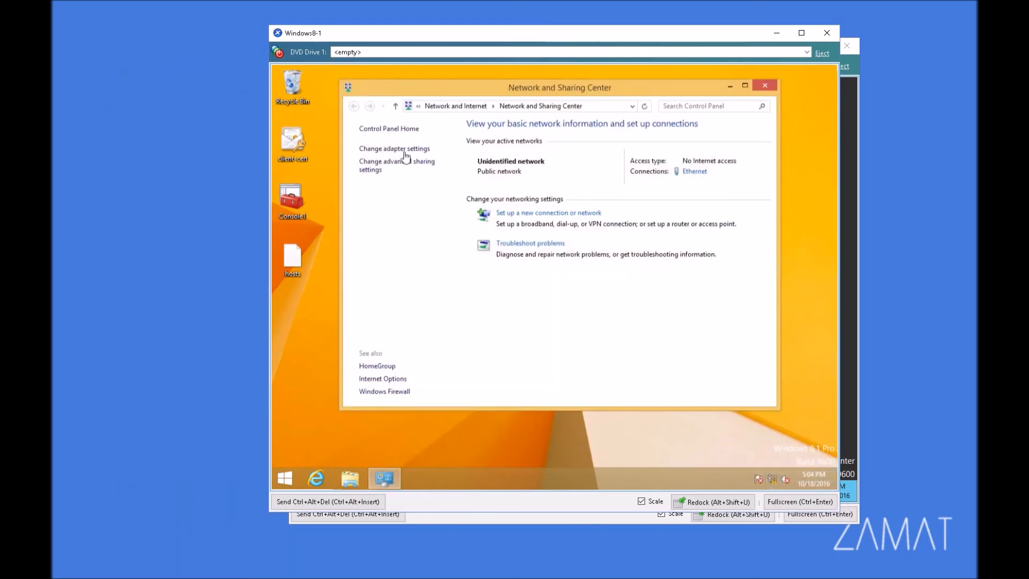
- Set VPN Connection's type to SSTP, keeping certificate-based EAP, and save
right_click(701, 160)
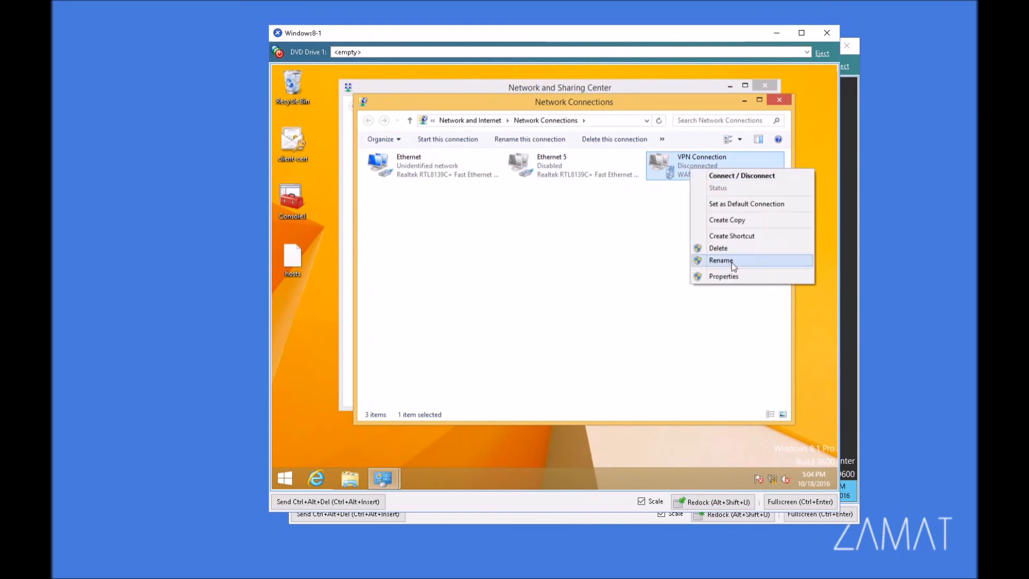
click(723, 276)
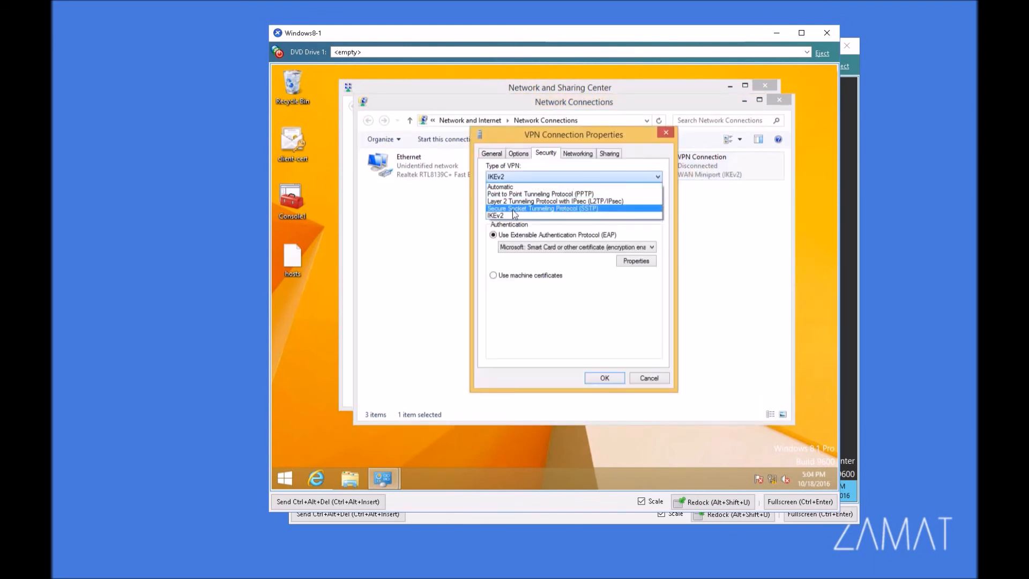
click(545, 208)
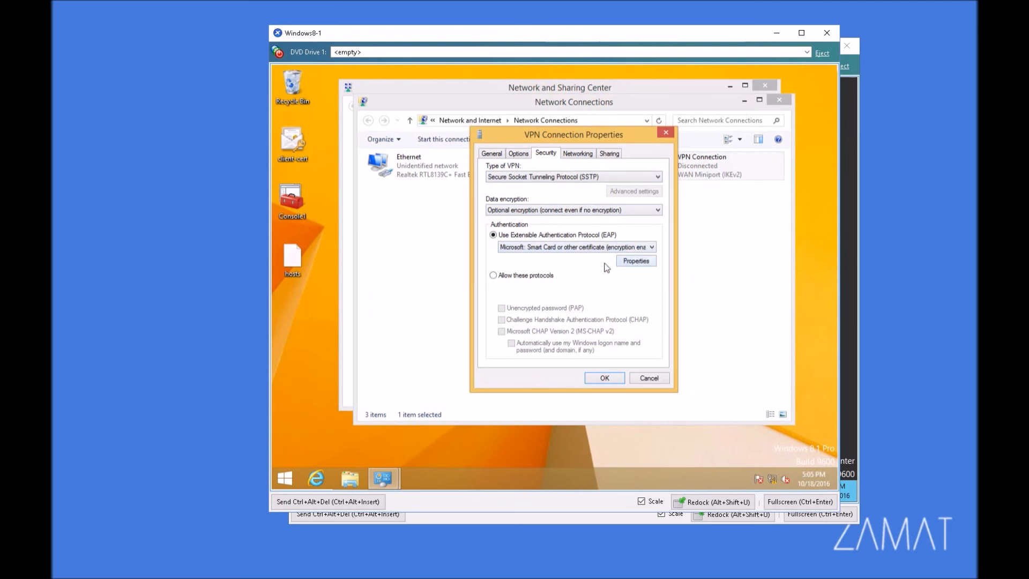
mouse_move(589, 276)
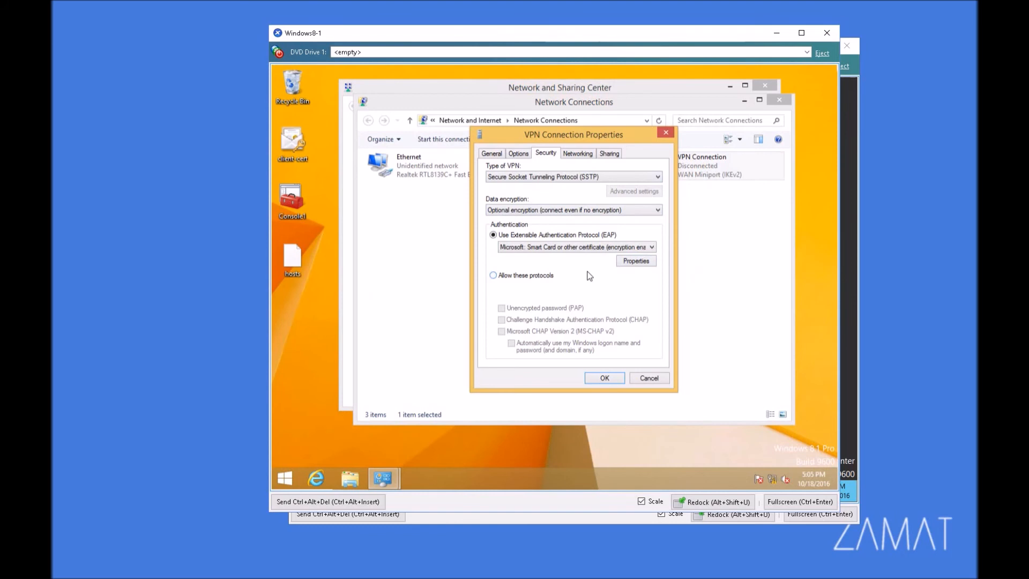
click(604, 378)
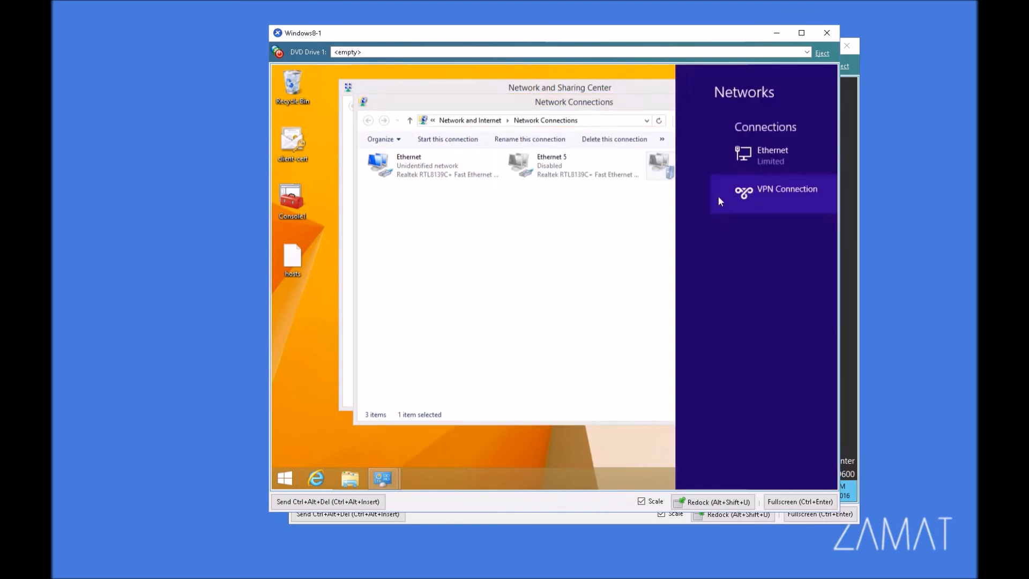
- Connect the VPN Connection, which fails with revocation error 0x80092013, and dismiss the panel
click(786, 189)
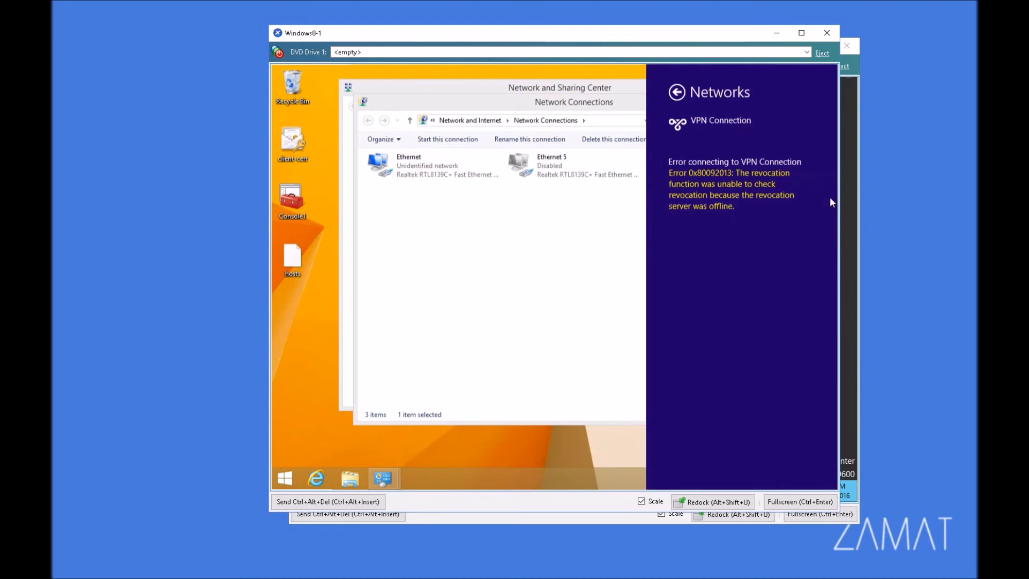
mouse_move(746, 252)
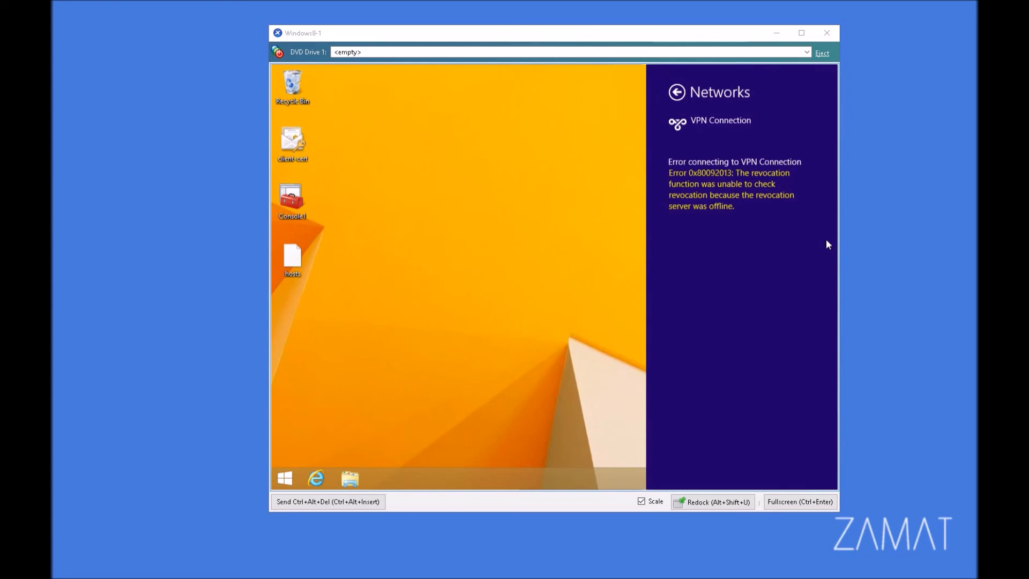
click(489, 344)
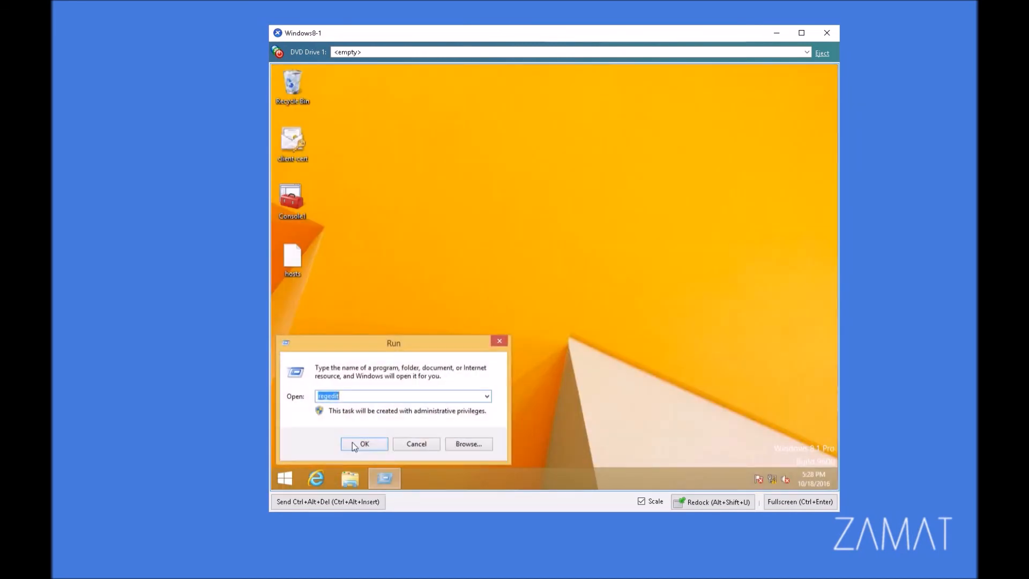
- Launch regedit and select HKLM\SYSTEM\CurrentControlSet\Services\SstpSvc
click(363, 444)
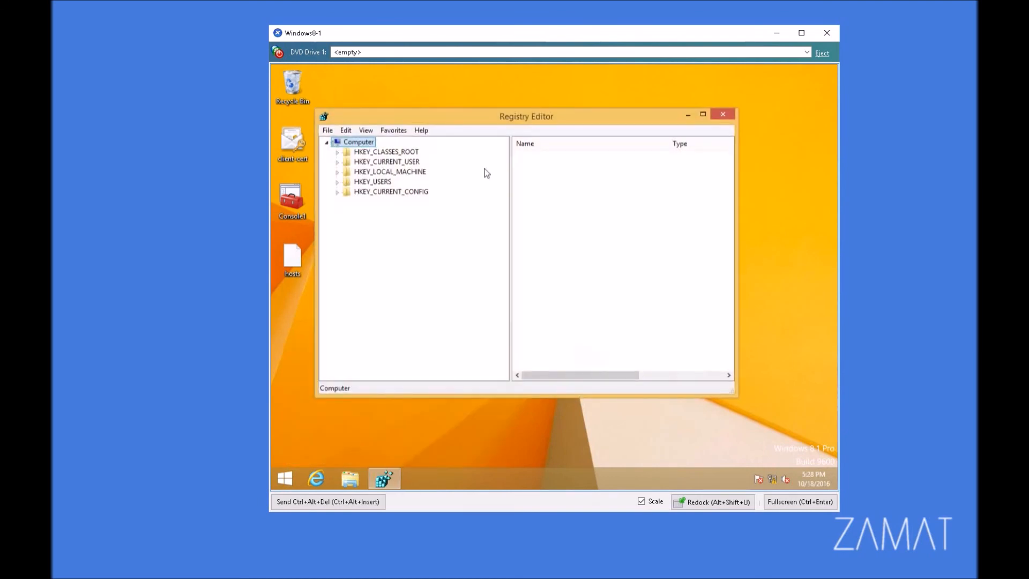
mouse_move(408, 180)
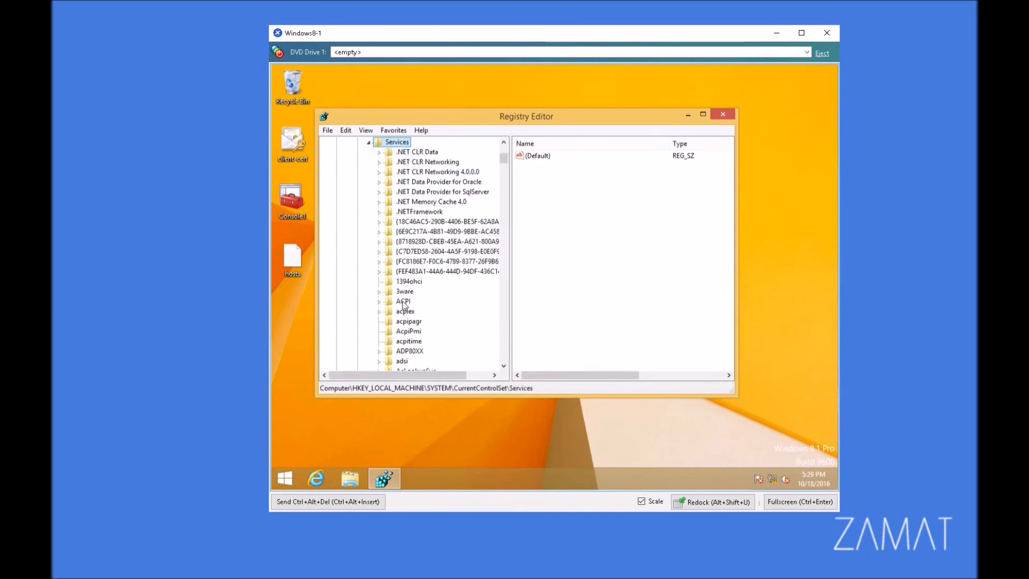
scroll(down, 3)
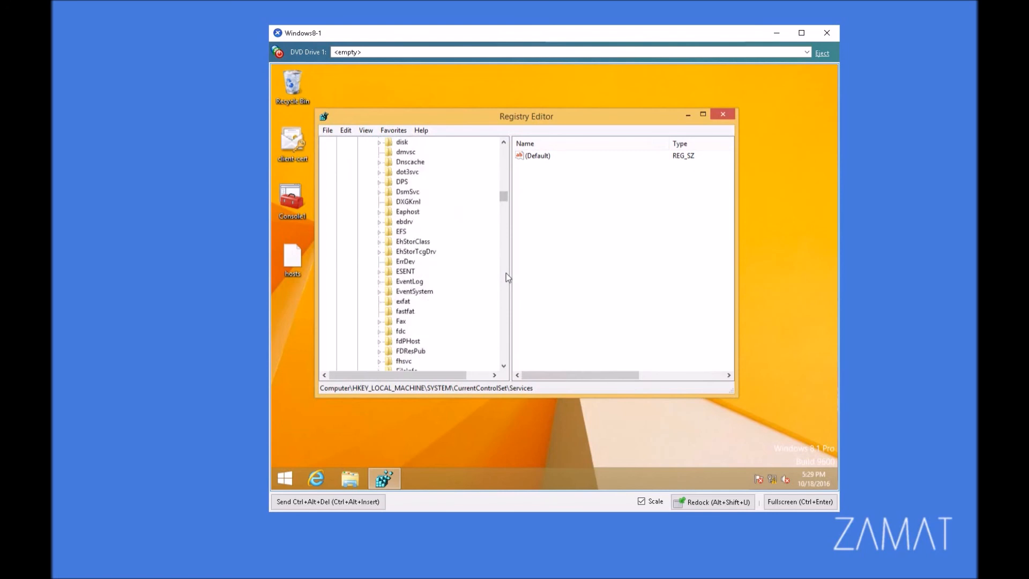
scroll(down, 3)
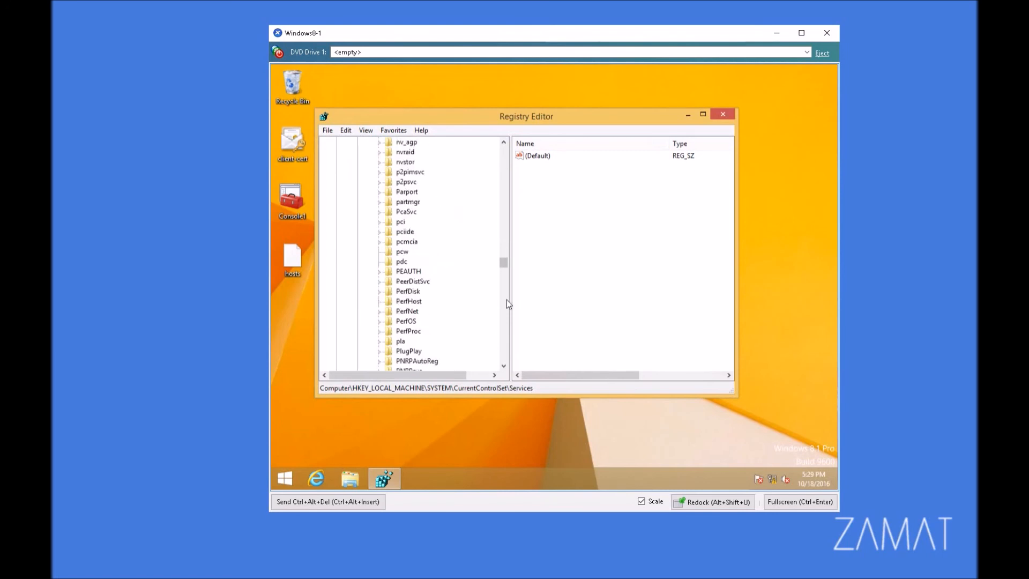
scroll(down, 3)
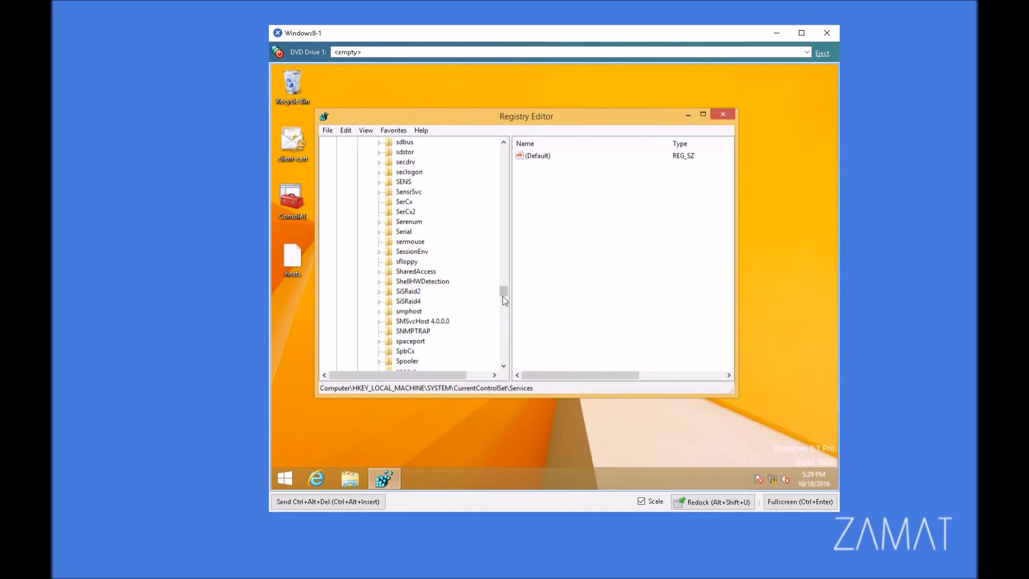
scroll(down, 3)
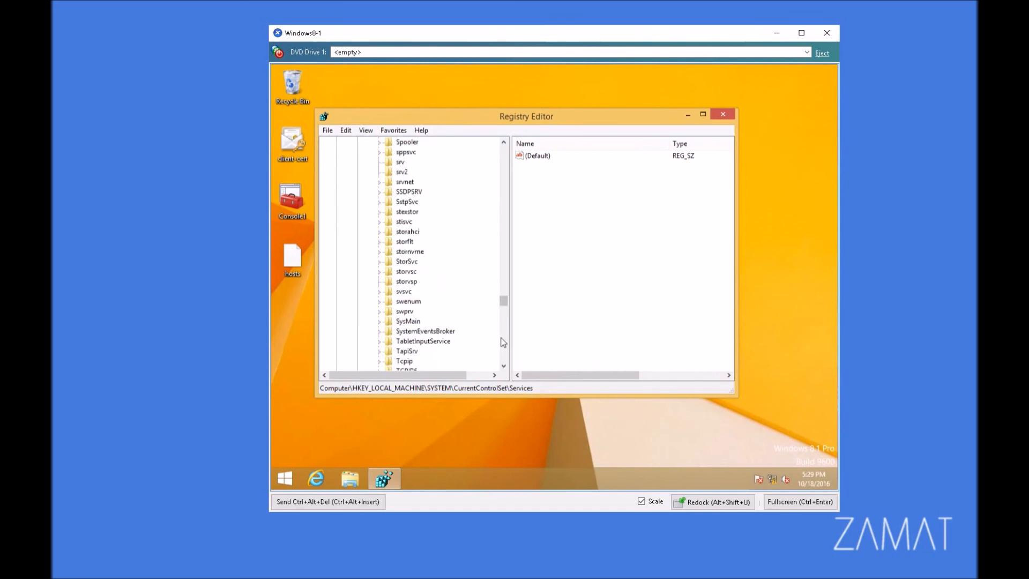
click(407, 201)
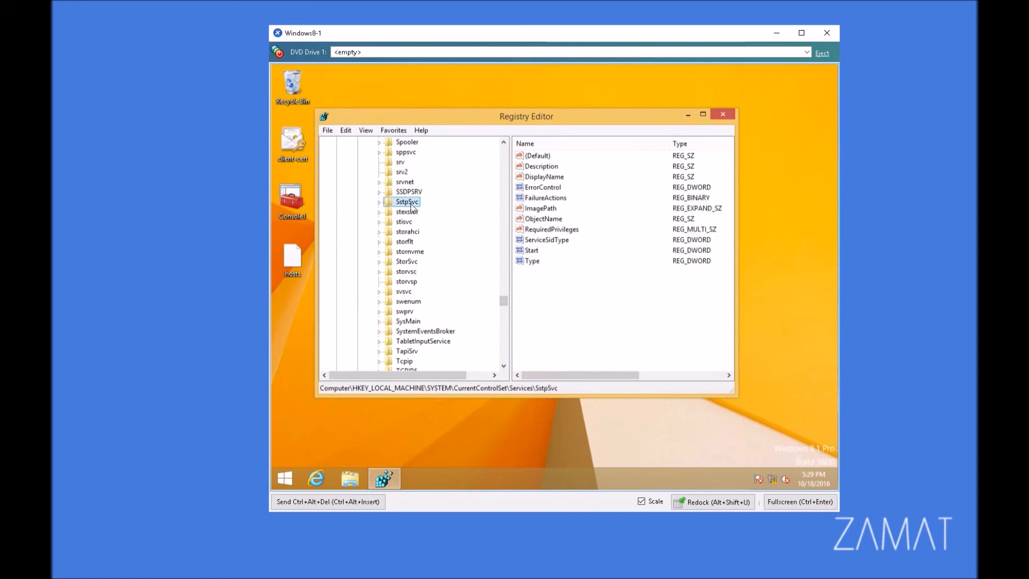
- Create DWORD NoCertRevocationCheck set to 1 under SstpSvc\Parameters
click(379, 202)
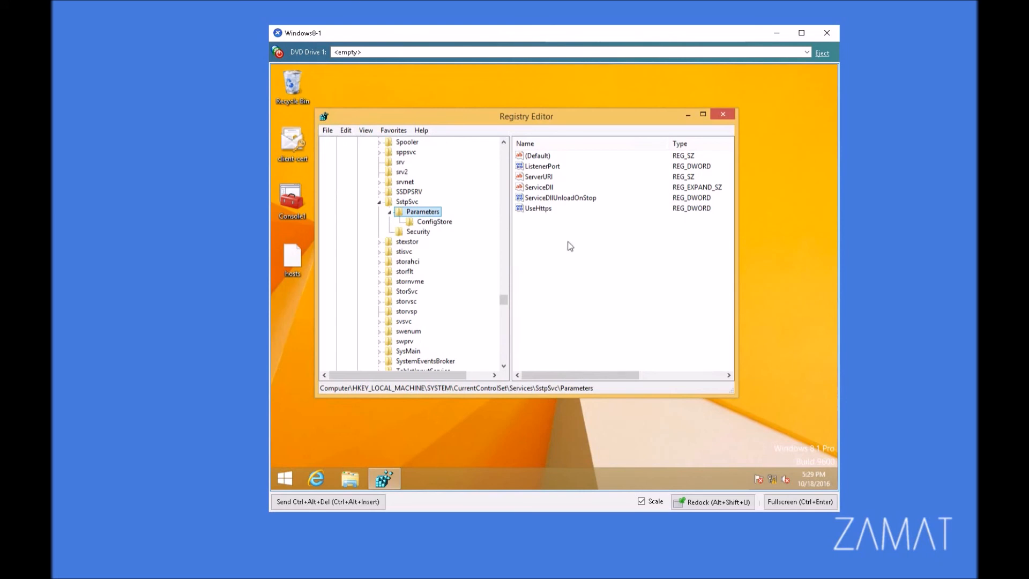
right_click(569, 246)
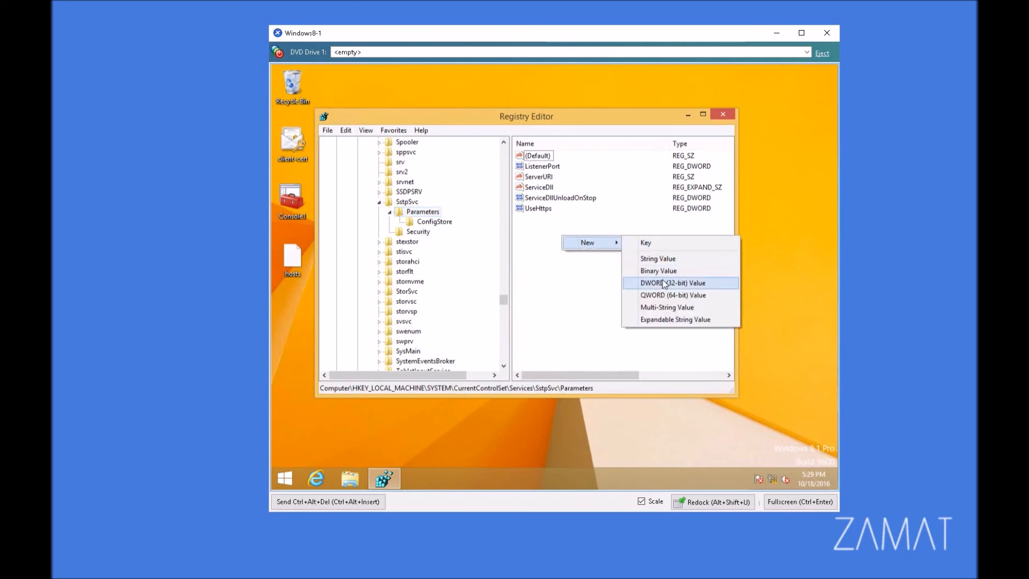
click(672, 282)
text(NoCertRevocationCheck)
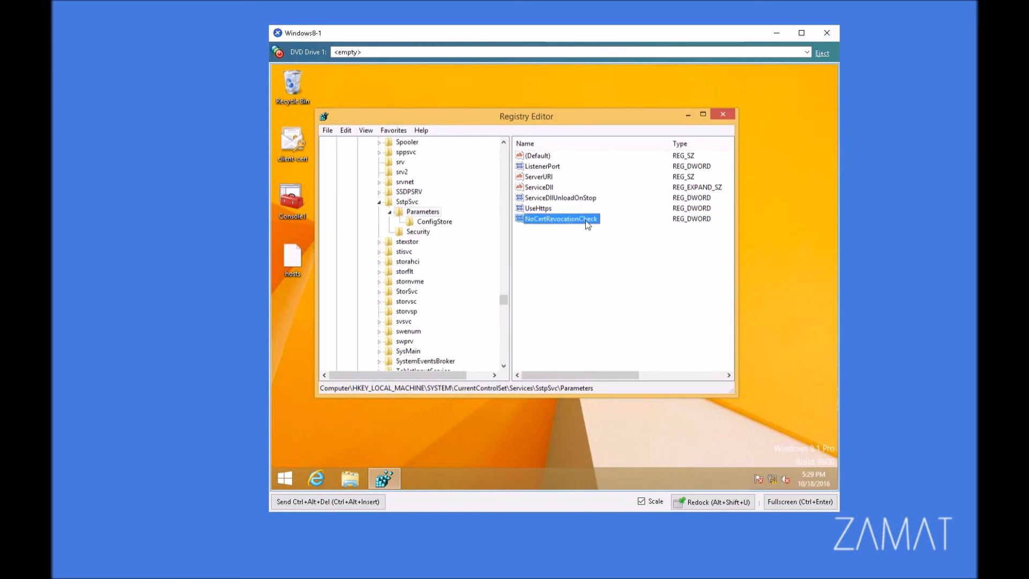
double_click(558, 219)
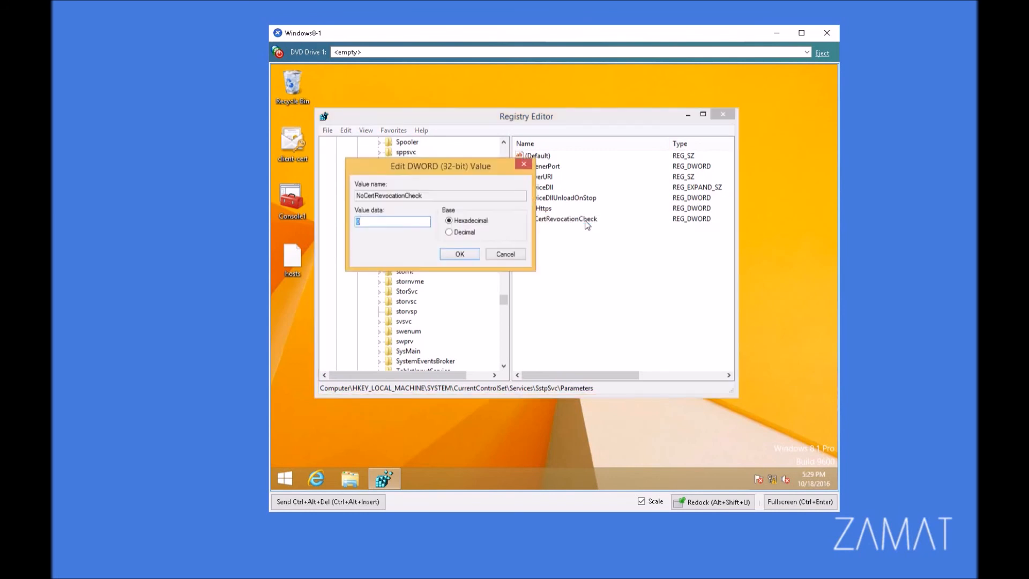
text(1)
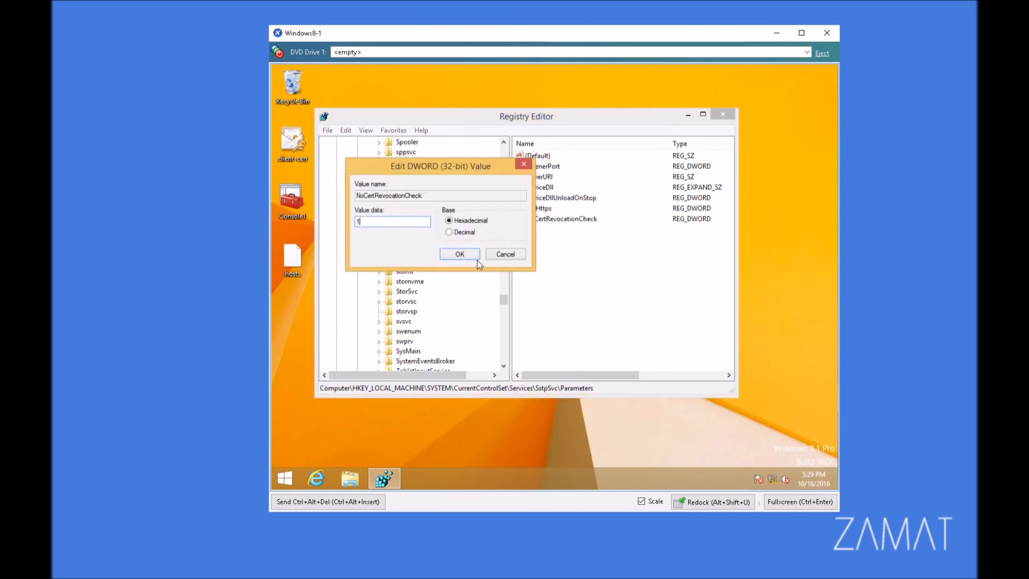
click(460, 254)
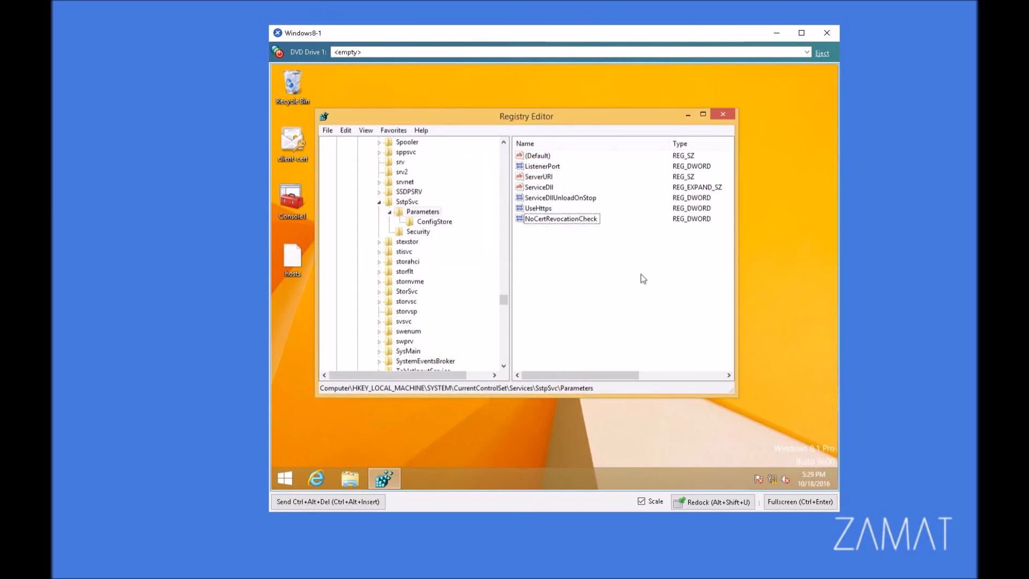
- Close Registry Editor and show the network connections list
click(723, 113)
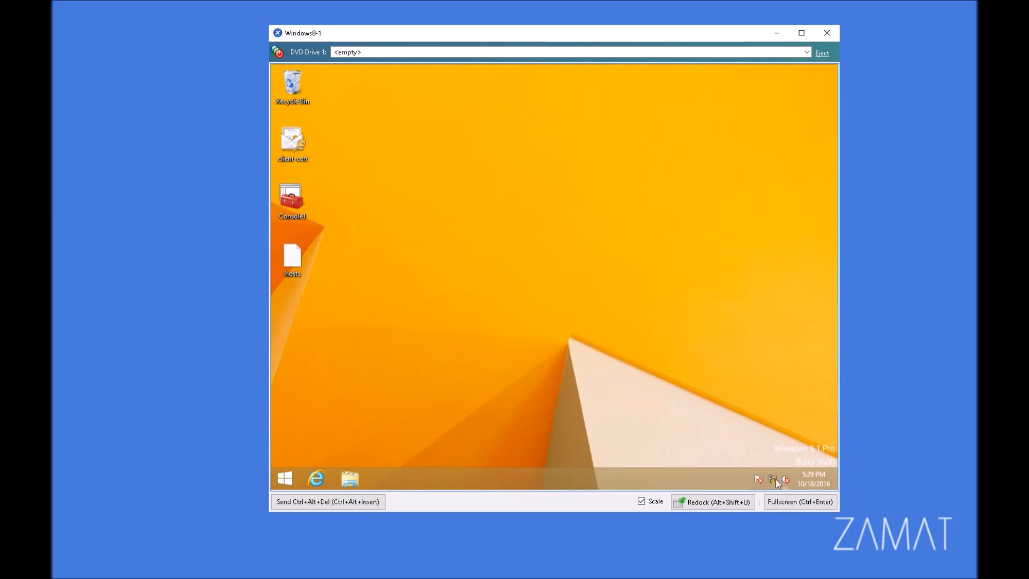
click(773, 479)
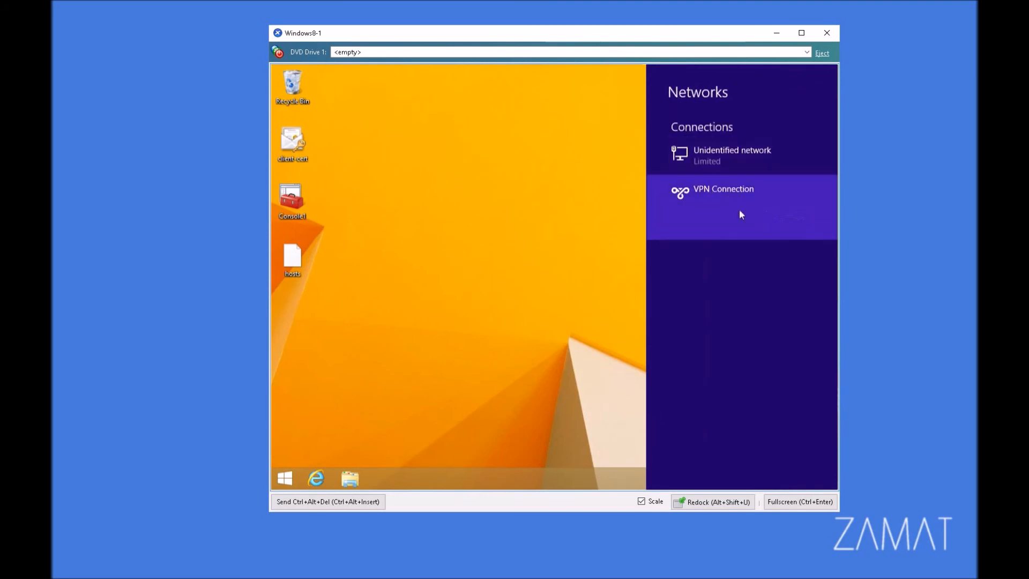
- View VPN Connection's status details confirming EAP authentication and client address 11.0.0.2, then close
click(724, 189)
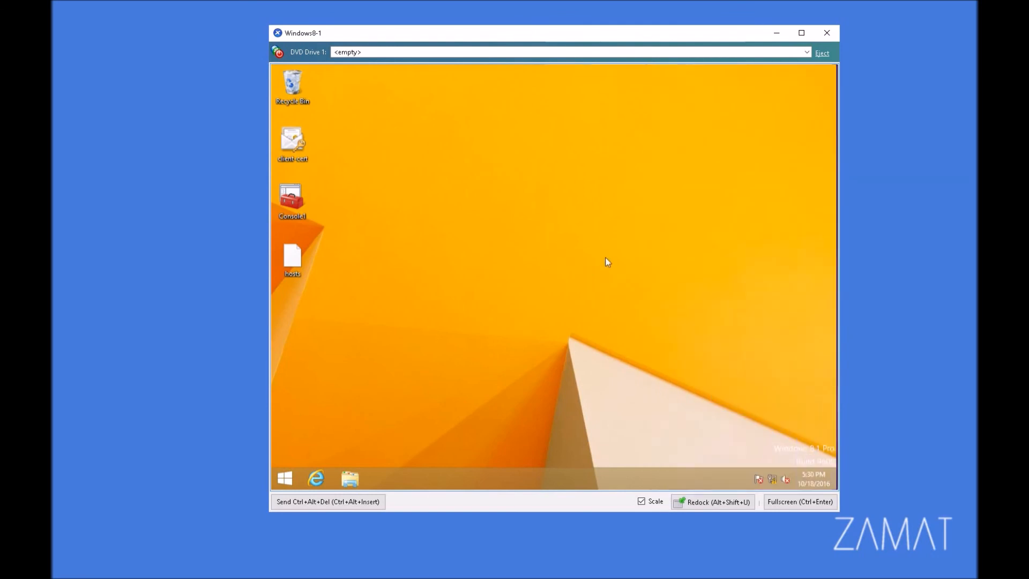
right_click(772, 479)
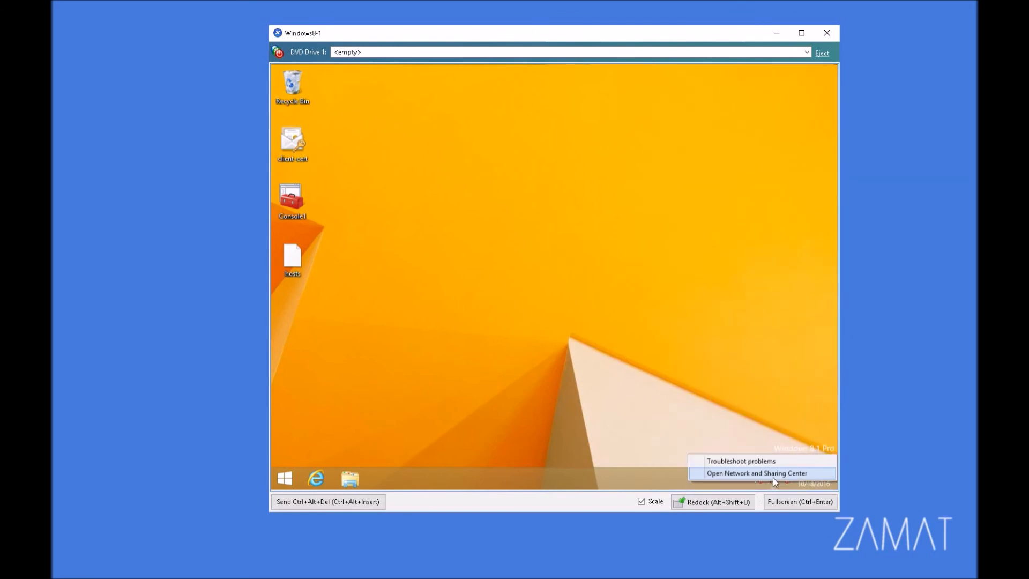
click(756, 473)
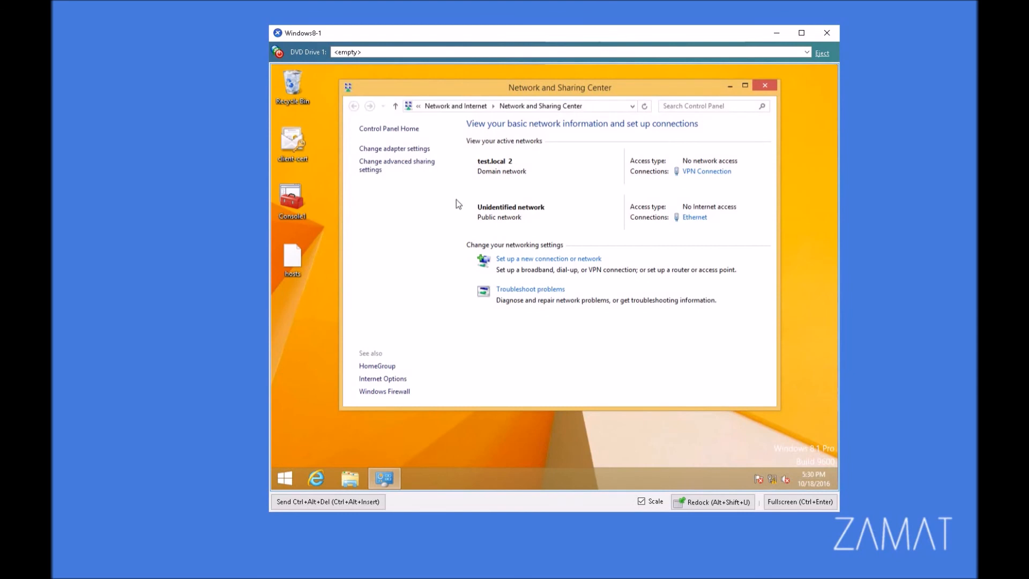
right_click(701, 161)
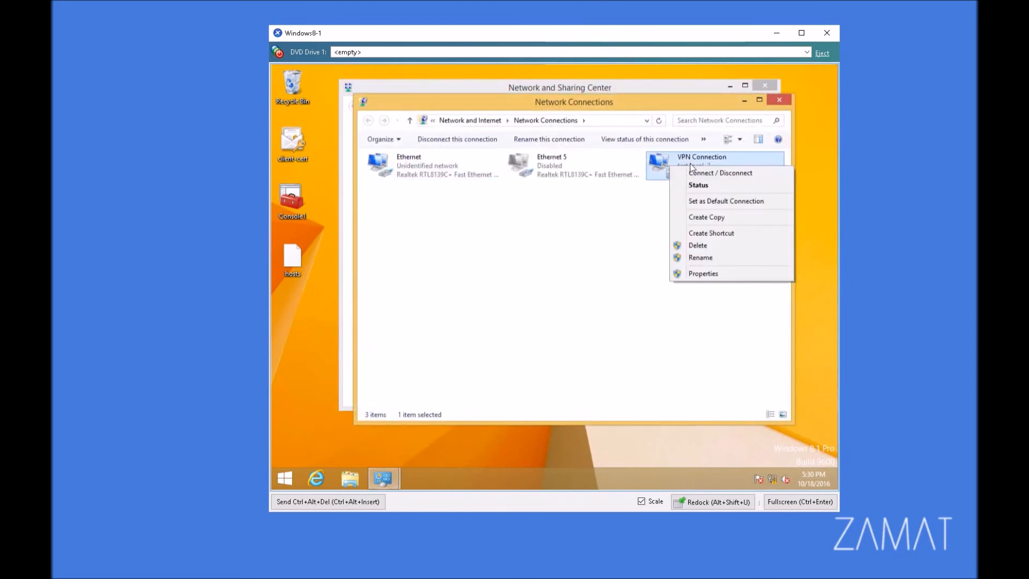
click(698, 185)
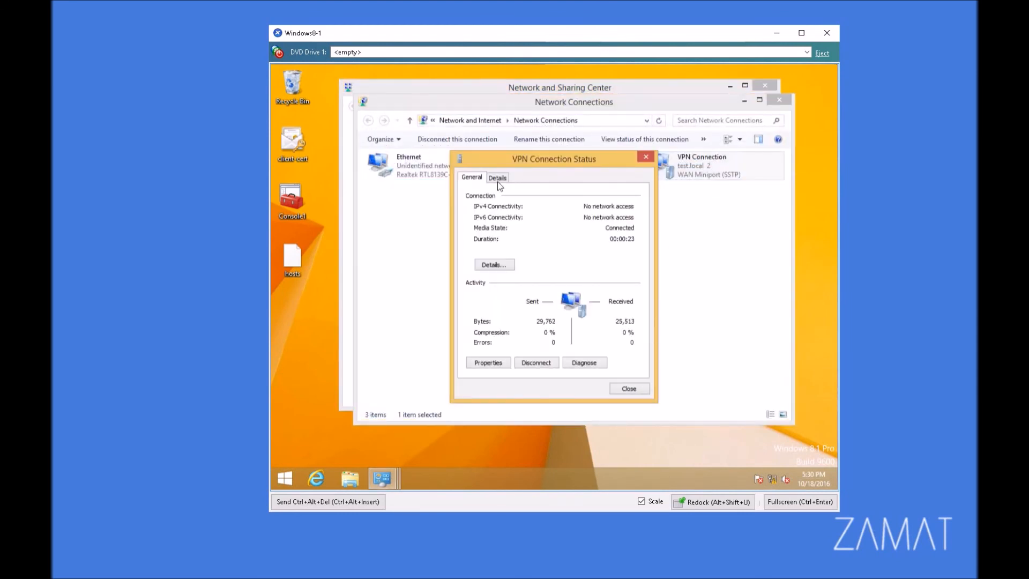
click(497, 176)
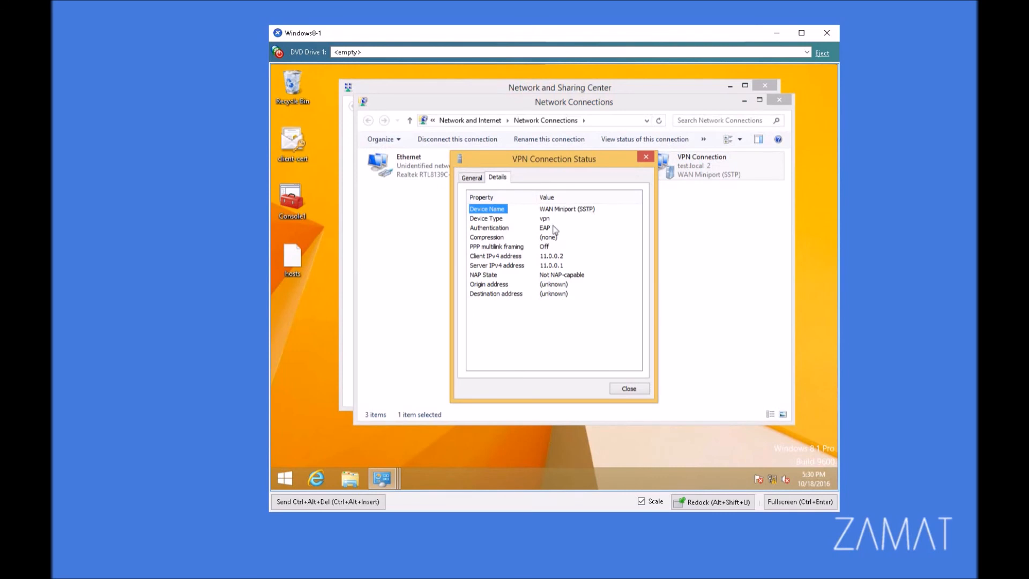
mouse_move(557, 253)
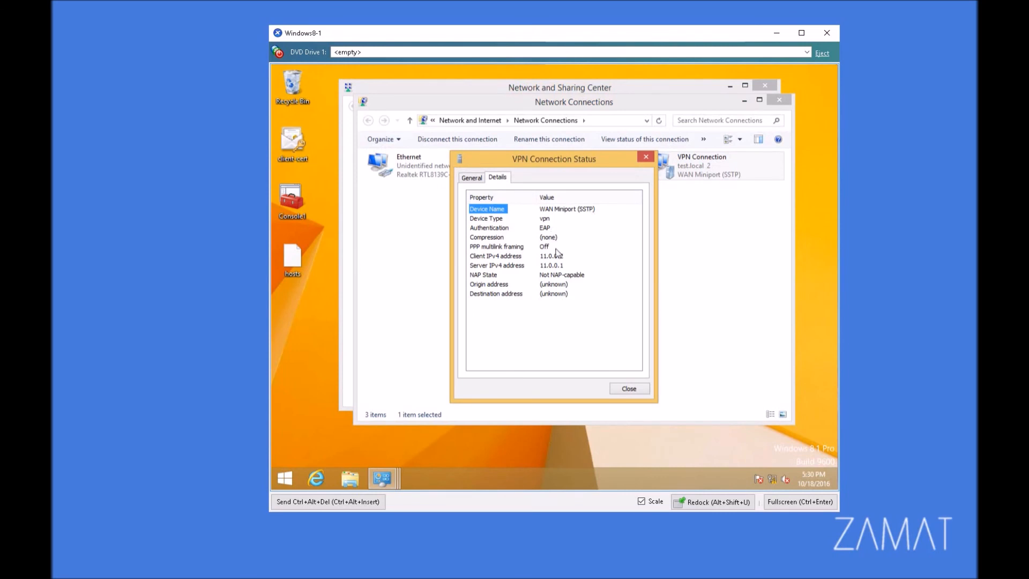
mouse_move(628, 388)
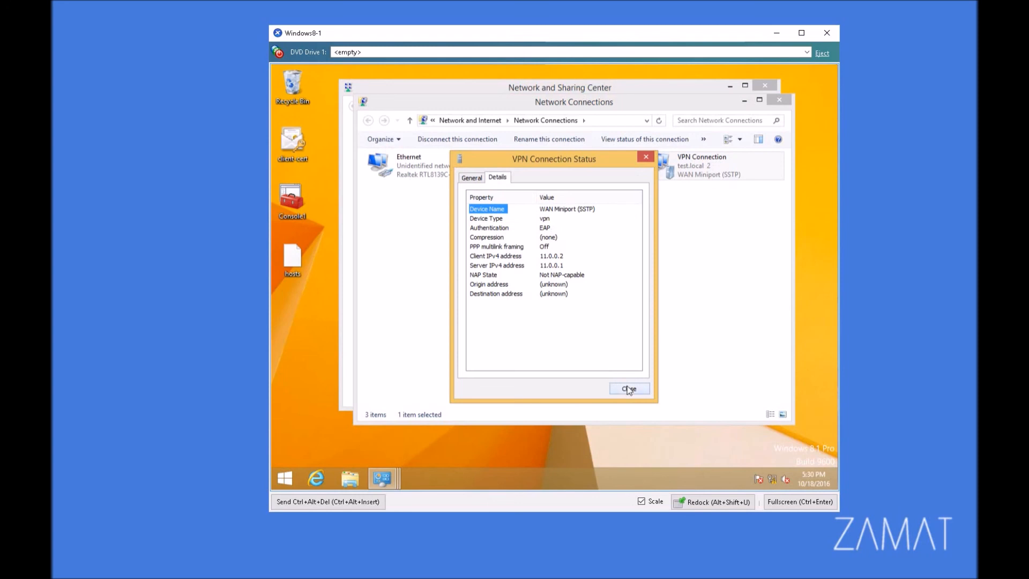
click(628, 388)
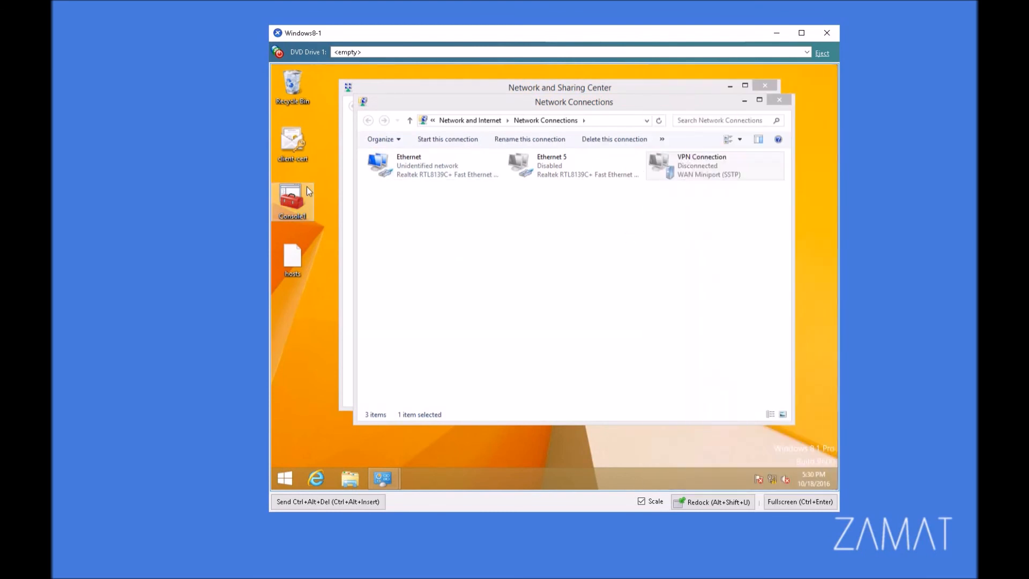
mouse_move(541, 208)
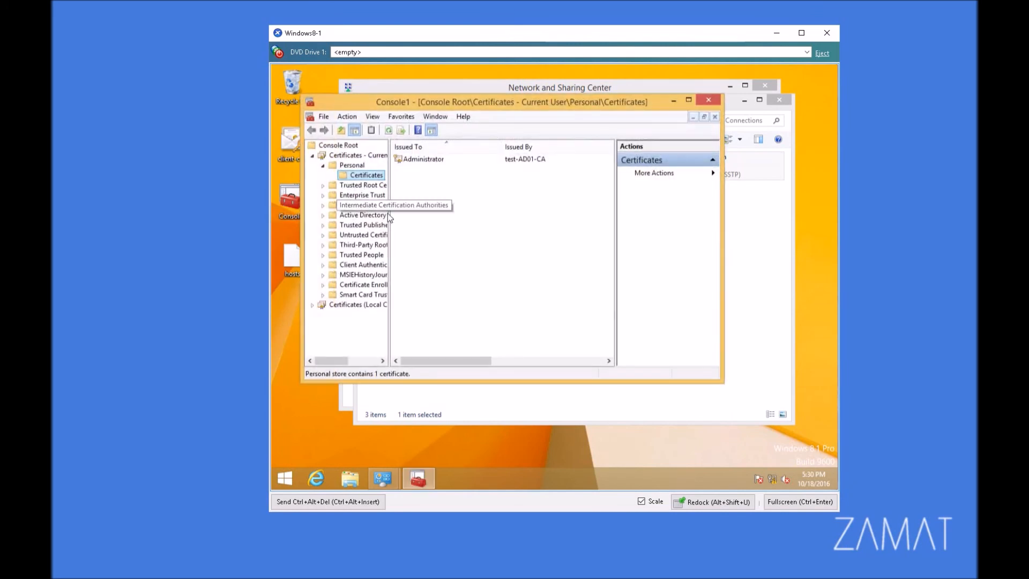
mouse_move(527, 177)
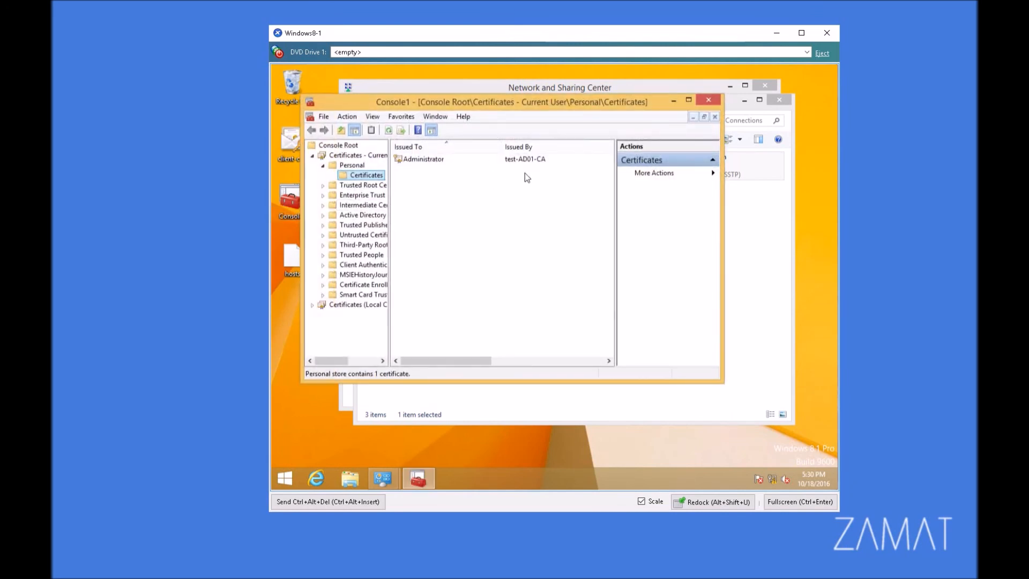
mouse_move(407, 238)
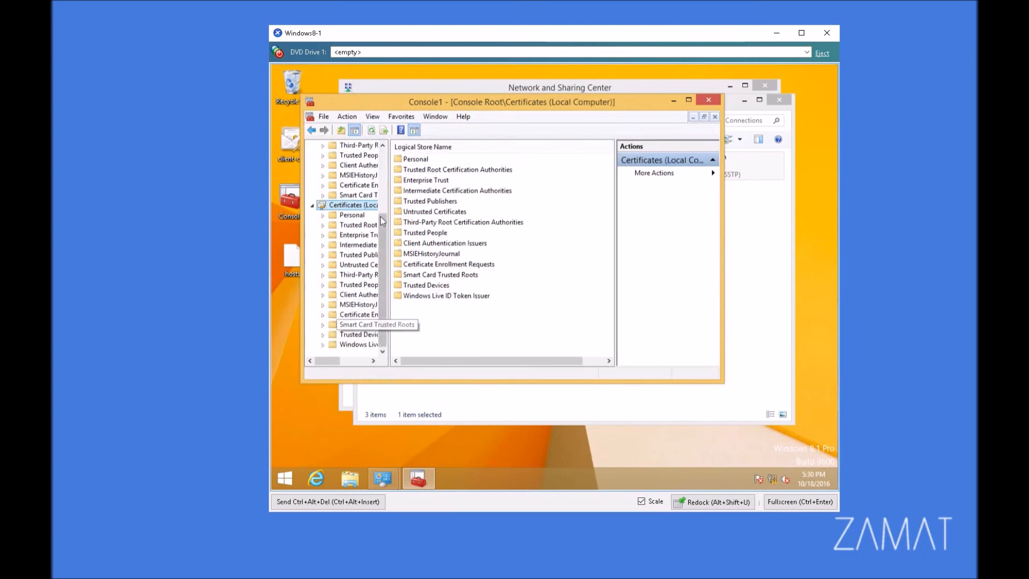
- Delete Client1.test.local from the local computer's Personal store and close MMC without saving settings
click(352, 215)
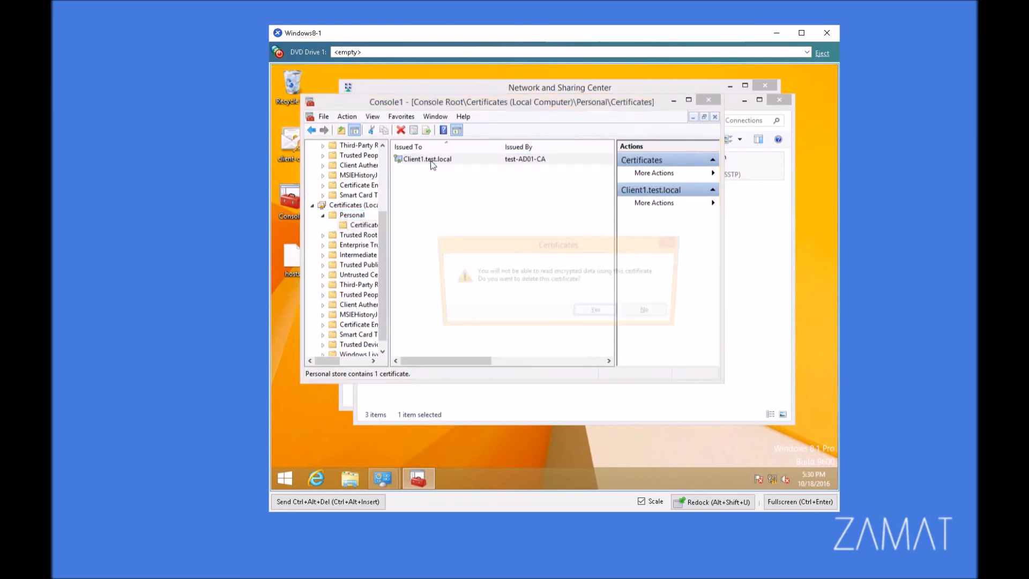
click(593, 309)
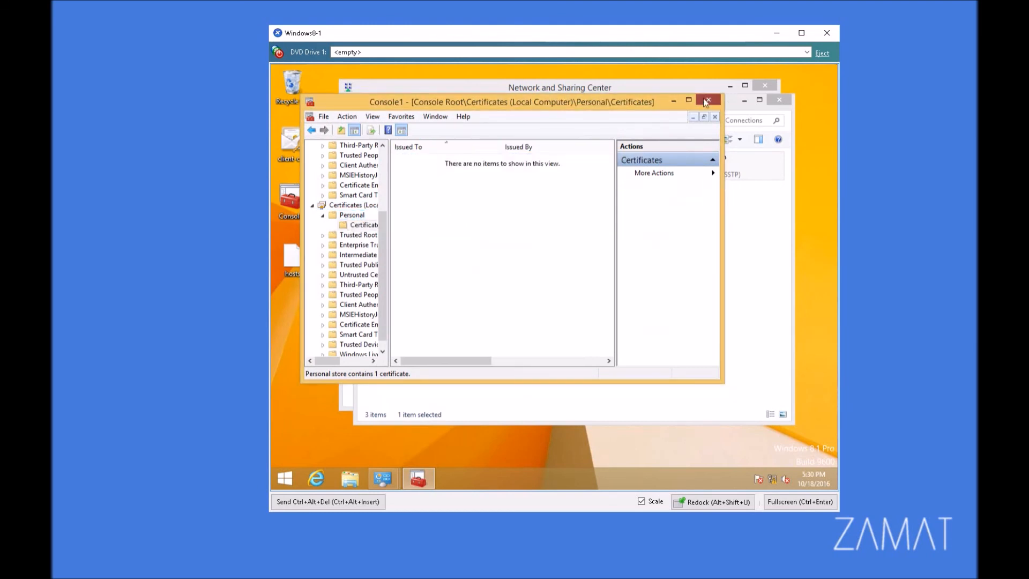
click(709, 100)
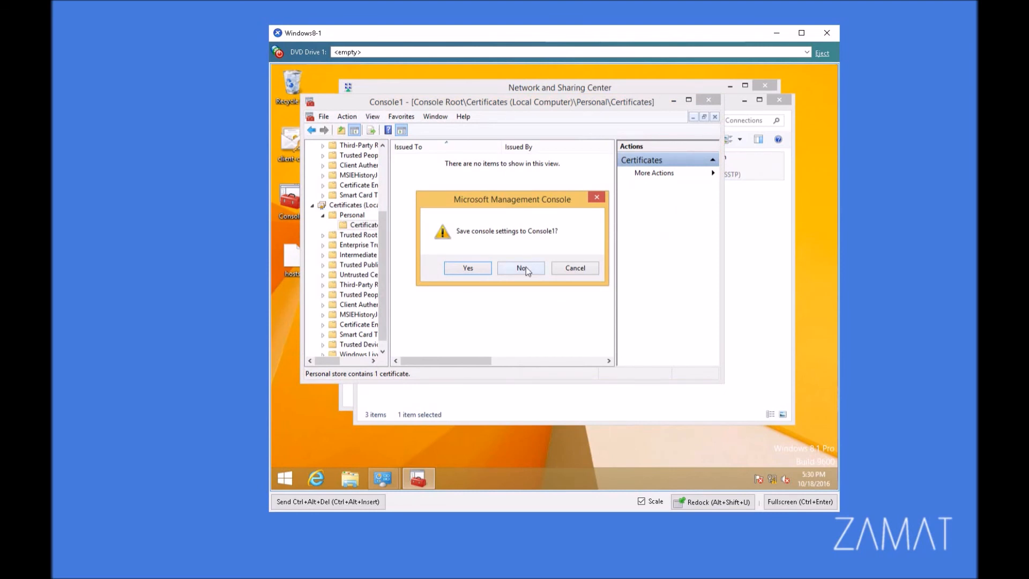
click(521, 268)
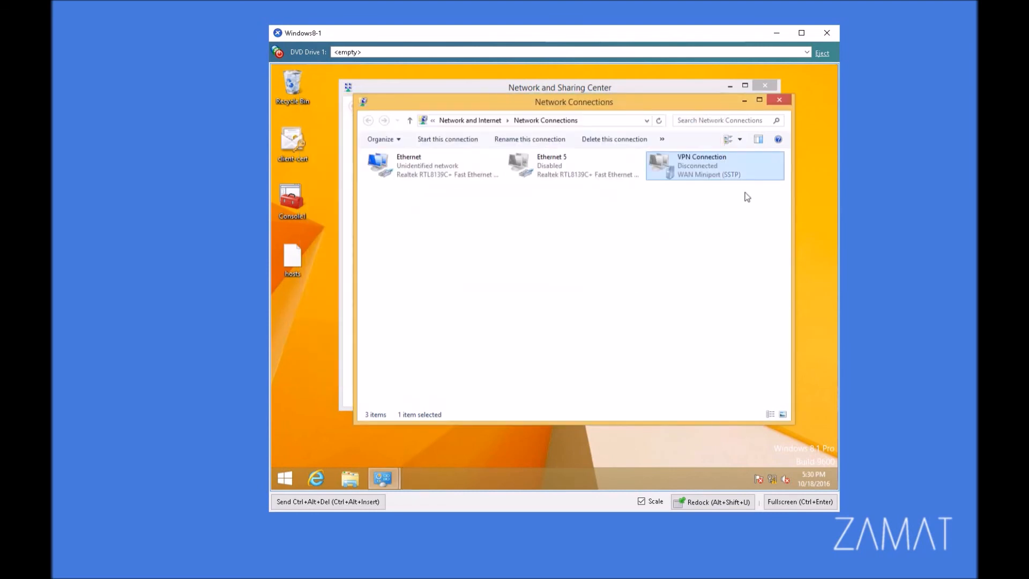
- Connect the VPN Connection so it shows connected on test.local 2 over SSTP
right_click(712, 165)
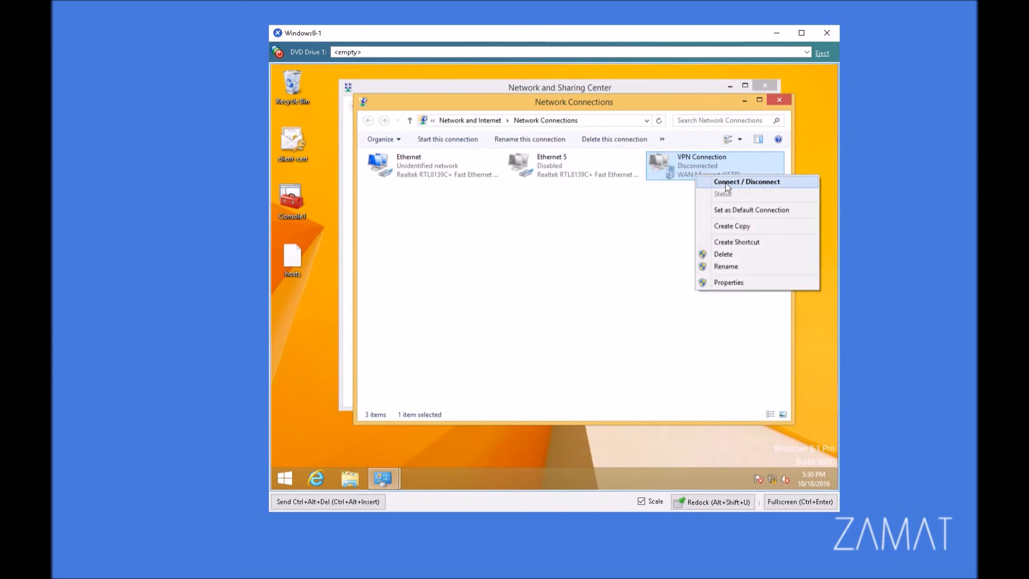
click(747, 181)
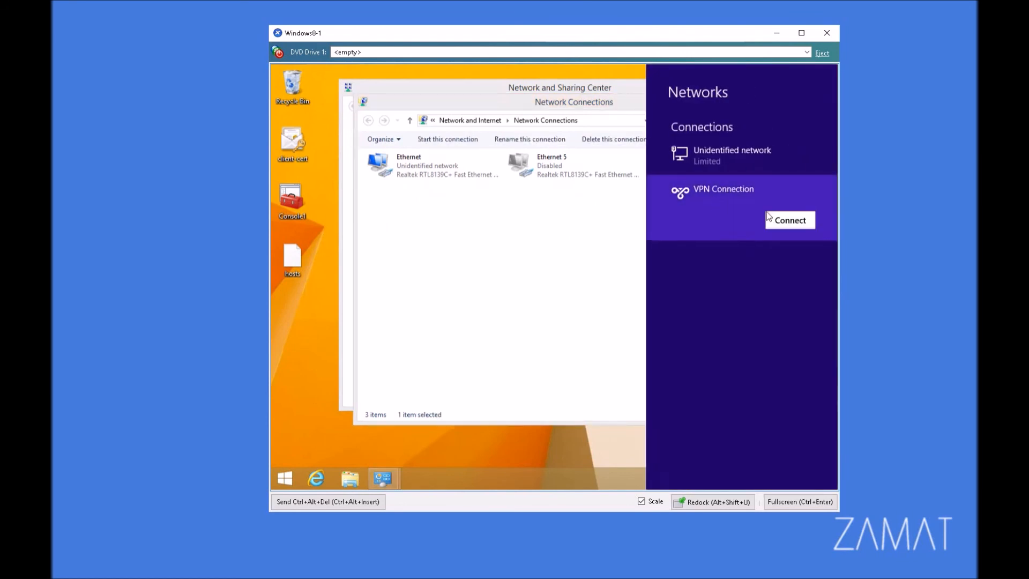
click(790, 219)
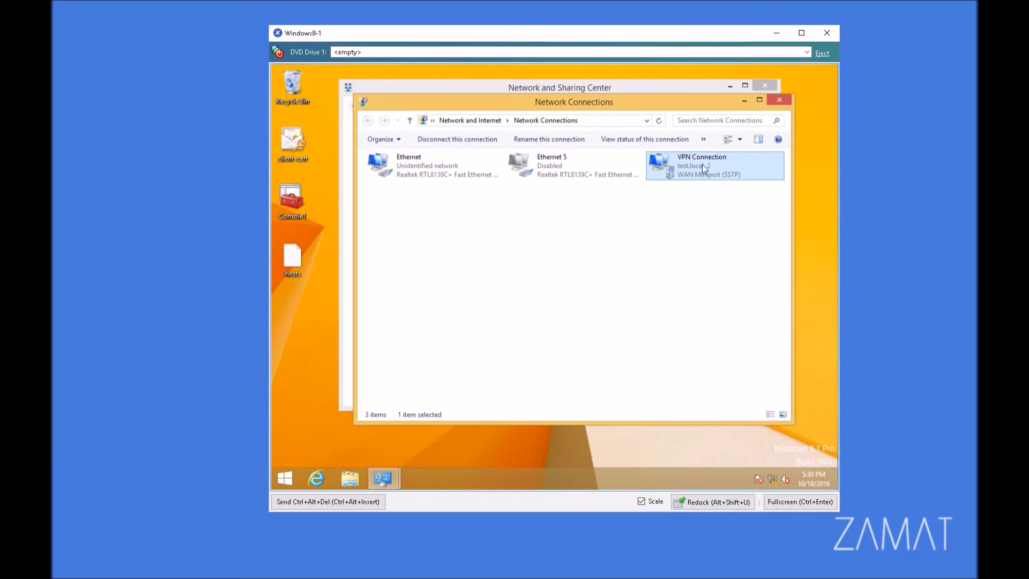
mouse_move(747, 258)
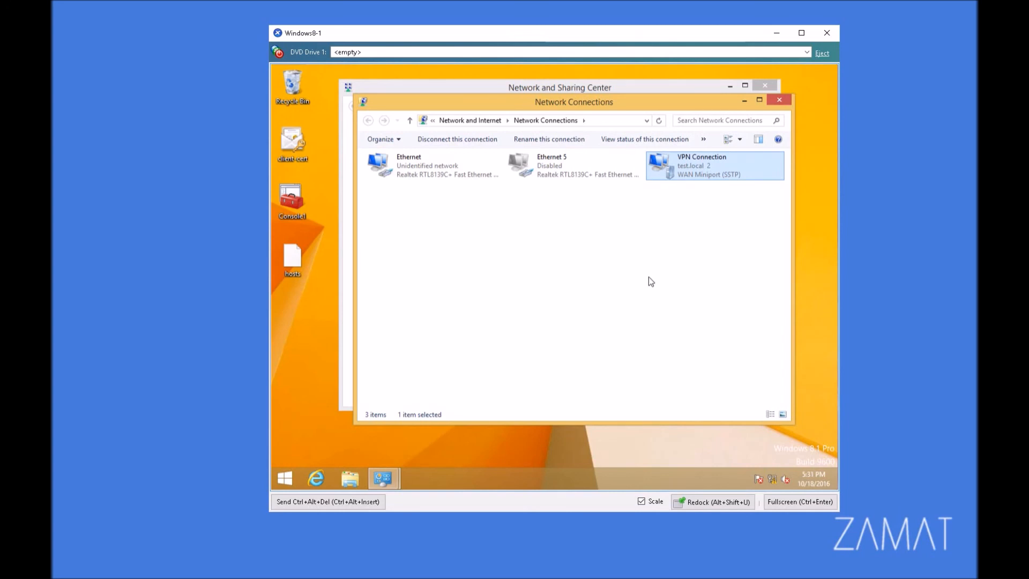
mouse_move(574, 206)
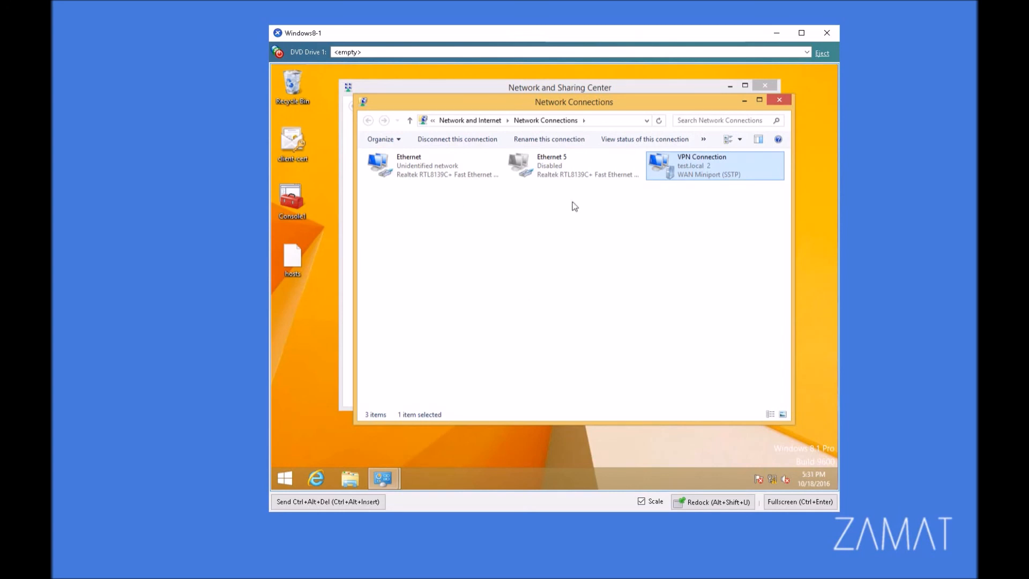
mouse_move(813, 136)
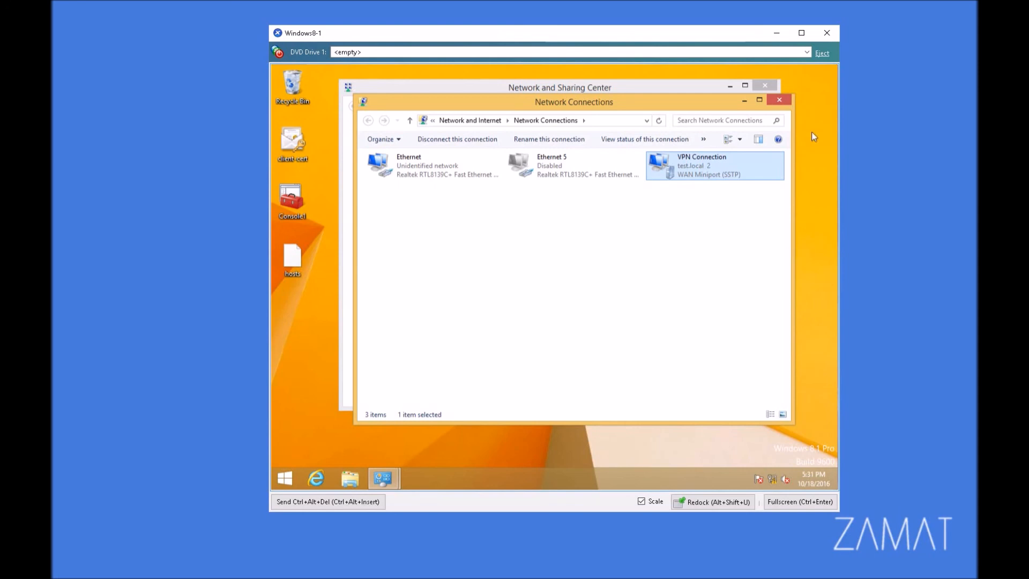